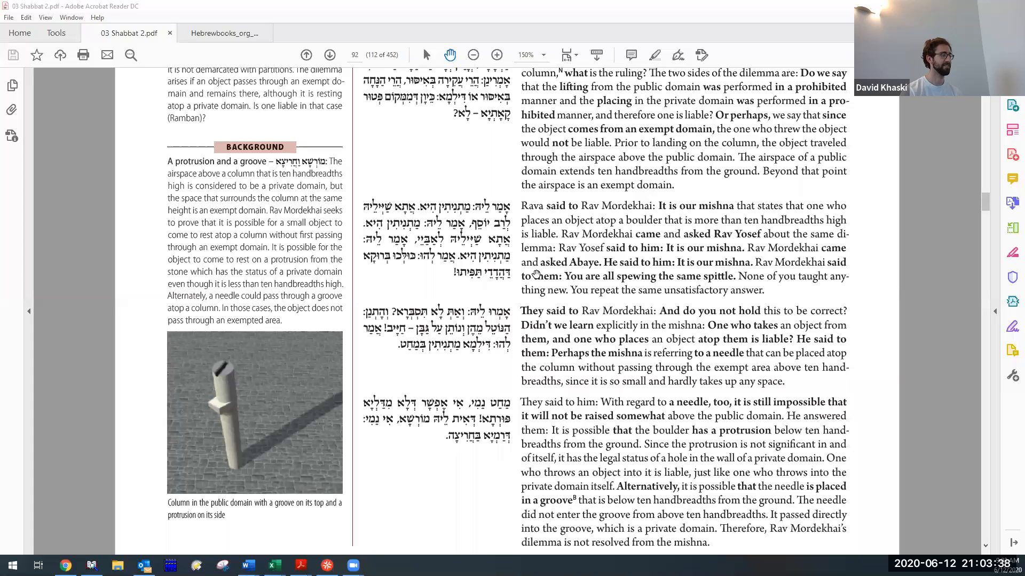
{"action": "mouse_move", "coordinate": [266, 373]}
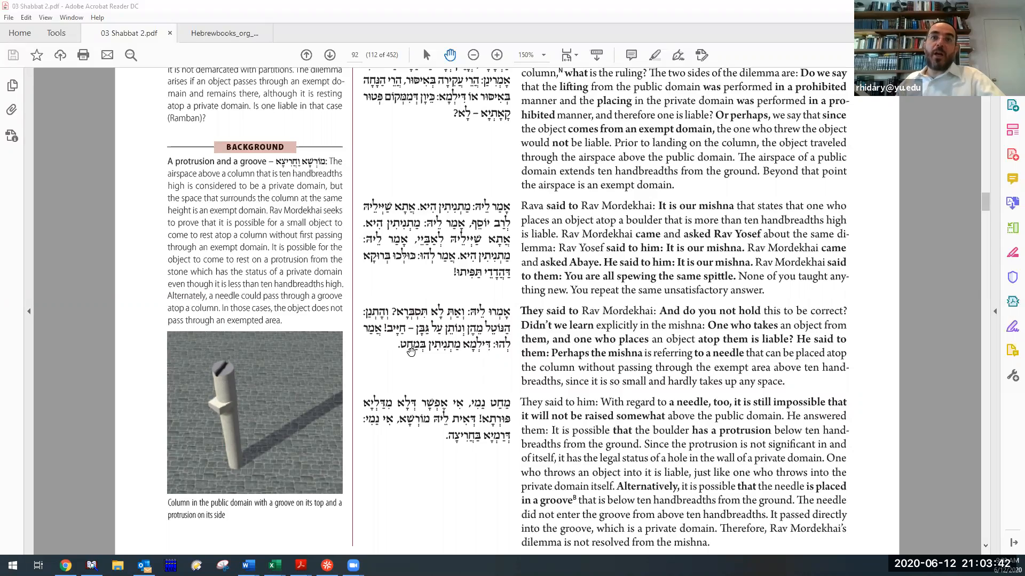
{"action": "mouse_move", "coordinate": [224, 388]}
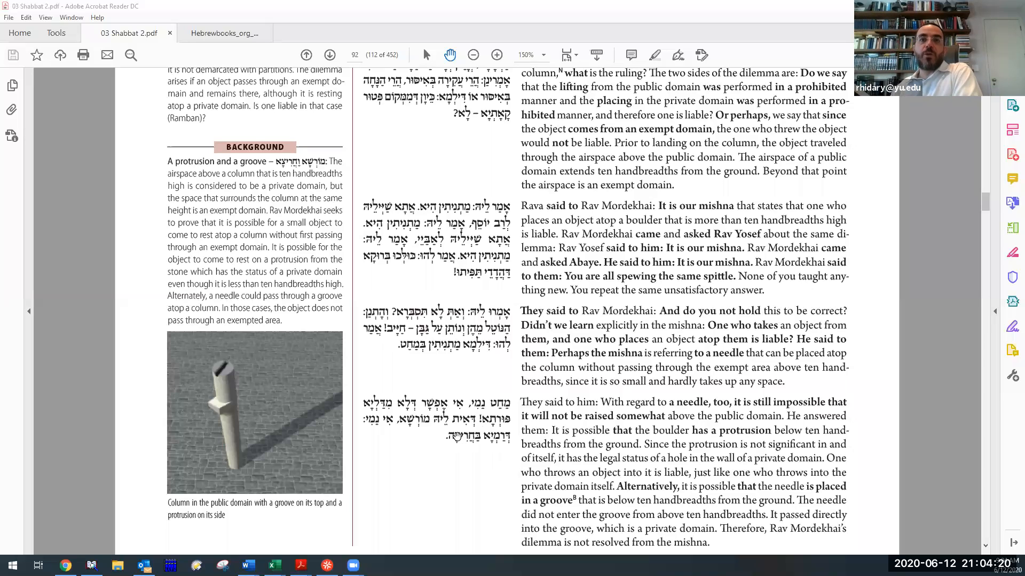
{"action": "mouse_move", "coordinate": [421, 435]}
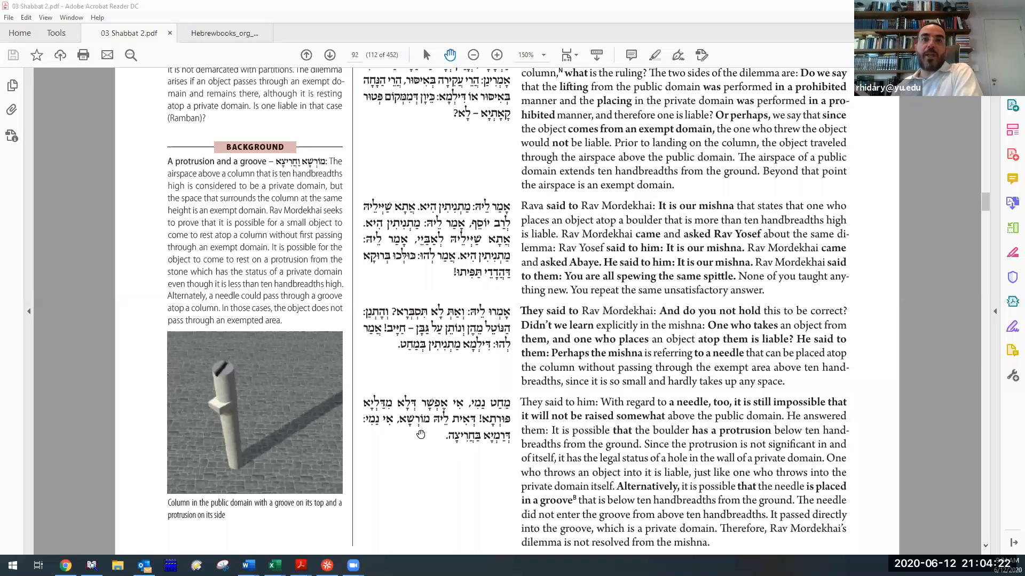
{"action": "mouse_move", "coordinate": [243, 402]}
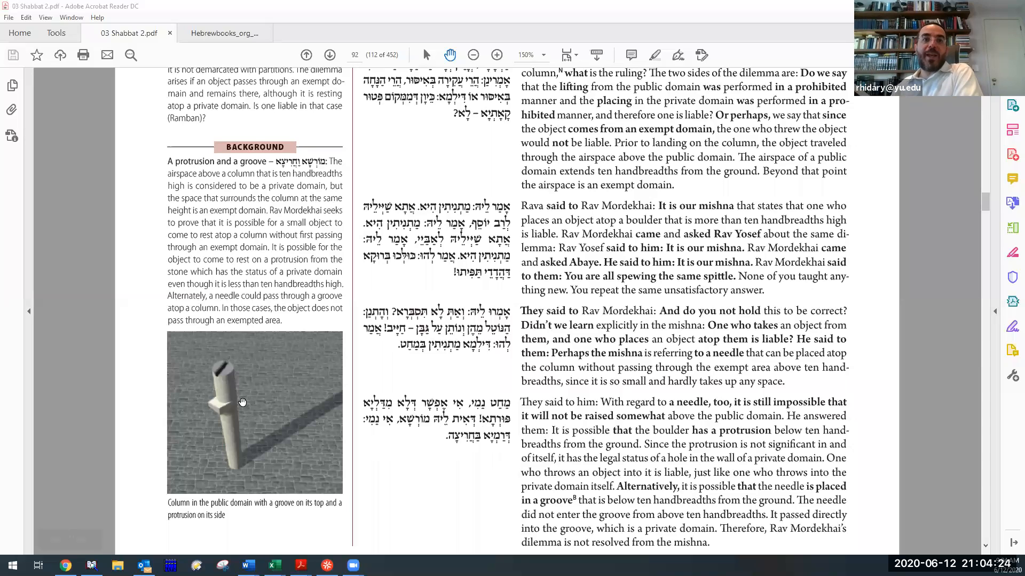
{"action": "mouse_move", "coordinate": [213, 420]}
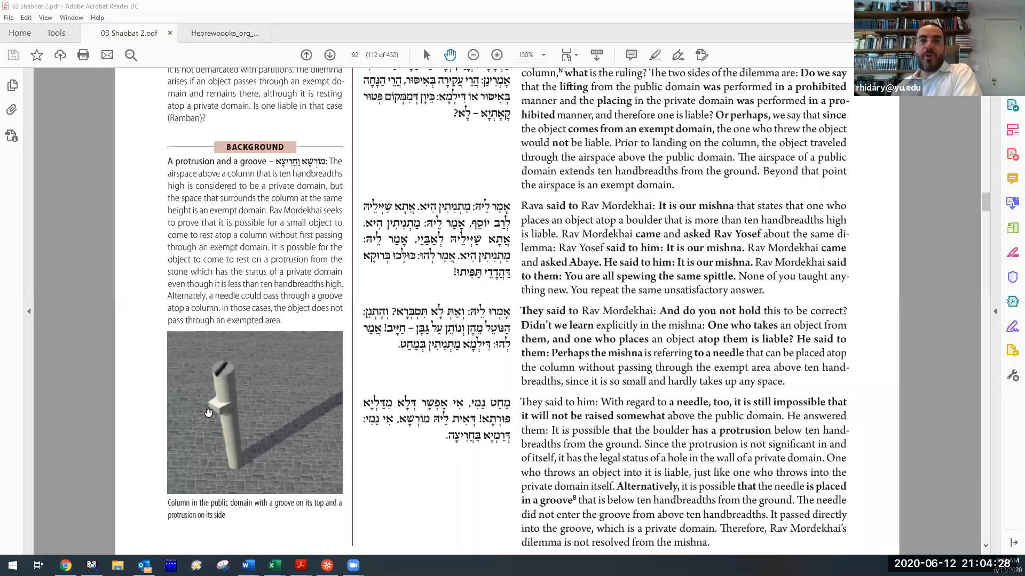
{"action": "mouse_move", "coordinate": [216, 416]}
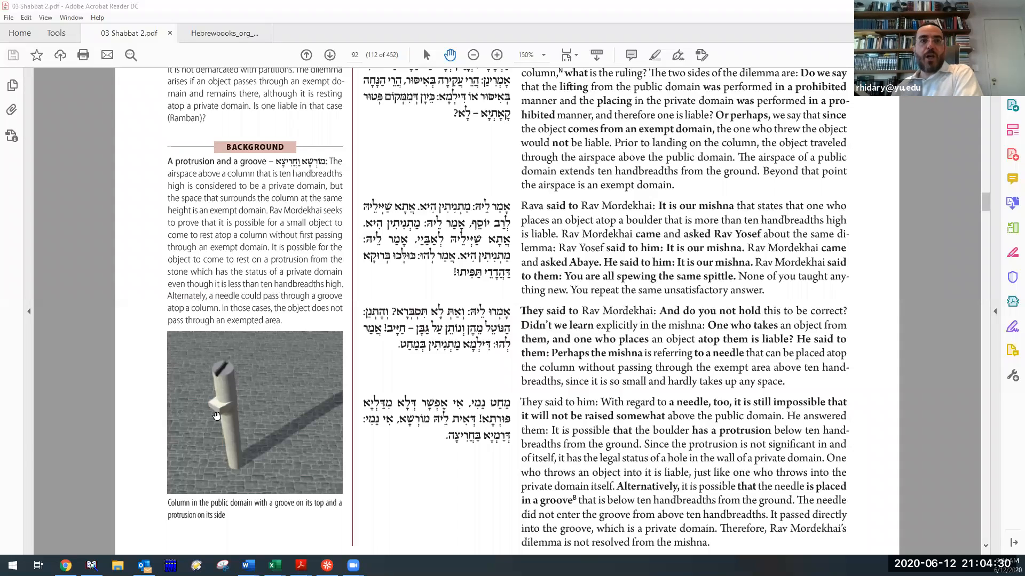
{"action": "mouse_move", "coordinate": [241, 450]}
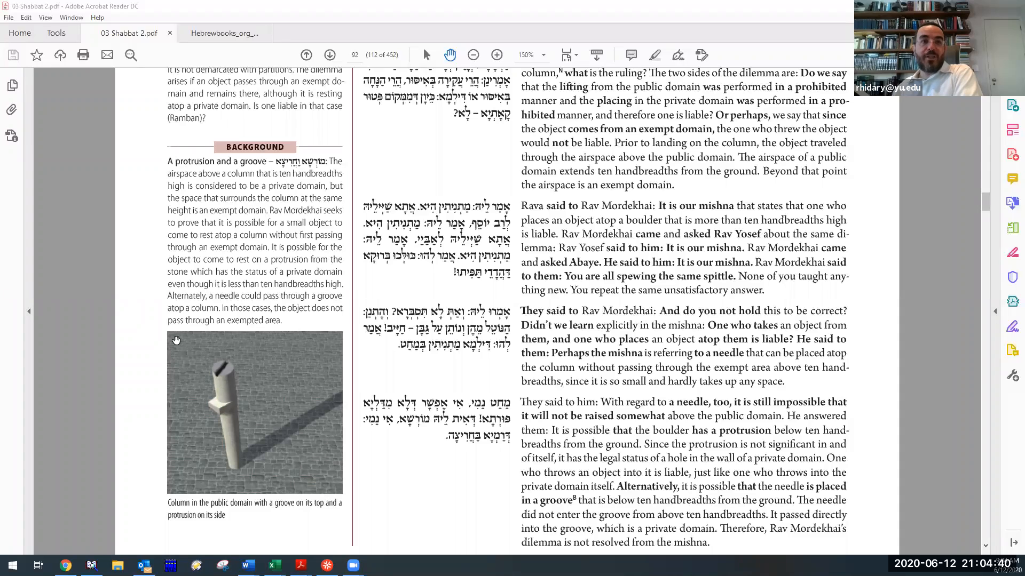
{"action": "mouse_move", "coordinate": [217, 401]}
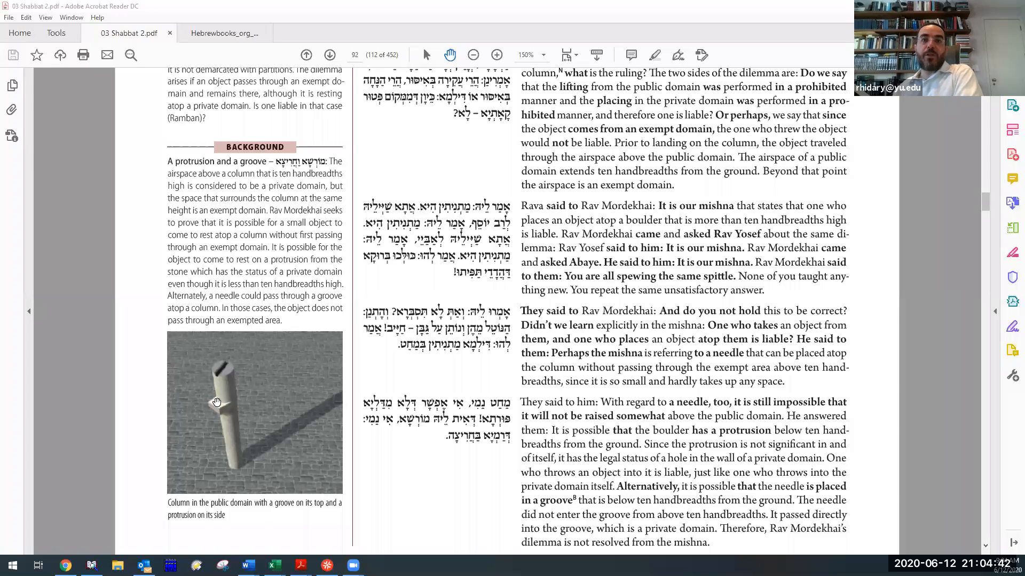
{"action": "mouse_move", "coordinate": [407, 388]}
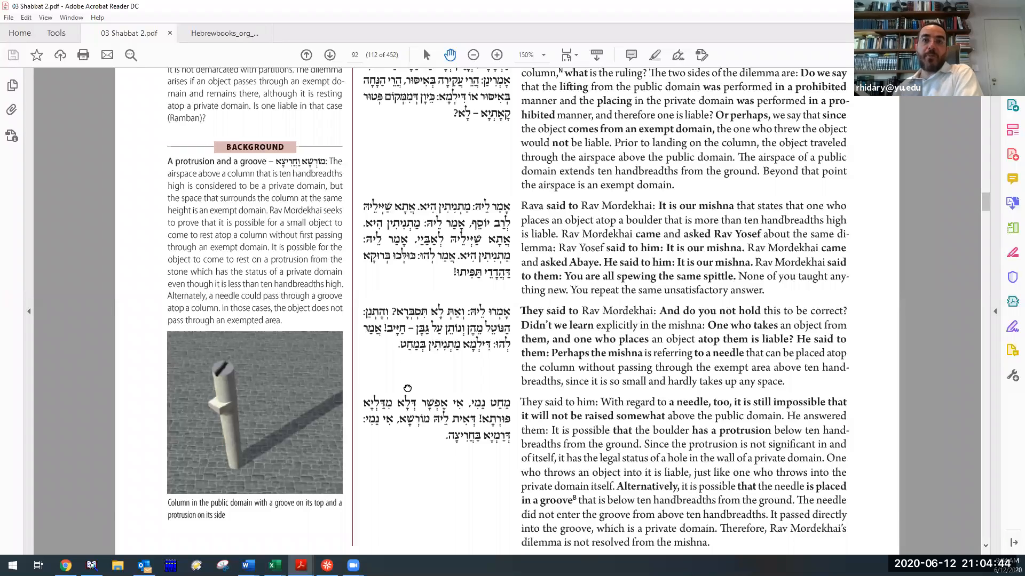
Scroll around pages 92–93 while reading the end of Rav Mordekhai's unresolved dilemma.
{"action": "scroll", "scroll_direction": "down", "scroll_amount": 3}
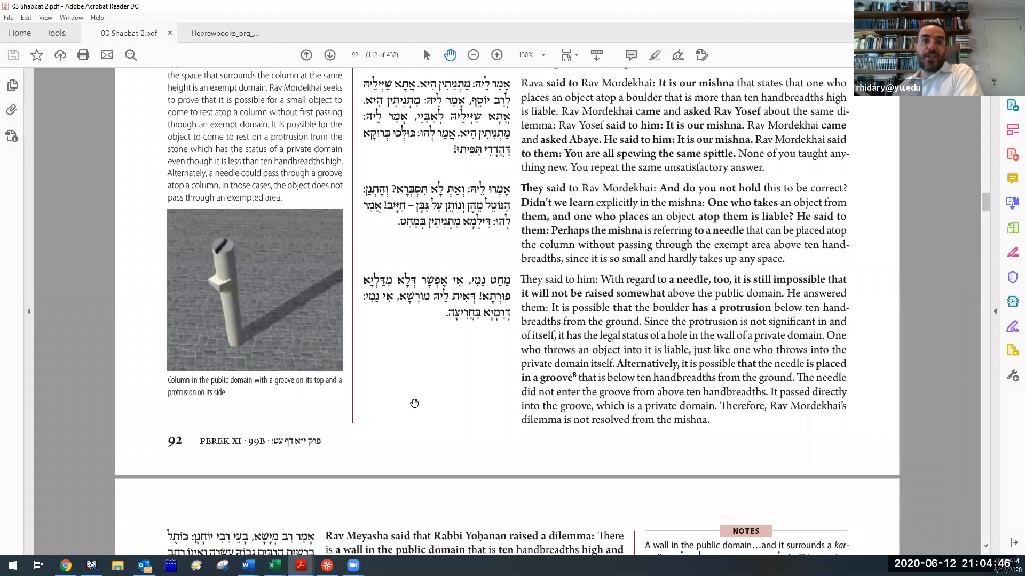
{"action": "mouse_move", "coordinate": [217, 252]}
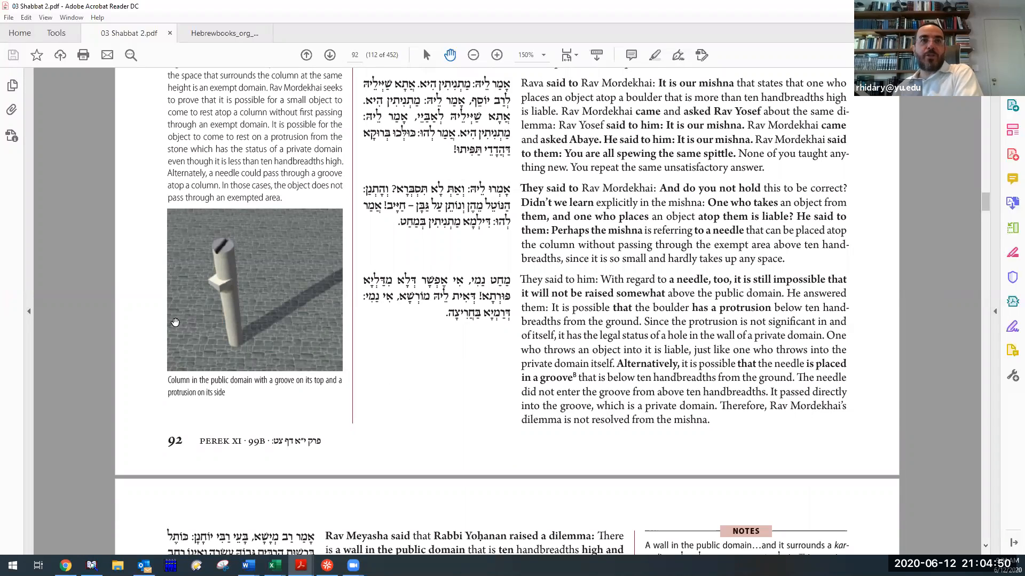
{"action": "mouse_move", "coordinate": [210, 258]}
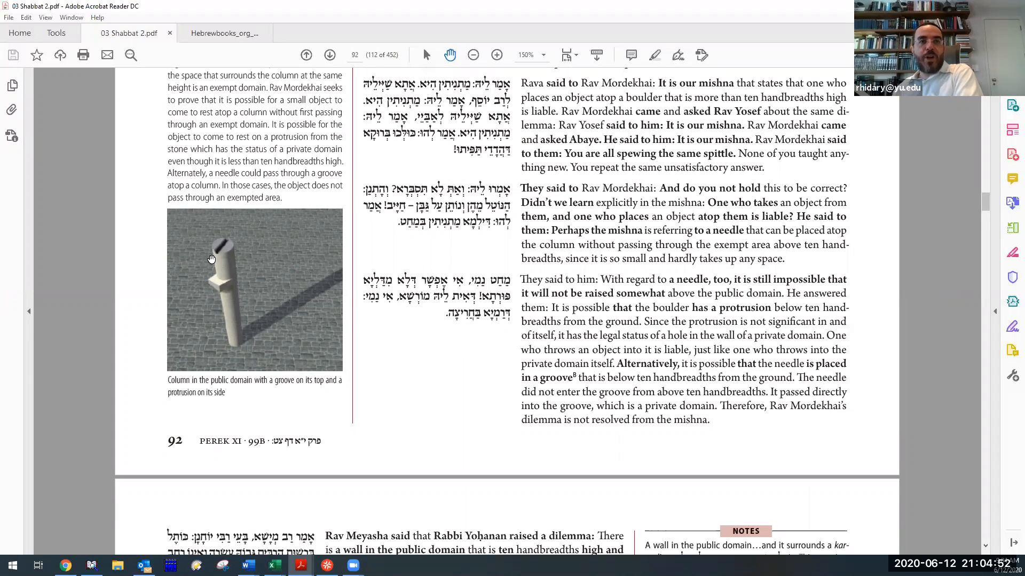
{"action": "mouse_move", "coordinate": [202, 223]}
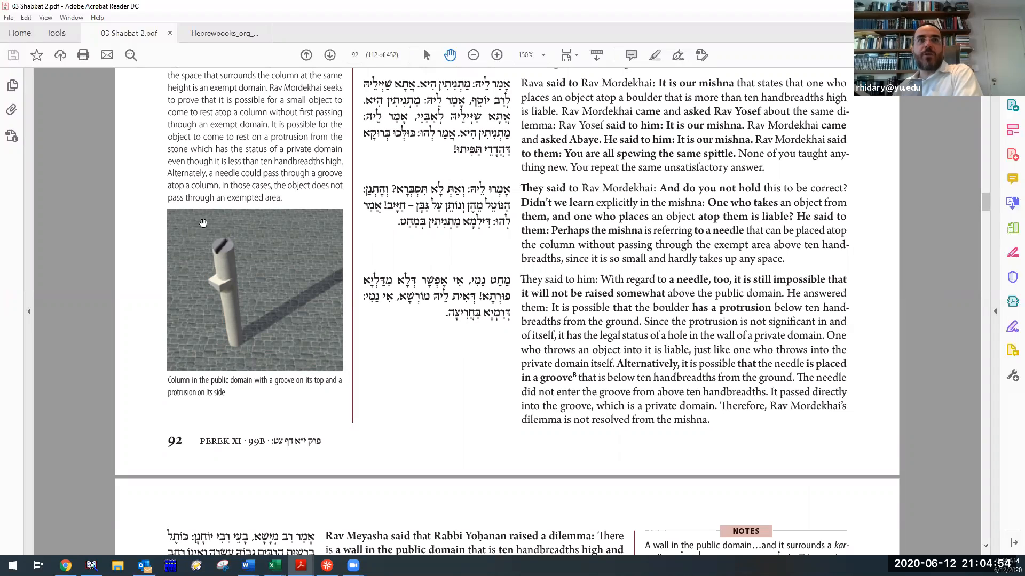
{"action": "mouse_move", "coordinate": [262, 321]}
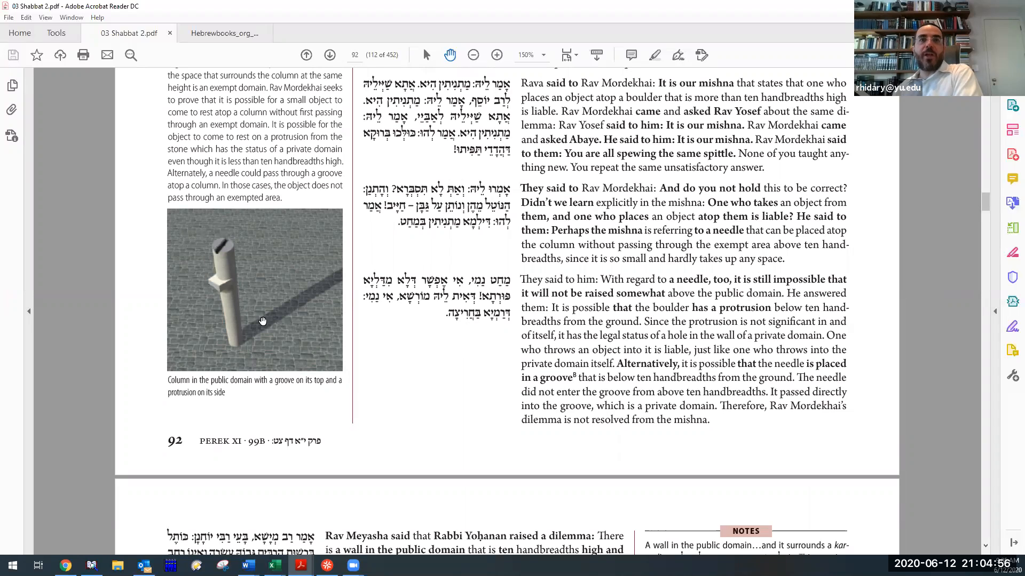
{"action": "mouse_move", "coordinate": [380, 333]}
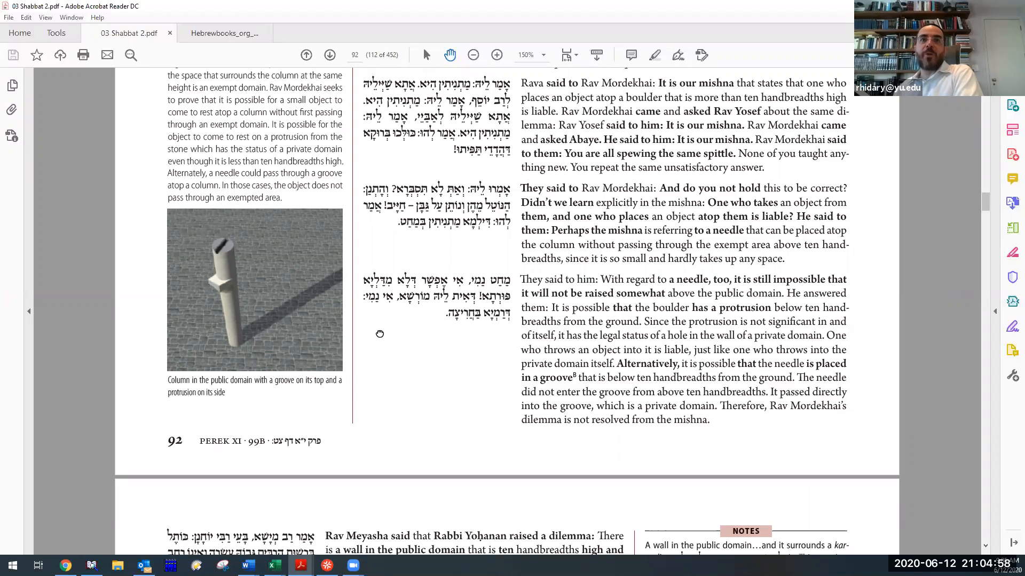
{"action": "scroll", "scroll_direction": "up", "scroll_amount": 3}
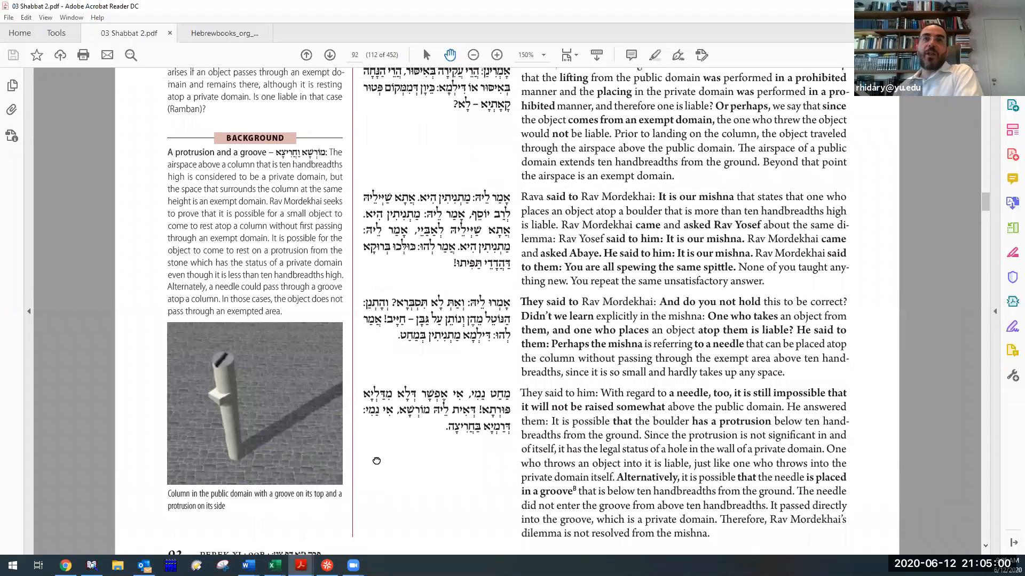
{"action": "scroll", "scroll_direction": "up", "scroll_amount": 3}
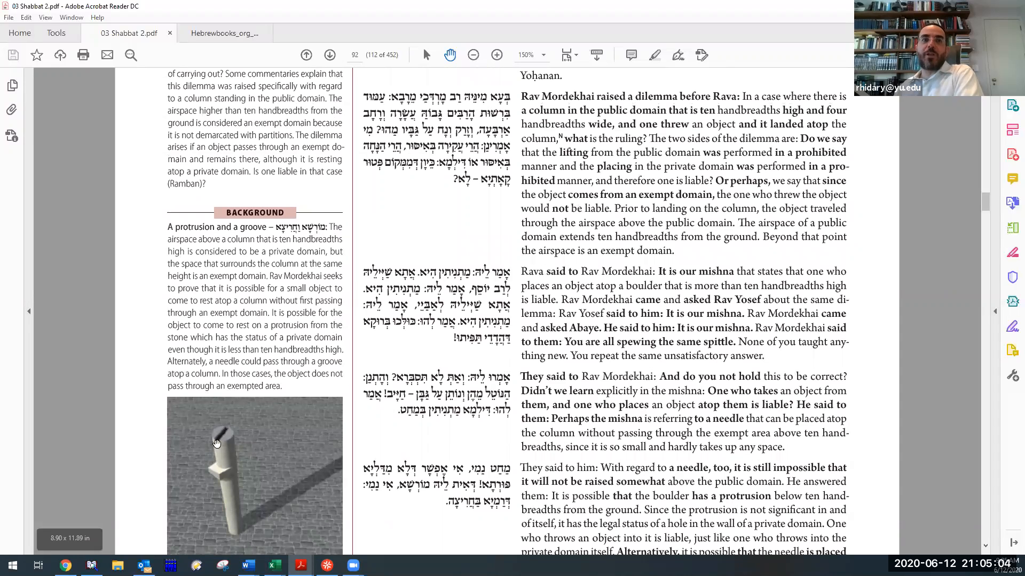
{"action": "scroll", "scroll_direction": "down", "scroll_amount": 3}
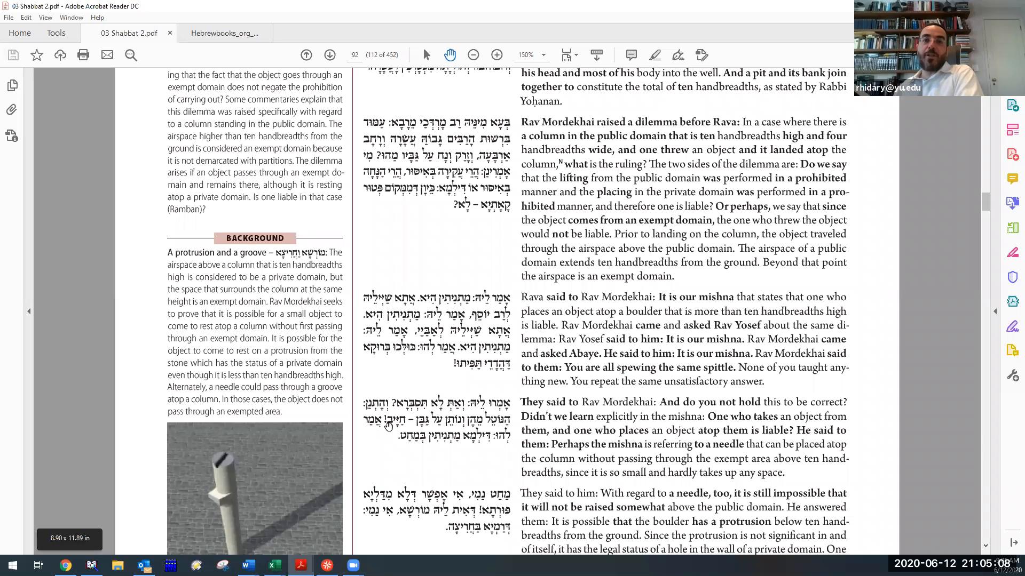
{"action": "mouse_move", "coordinate": [423, 522]}
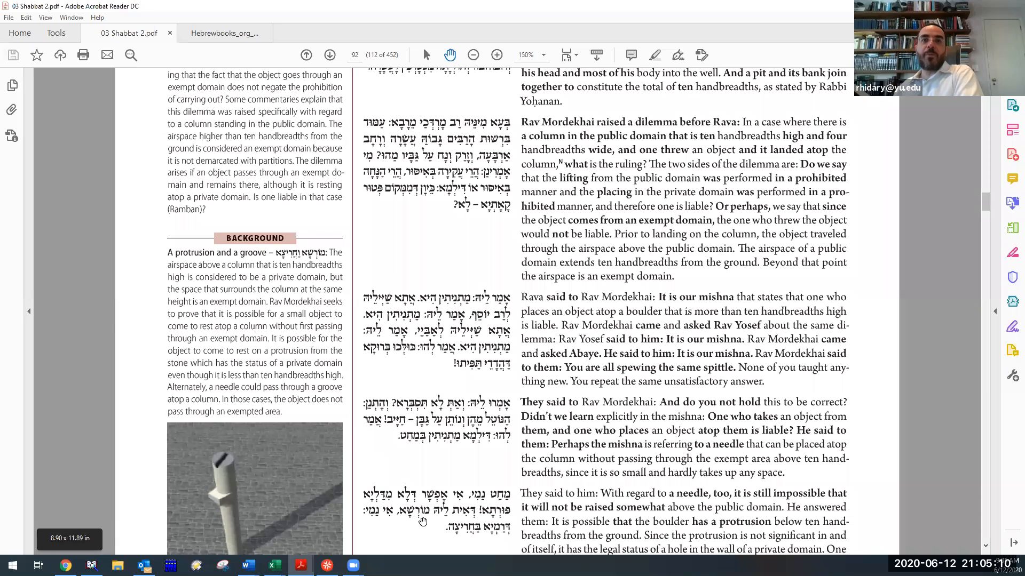
{"action": "scroll", "scroll_direction": "down", "scroll_amount": 3}
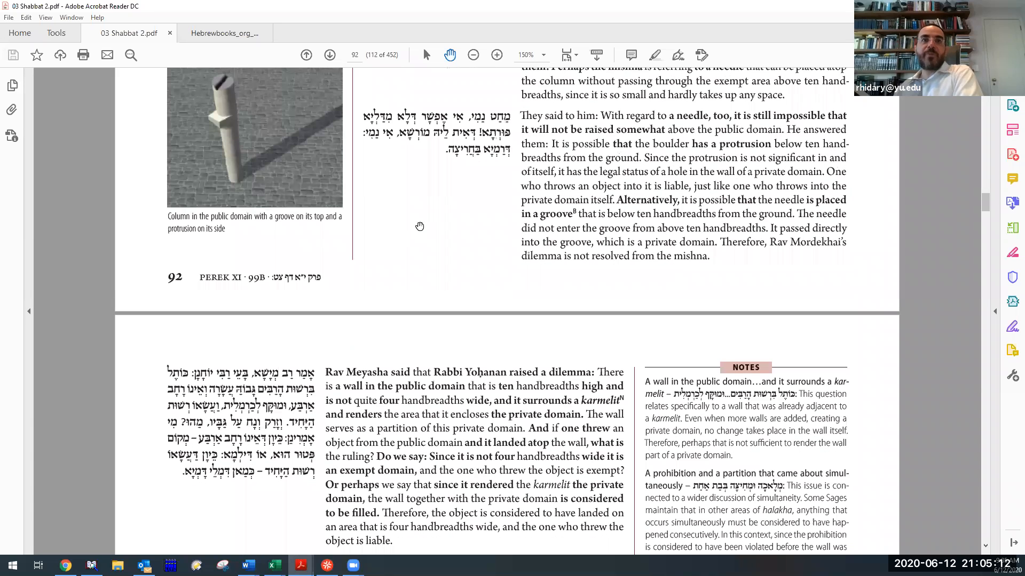
{"action": "scroll", "scroll_direction": "down", "scroll_amount": 3}
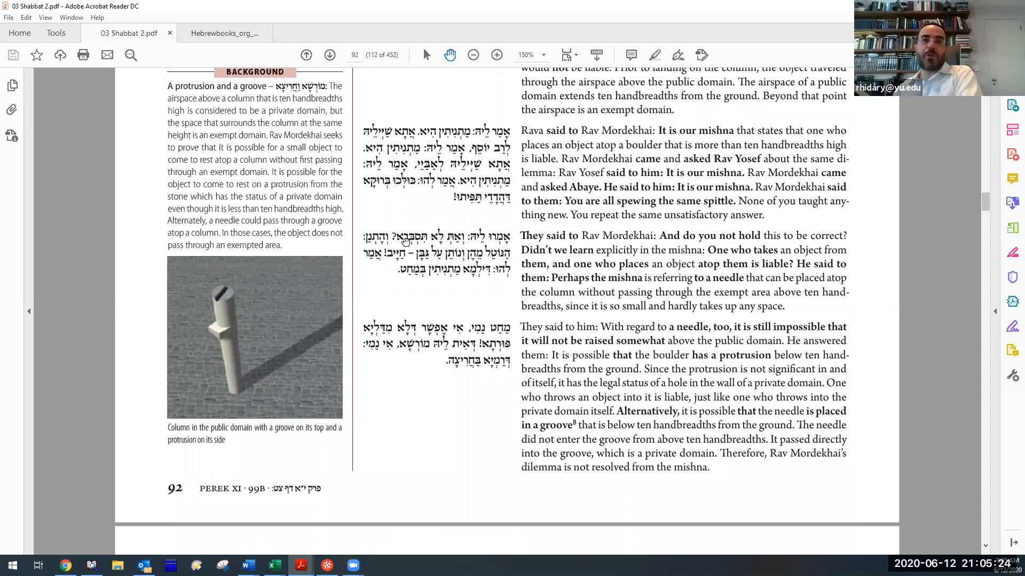
{"action": "scroll", "scroll_direction": "up", "scroll_amount": 3}
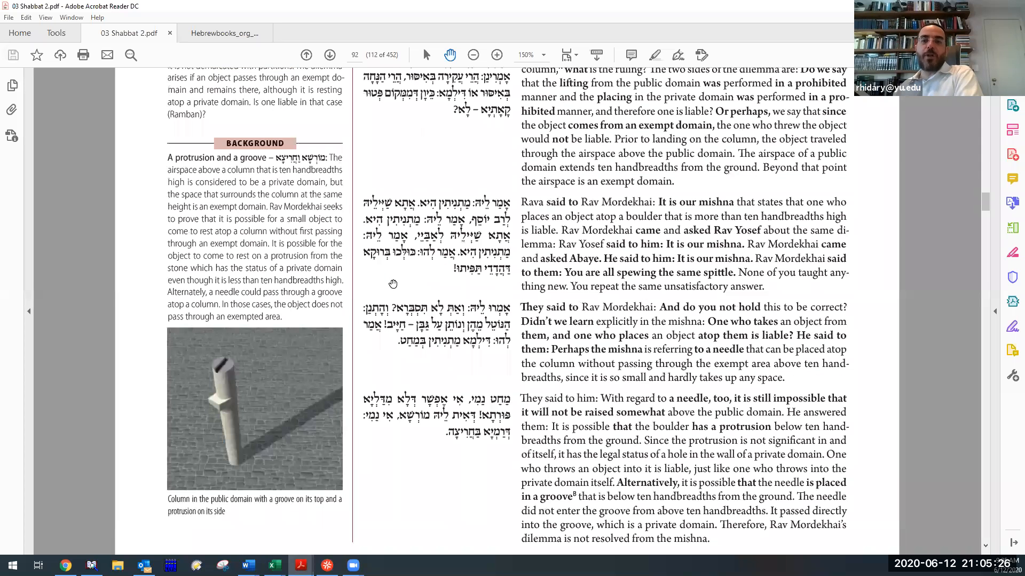
{"action": "mouse_move", "coordinate": [230, 416]}
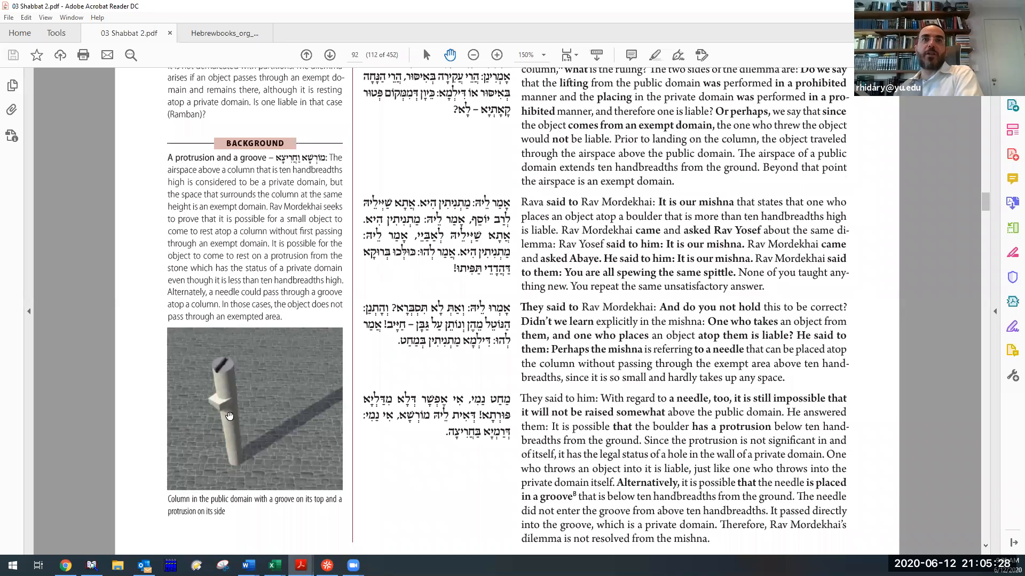
{"action": "mouse_move", "coordinate": [241, 386]}
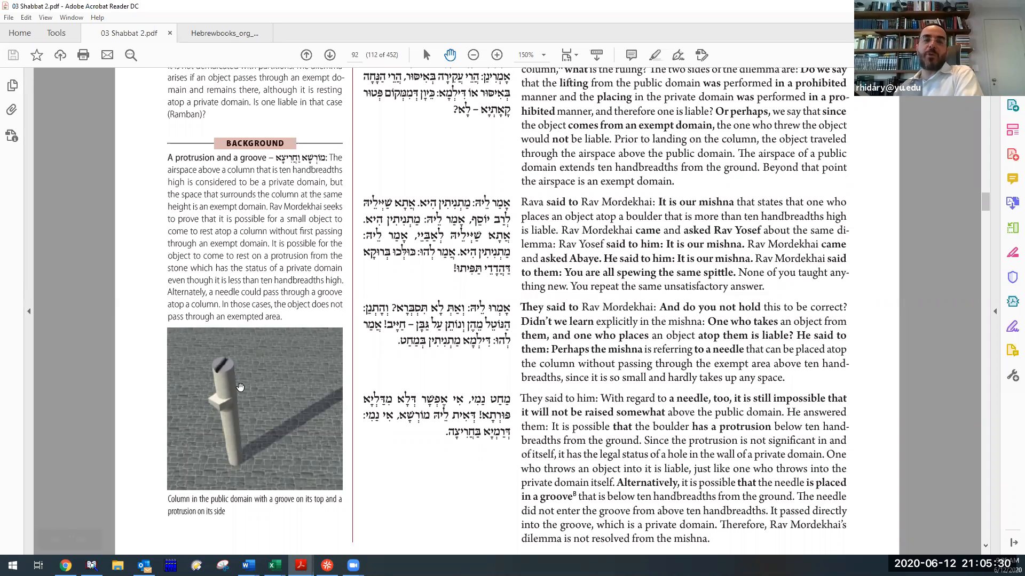
{"action": "mouse_move", "coordinate": [286, 459]}
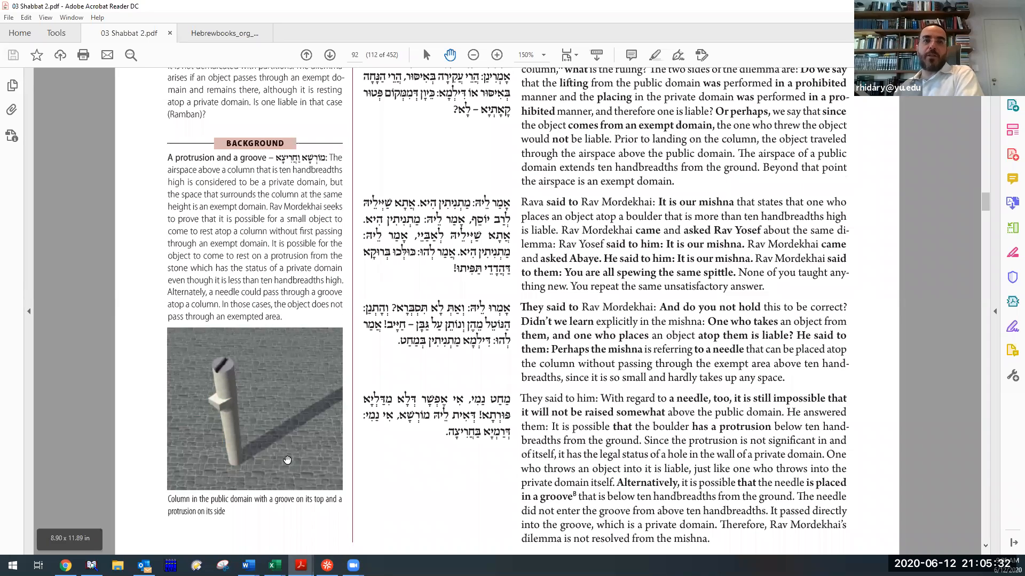
{"action": "mouse_move", "coordinate": [365, 479]}
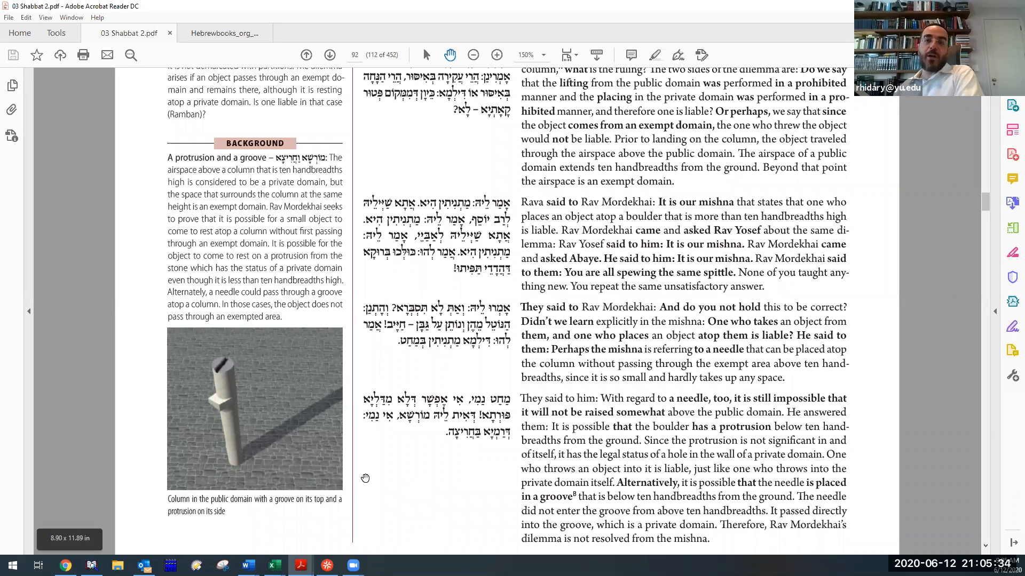
{"action": "mouse_move", "coordinate": [307, 453]}
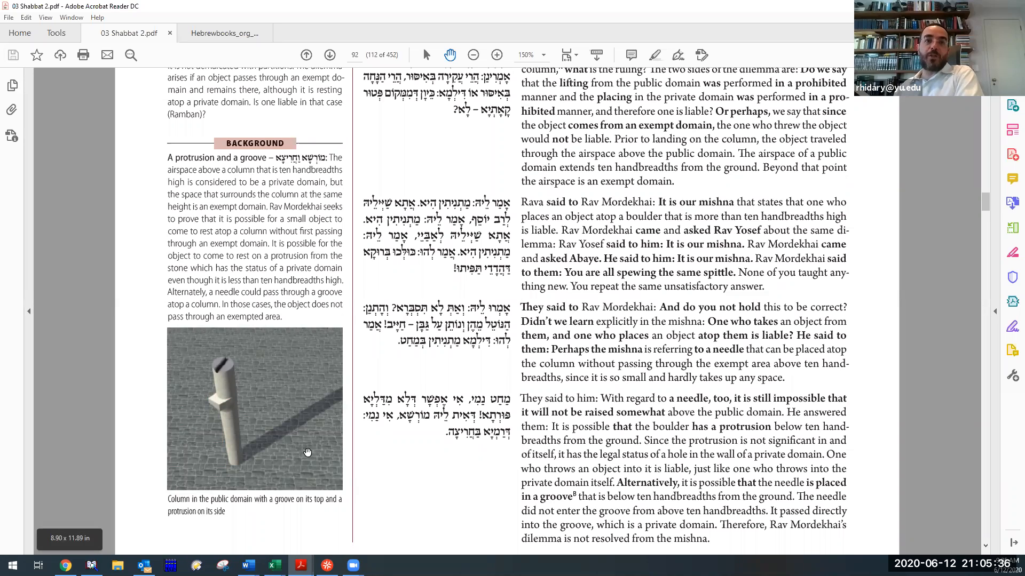
{"action": "mouse_move", "coordinate": [212, 362]}
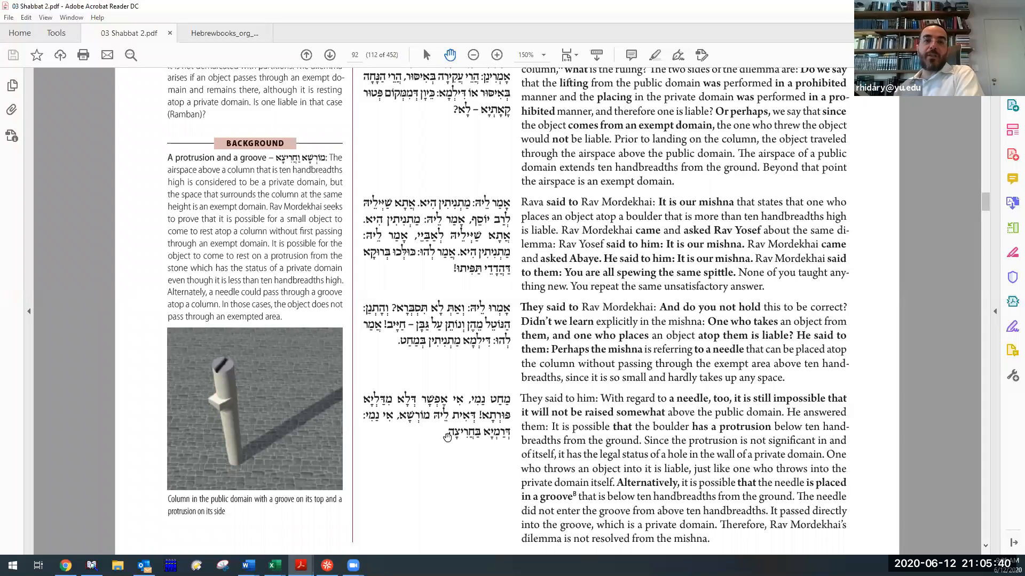
{"action": "mouse_move", "coordinate": [343, 462]}
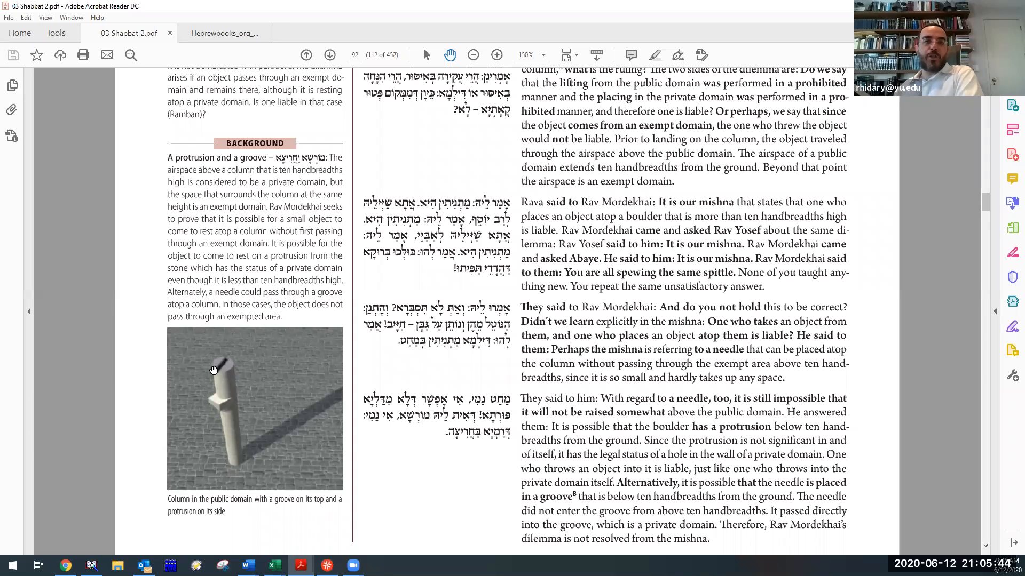
{"action": "mouse_move", "coordinate": [328, 470]}
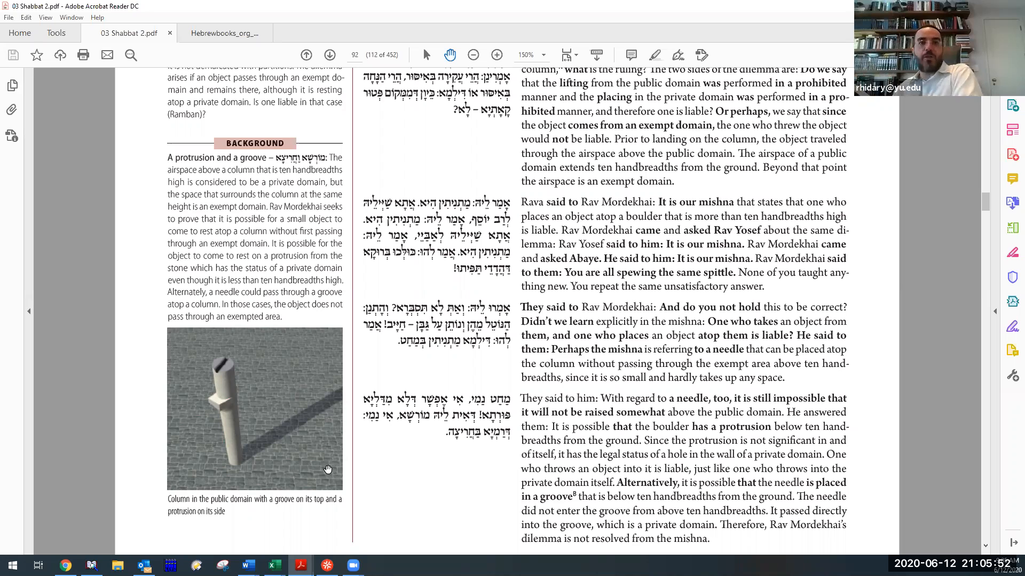
{"action": "mouse_move", "coordinate": [249, 358]}
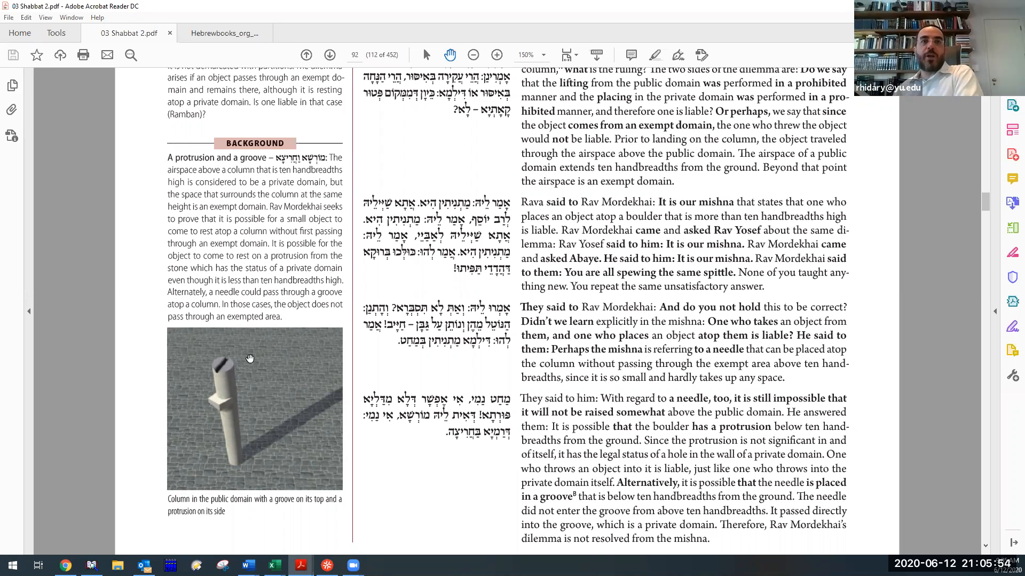
{"action": "mouse_move", "coordinate": [235, 364]}
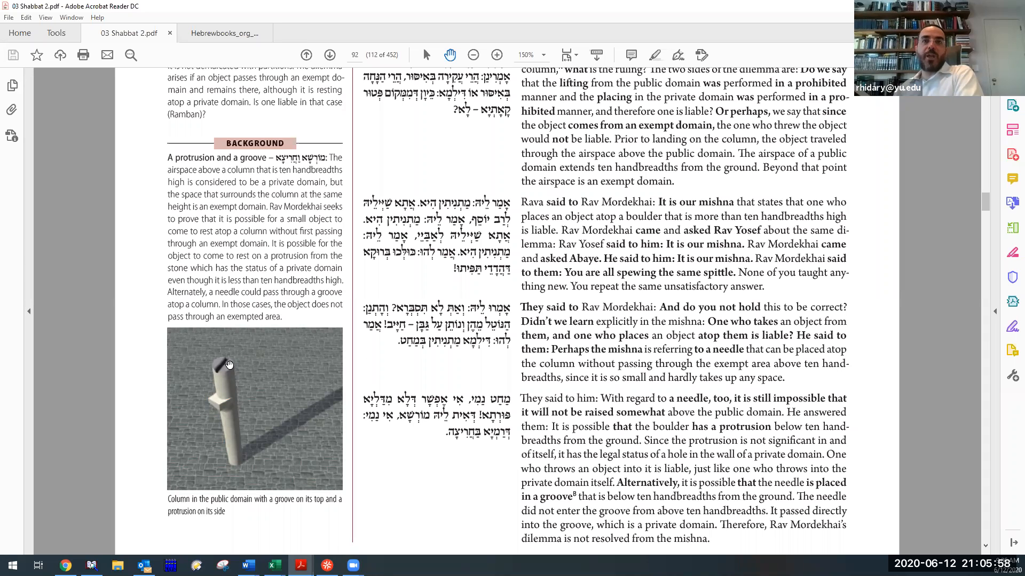
{"action": "mouse_move", "coordinate": [422, 287]}
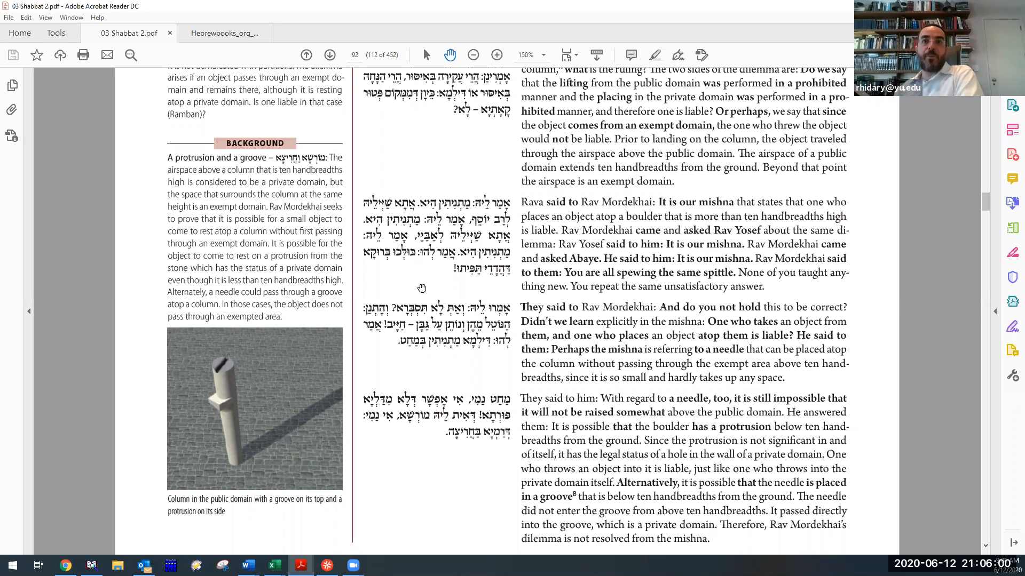
Return to page 91's pit-bank-and-boulder mishna, then scroll back down to the end of page 92.
{"action": "scroll", "scroll_direction": "up", "scroll_amount": 3}
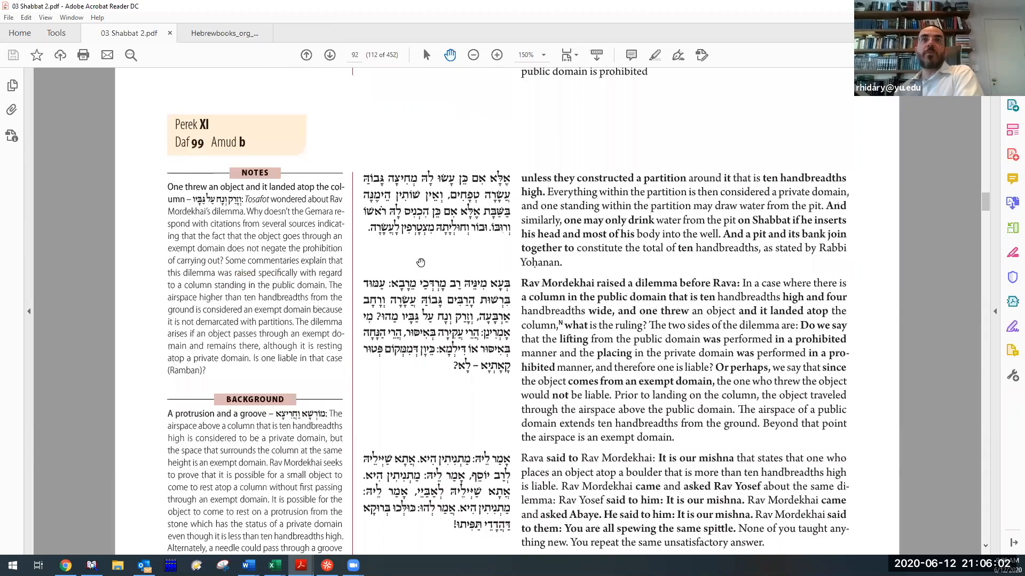
{"action": "left_click", "coordinate": [306, 55]}
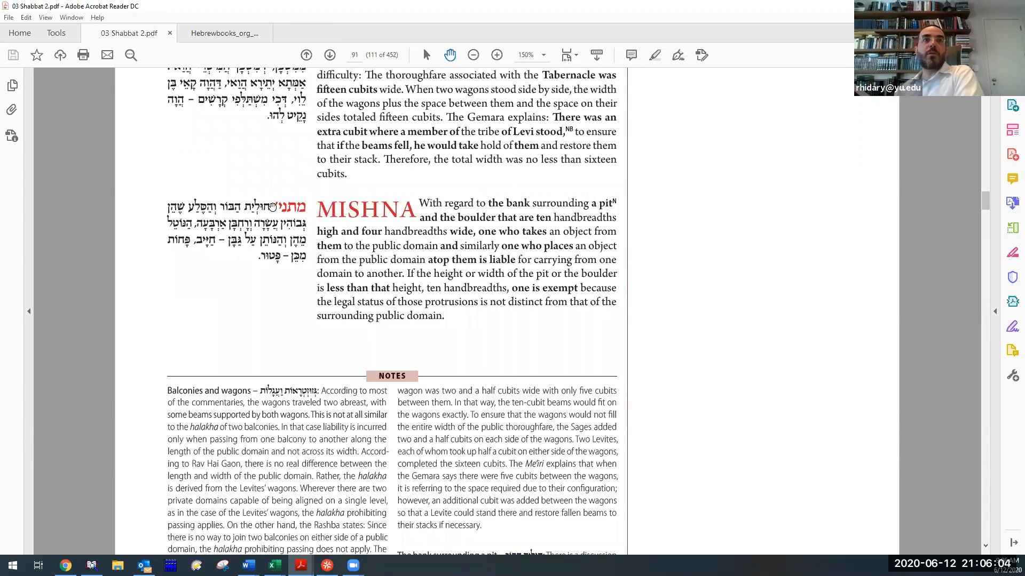
{"action": "mouse_move", "coordinate": [268, 263]}
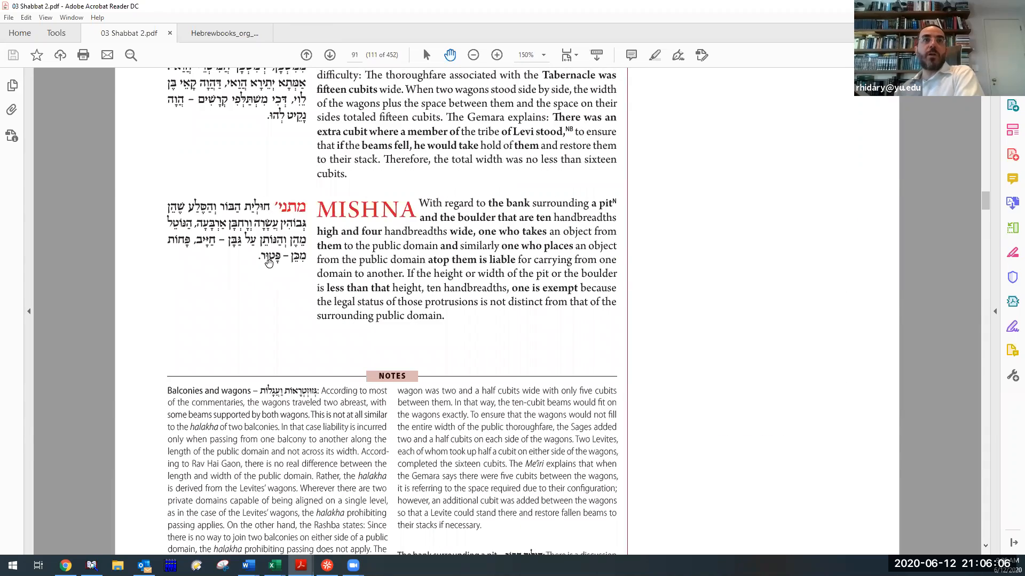
{"action": "scroll", "scroll_direction": "down", "scroll_amount": 3}
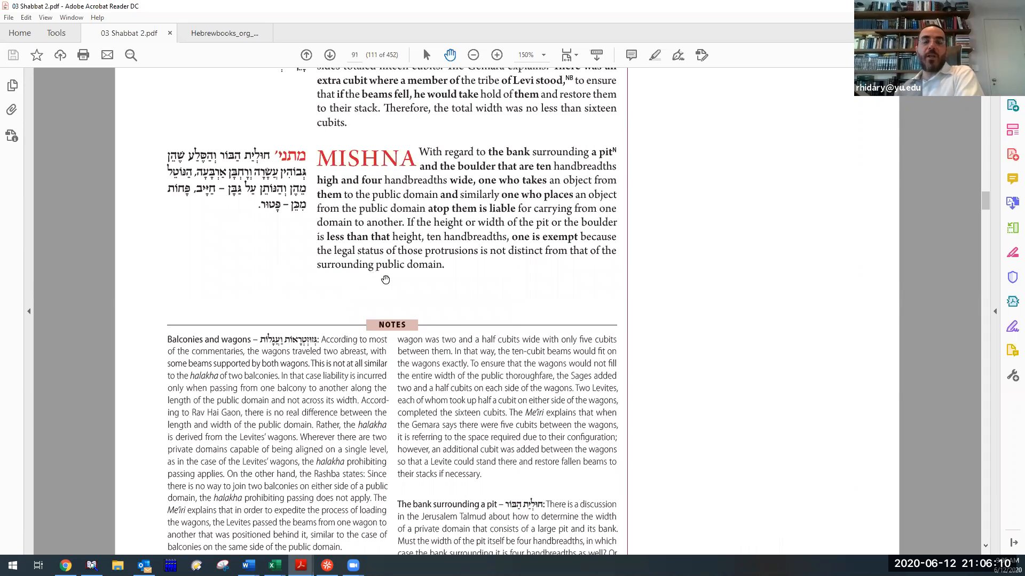
{"action": "mouse_move", "coordinate": [379, 360]}
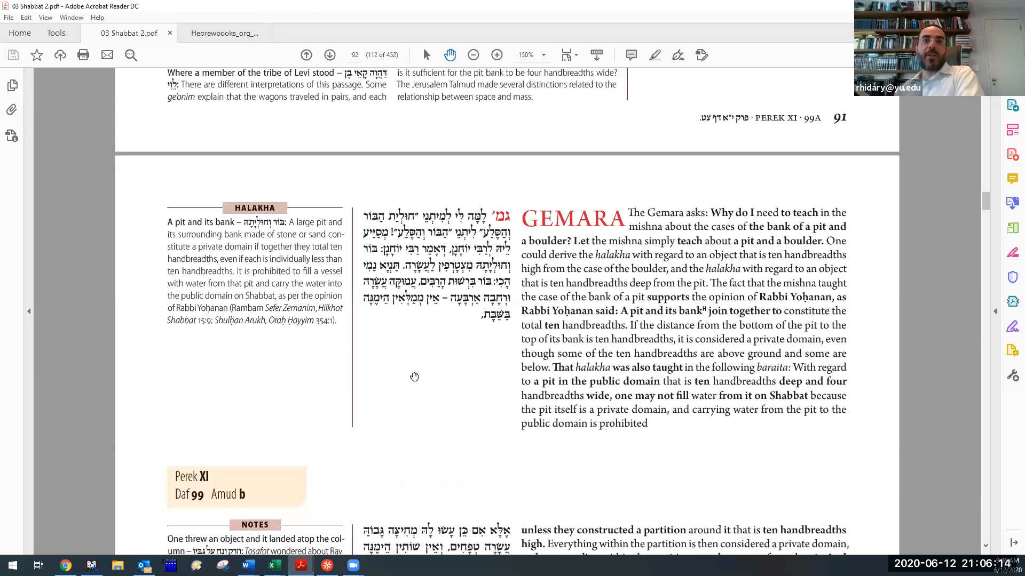
{"action": "scroll", "scroll_direction": "down", "scroll_amount": 3}
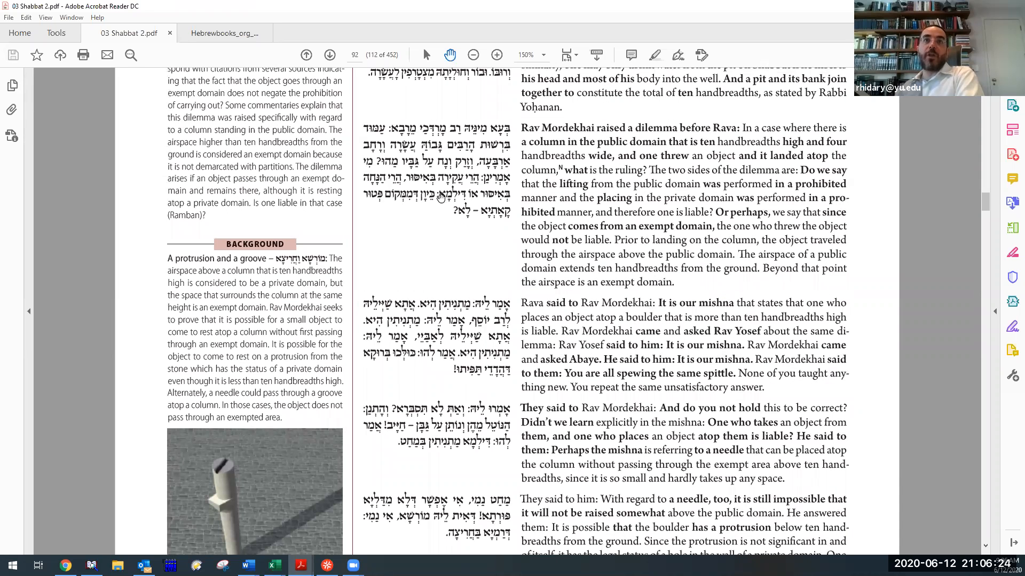
{"action": "mouse_move", "coordinate": [423, 366]}
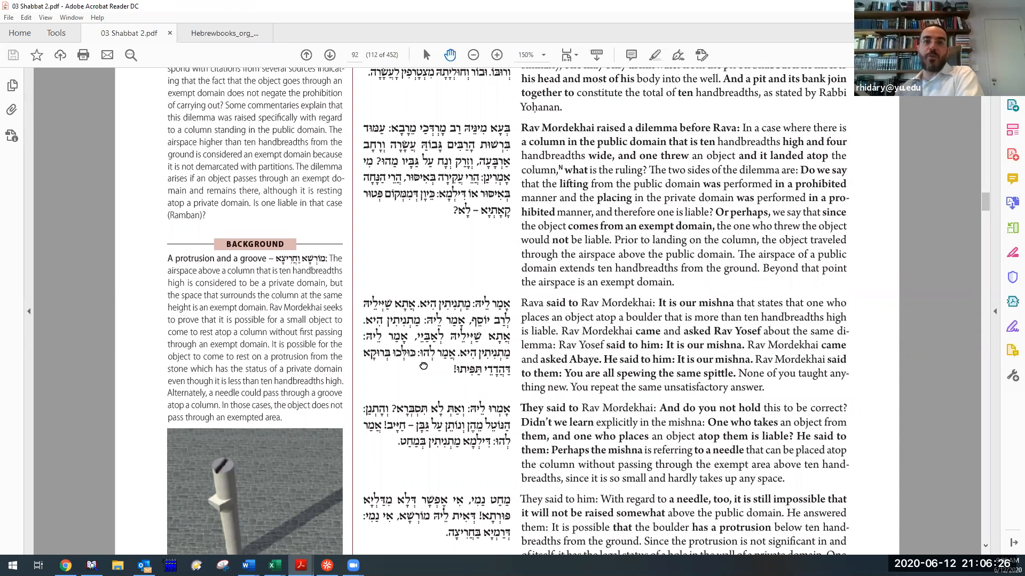
{"action": "scroll", "scroll_direction": "down", "scroll_amount": 3}
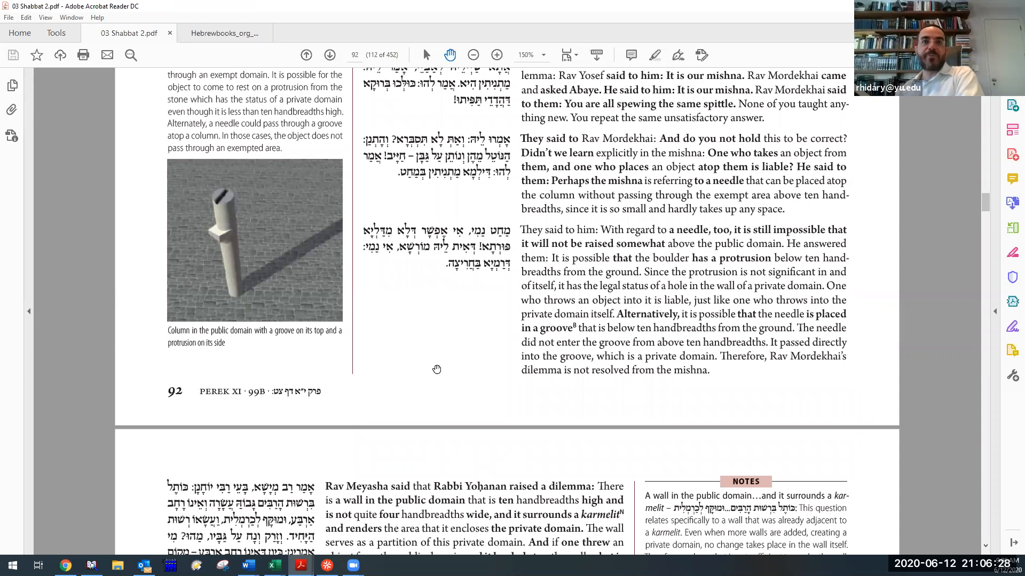
{"action": "mouse_move", "coordinate": [422, 397]}
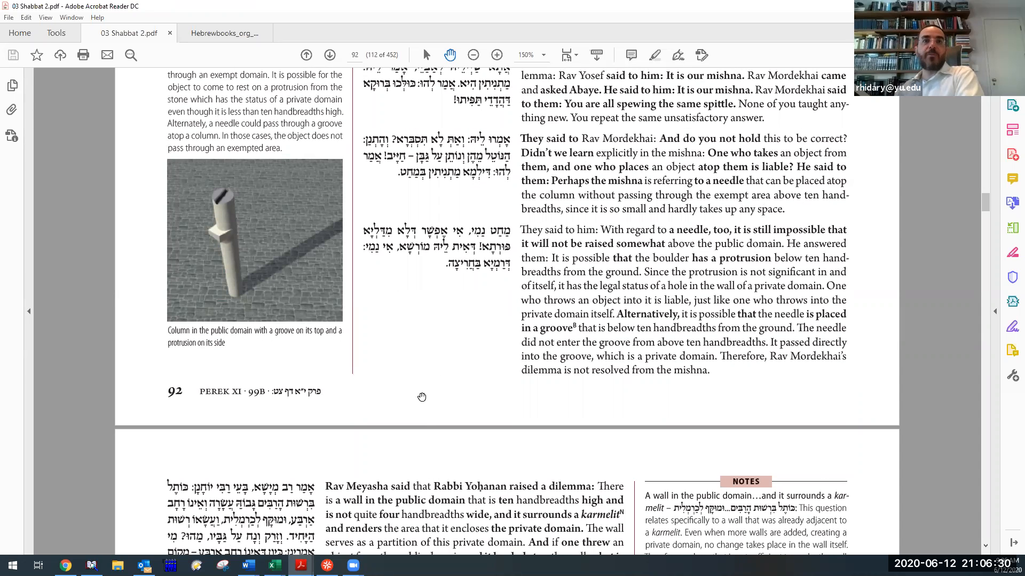
Scroll into page 93 to Rav Meyasha's wall dilemma, Ulla's inference and Rabbi Yohanan's pit dilemma.
{"action": "scroll", "scroll_direction": "down", "scroll_amount": 3}
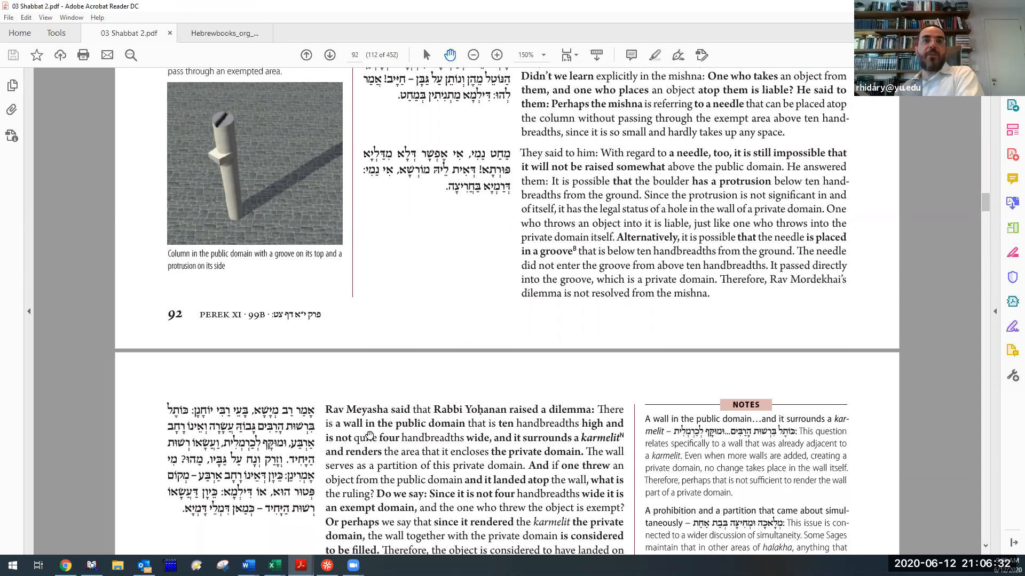
{"action": "scroll", "scroll_direction": "down", "scroll_amount": 3}
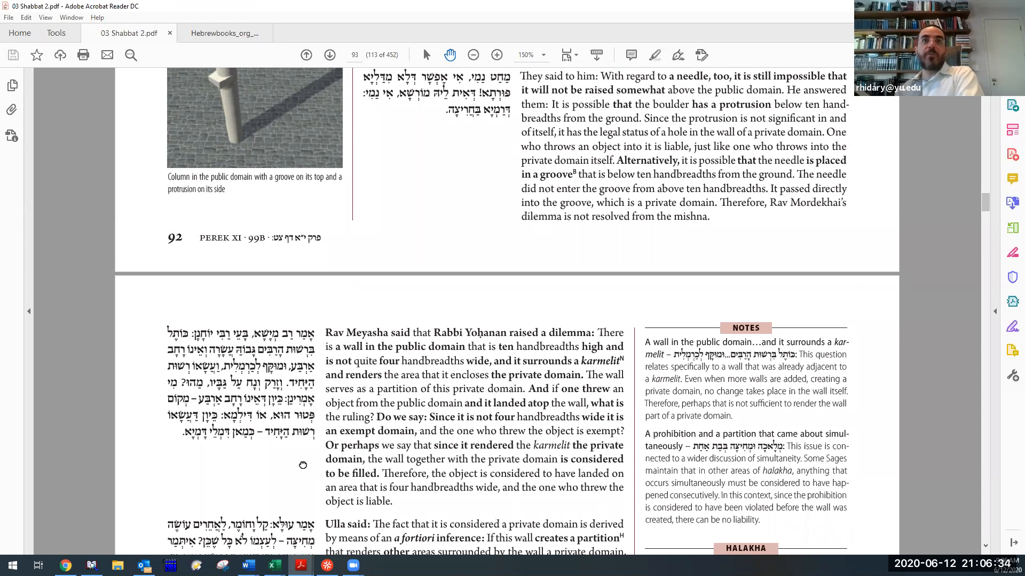
{"action": "scroll", "scroll_direction": "down", "scroll_amount": 3}
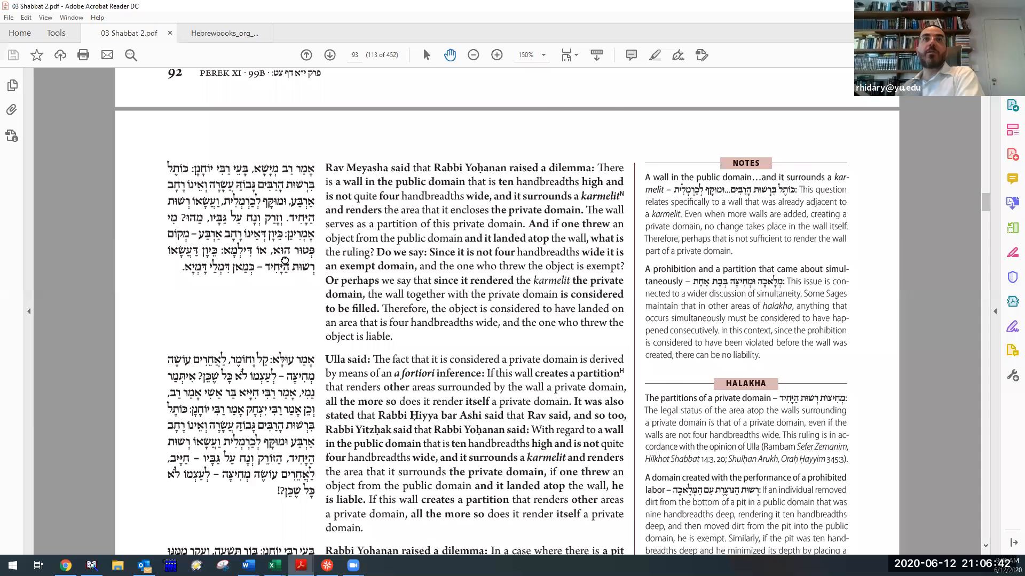
{"action": "scroll", "scroll_direction": "up", "scroll_amount": 3}
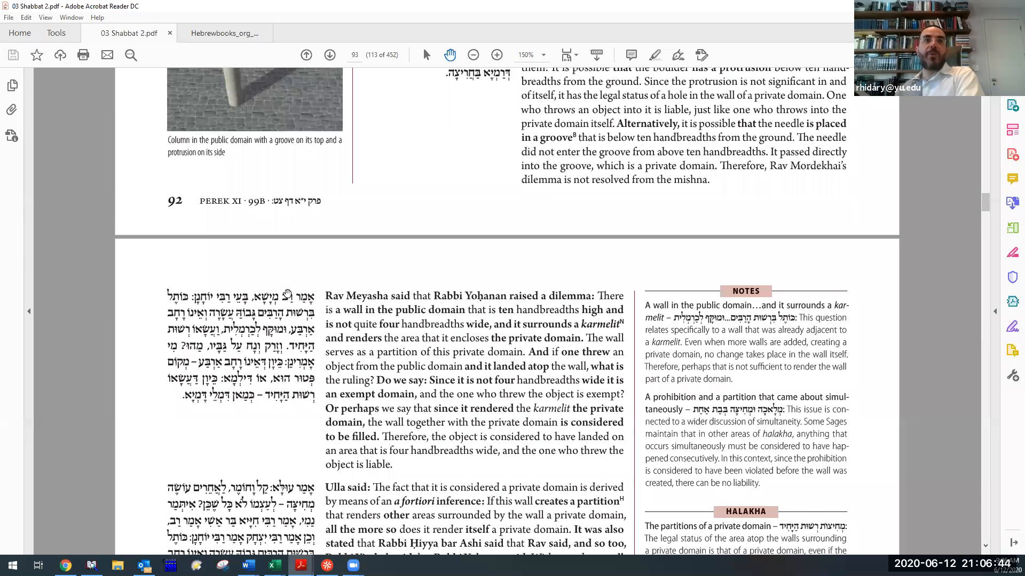
{"action": "scroll", "scroll_direction": "down", "scroll_amount": 3}
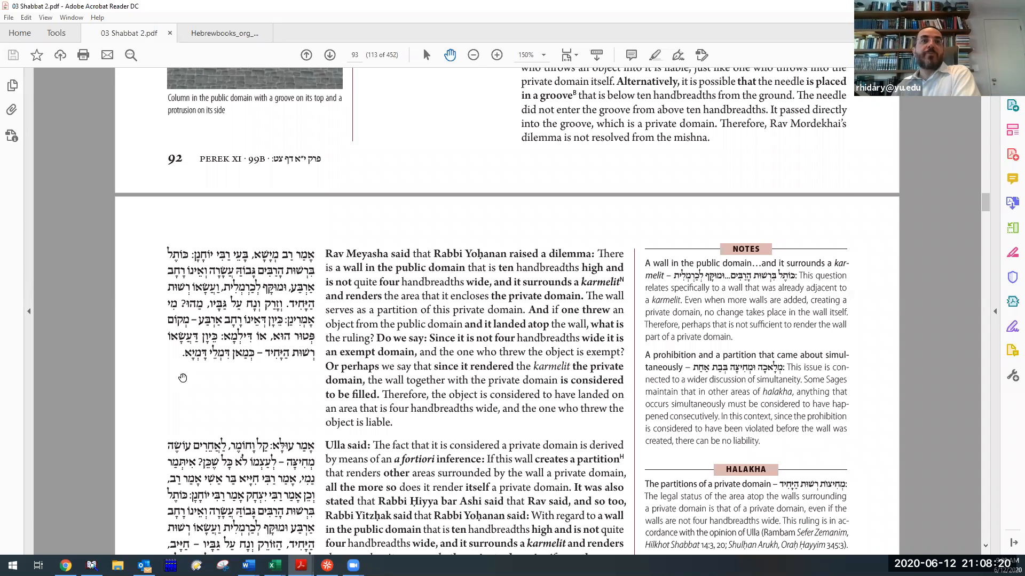
{"action": "scroll", "scroll_direction": "down", "scroll_amount": 3}
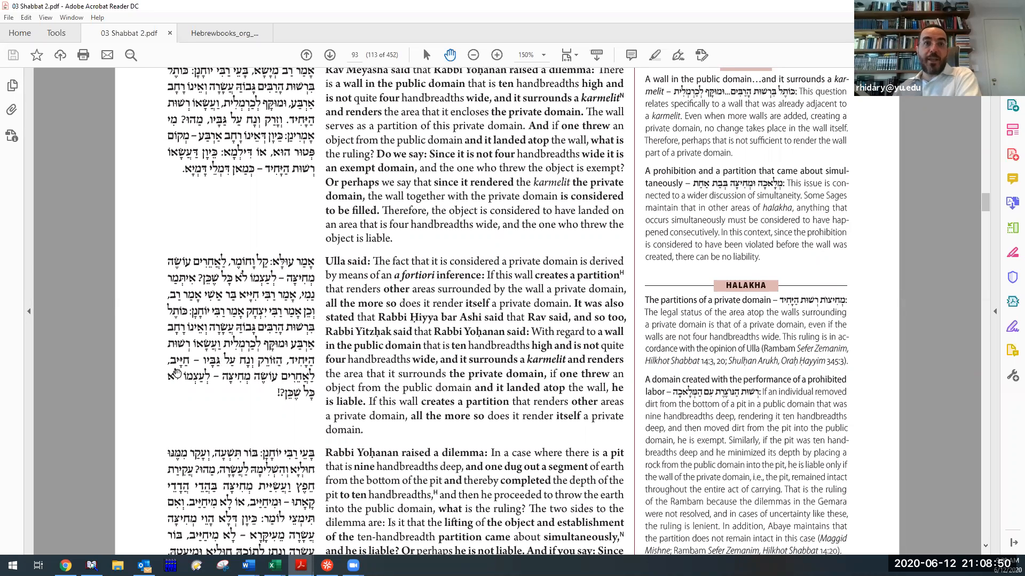
{"action": "mouse_move", "coordinate": [283, 415]}
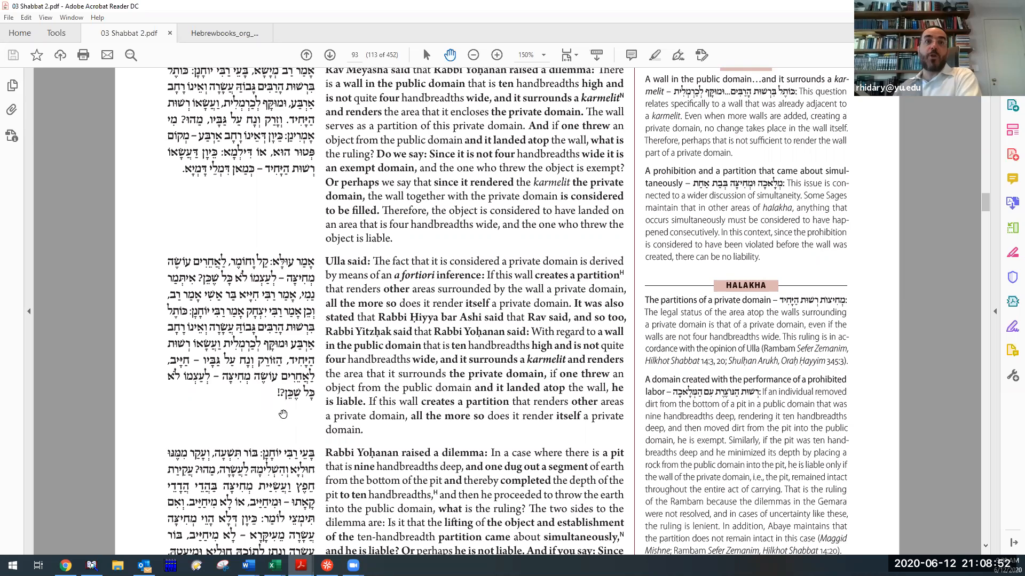
{"action": "mouse_move", "coordinate": [201, 324]}
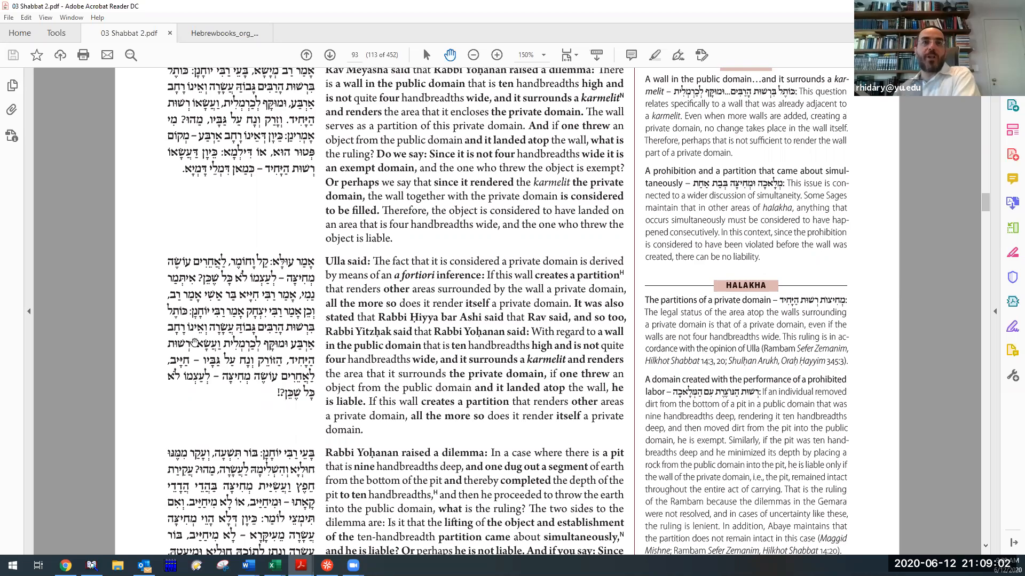
Scroll down page 93 to the Gemara's mishna-based resolution attempt and the juicy fig cake passage.
{"action": "scroll", "scroll_direction": "down", "scroll_amount": 3}
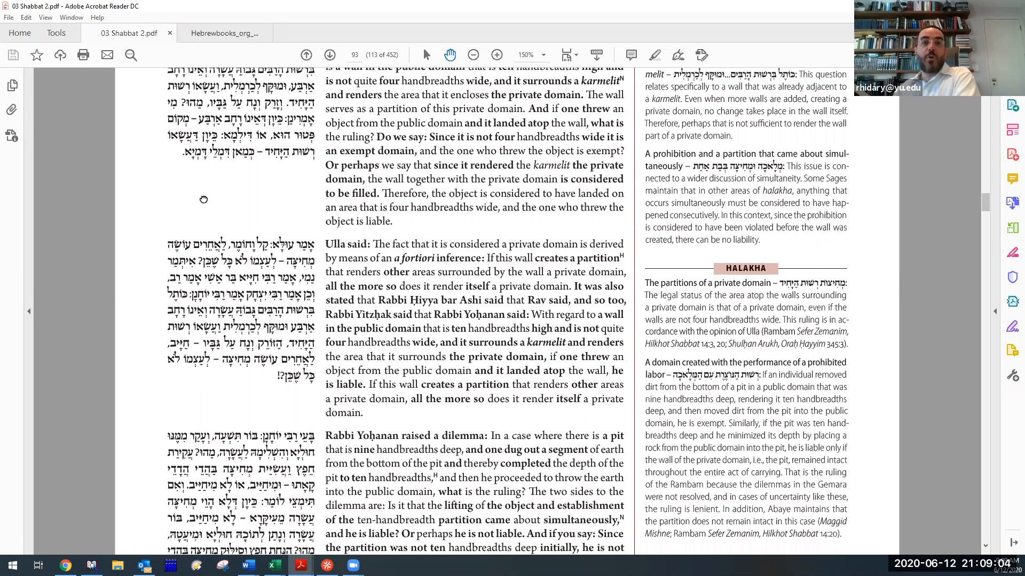
{"action": "scroll", "scroll_direction": "down", "scroll_amount": 3}
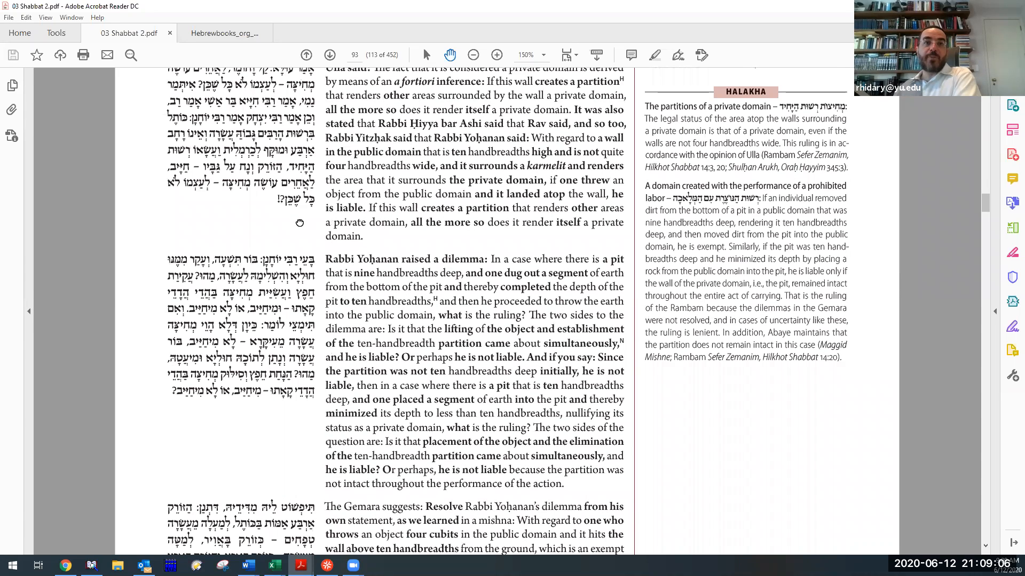
{"action": "scroll", "scroll_direction": "up", "scroll_amount": 3}
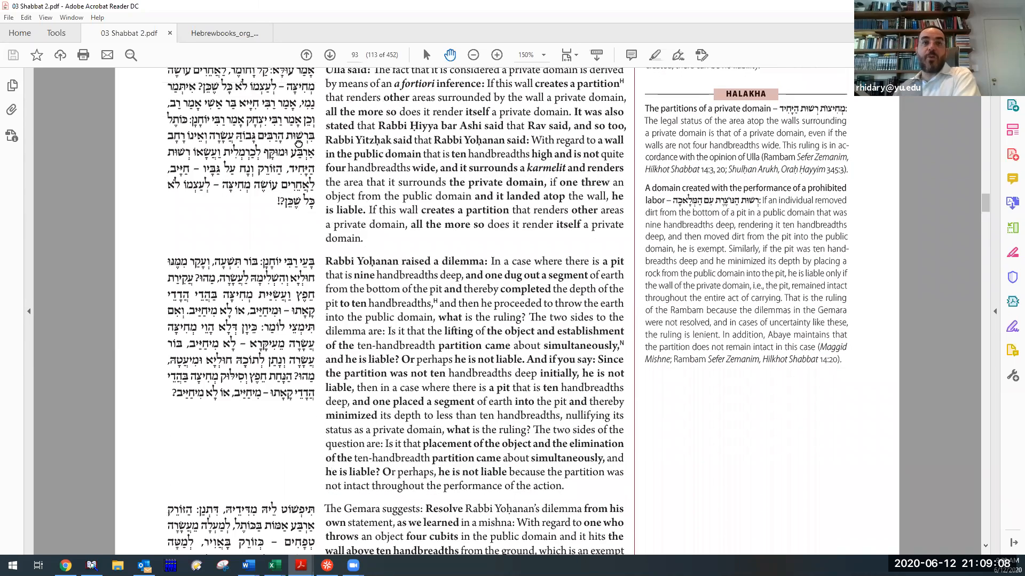
{"action": "scroll", "scroll_direction": "down", "scroll_amount": 3}
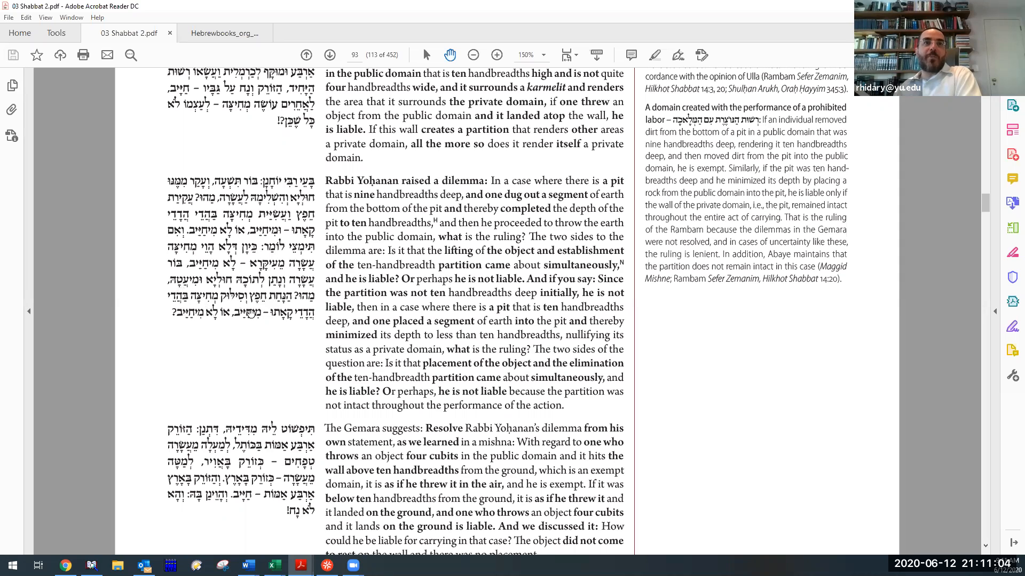
{"action": "mouse_move", "coordinate": [243, 327]}
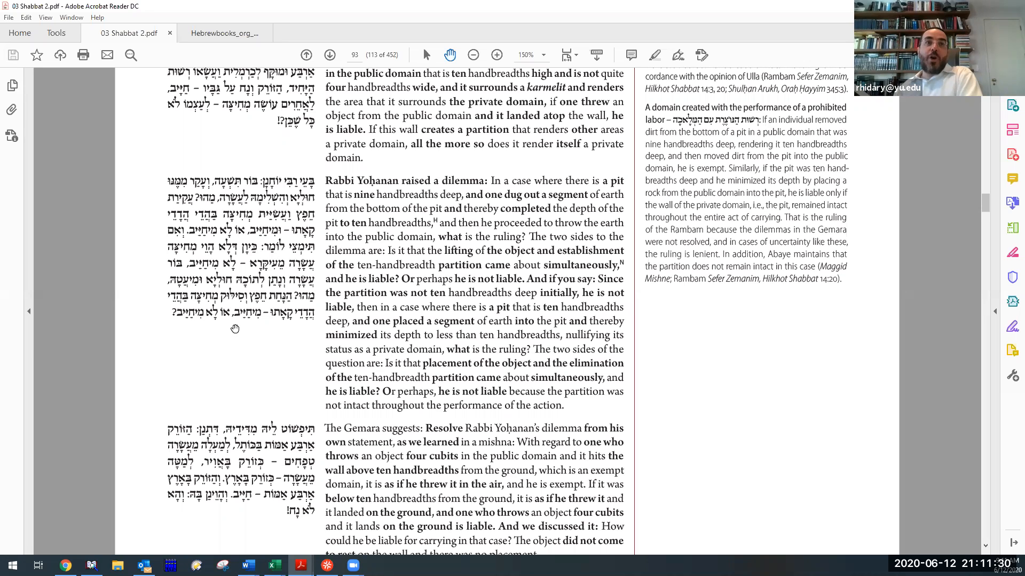
{"action": "mouse_move", "coordinate": [198, 330]}
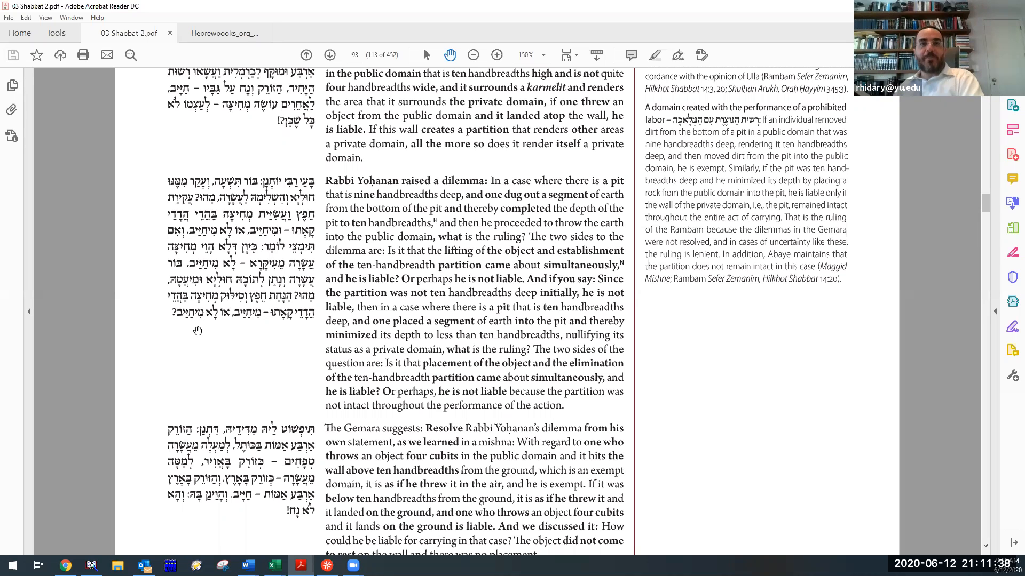
{"action": "mouse_move", "coordinate": [193, 322]}
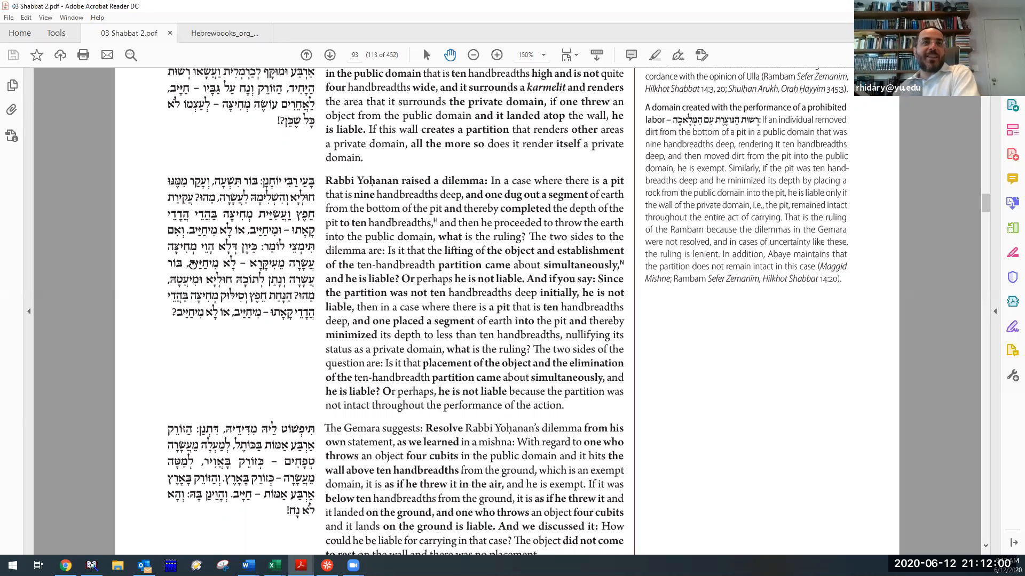
{"action": "scroll", "scroll_direction": "down", "scroll_amount": 3}
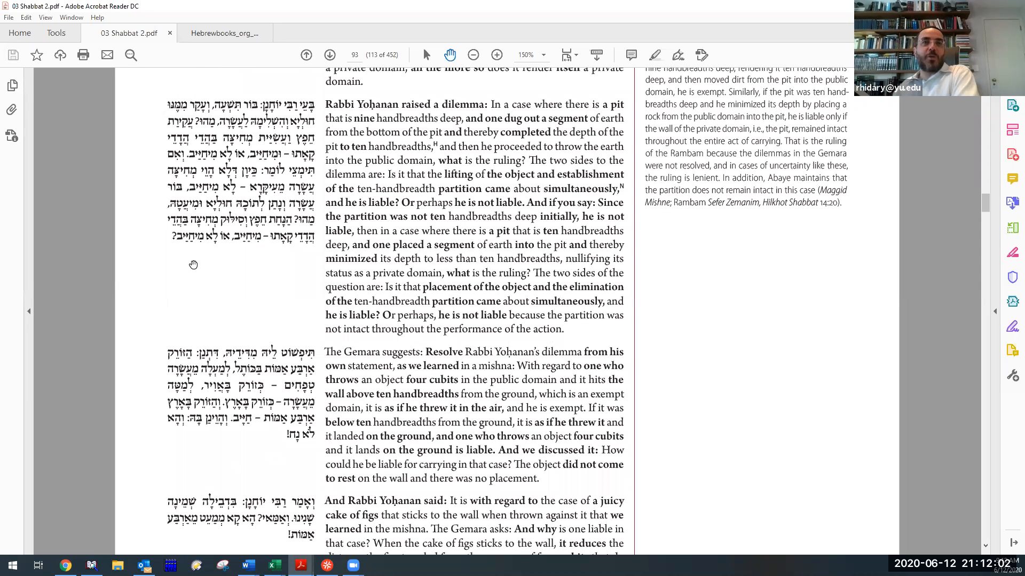
{"action": "mouse_move", "coordinate": [211, 269]}
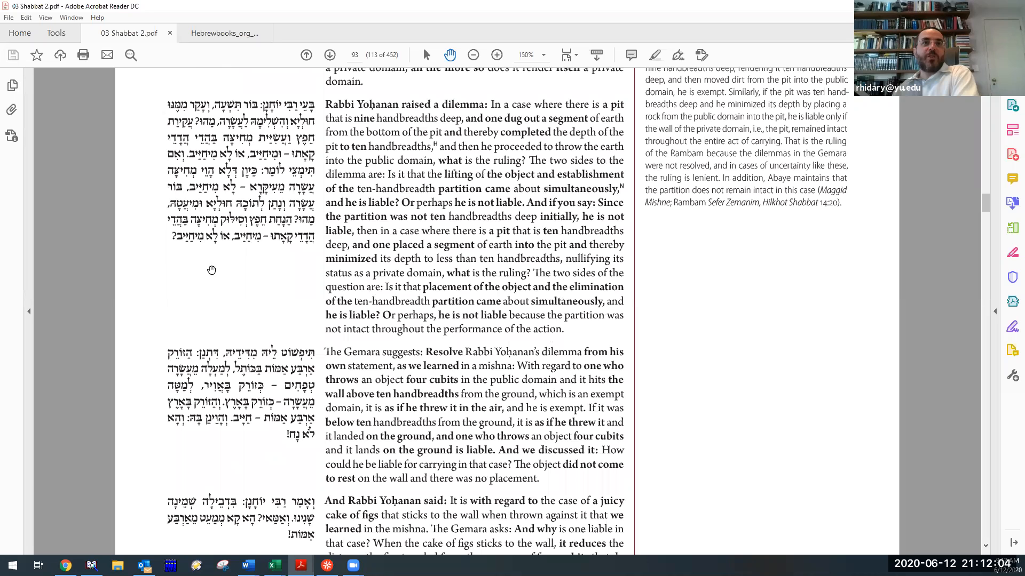
Scroll to the bottom of page 93 showing the full fig cake passage and its liability conclusion.
{"action": "scroll", "scroll_direction": "down", "scroll_amount": 3}
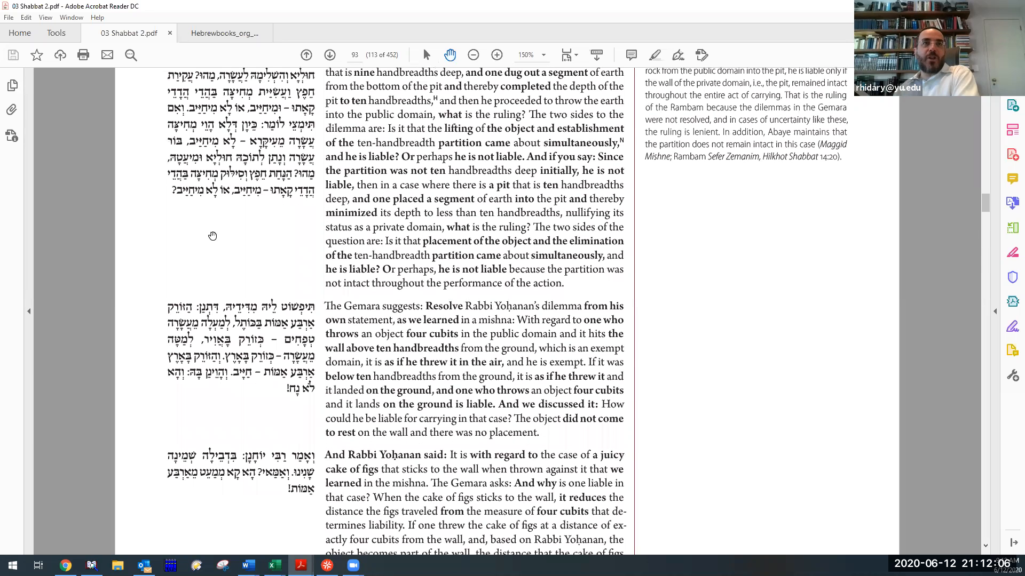
{"action": "mouse_move", "coordinate": [312, 319]}
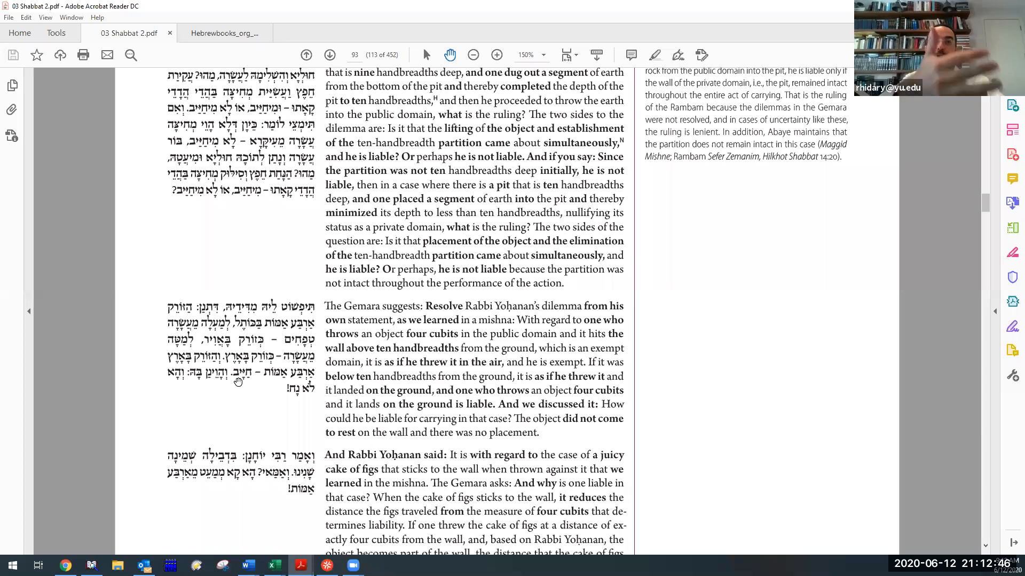
{"action": "mouse_move", "coordinate": [253, 391]}
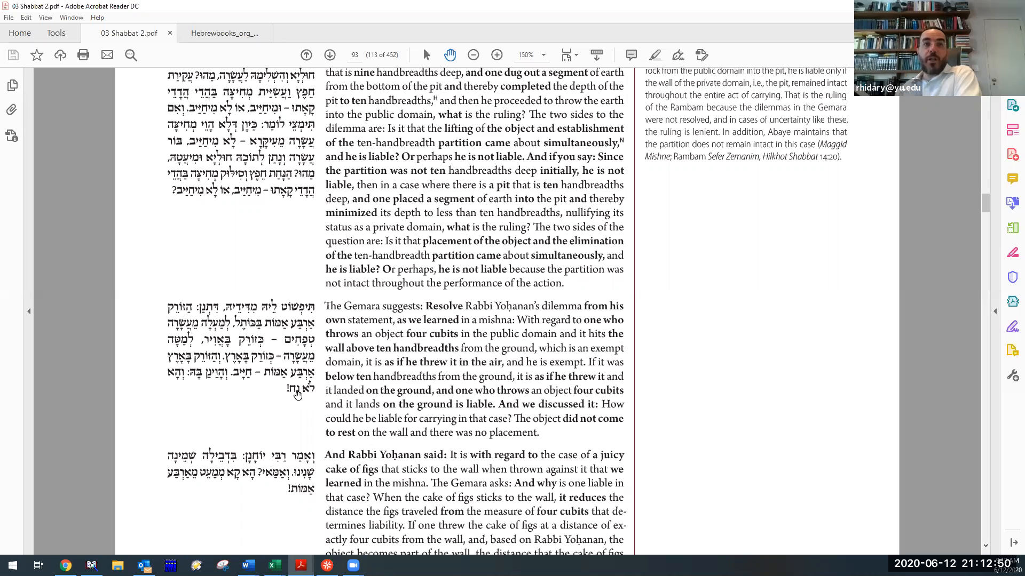
{"action": "mouse_move", "coordinate": [277, 373]}
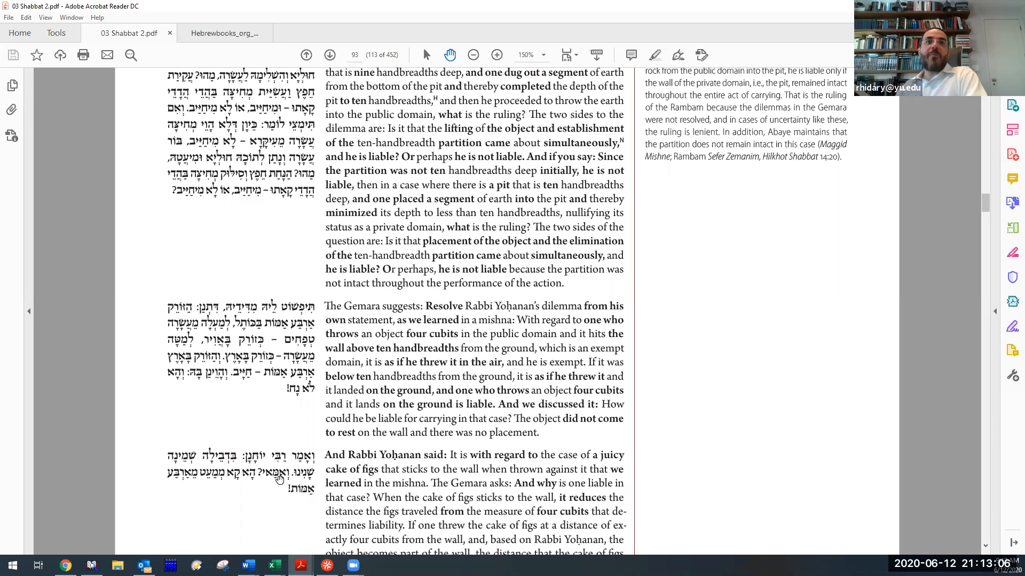
{"action": "scroll", "scroll_direction": "down", "scroll_amount": 3}
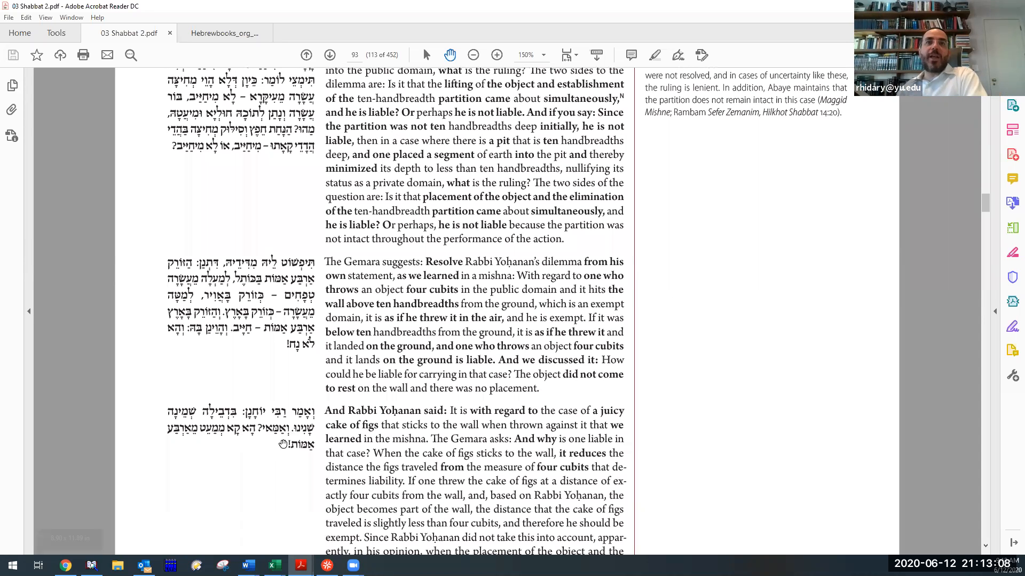
{"action": "scroll", "scroll_direction": "down", "scroll_amount": 3}
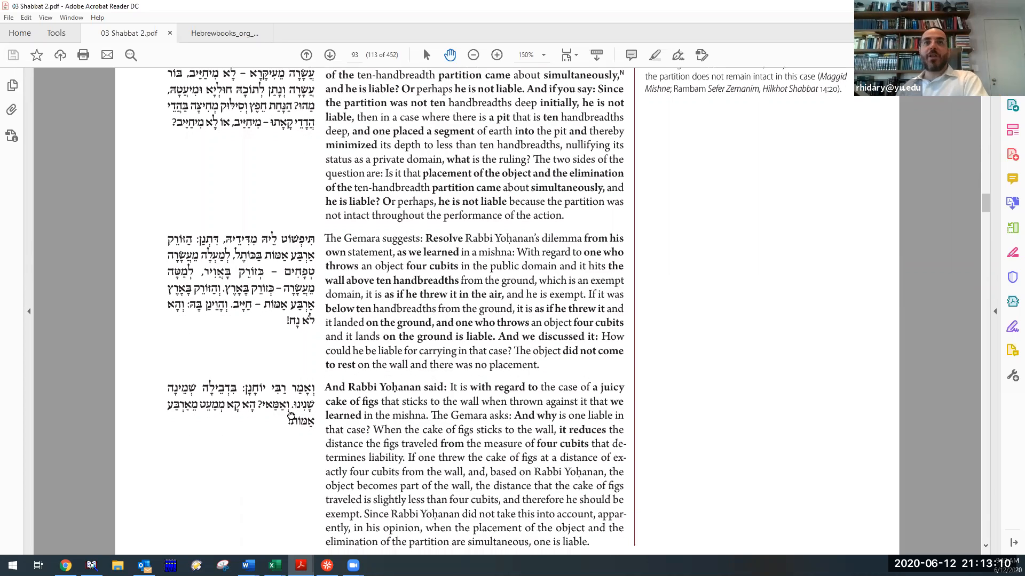
{"action": "scroll", "scroll_direction": "up", "scroll_amount": 3}
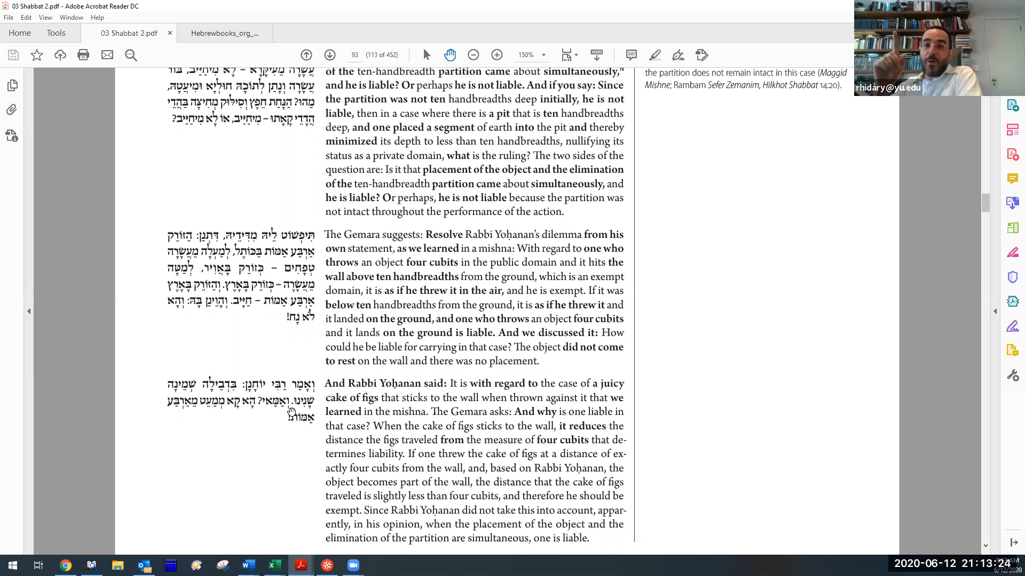
{"action": "mouse_move", "coordinate": [205, 412]}
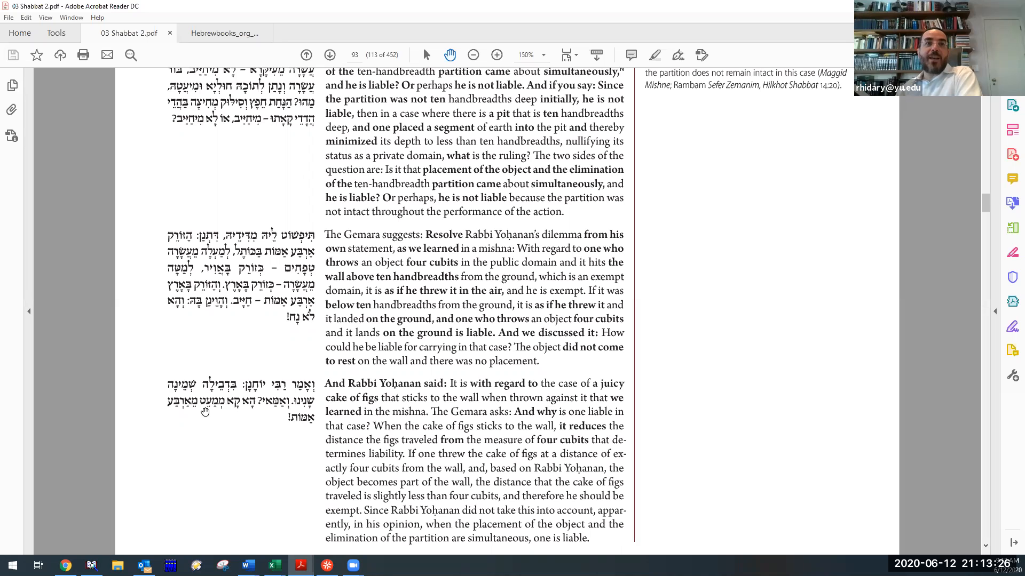
{"action": "scroll", "scroll_direction": "down", "scroll_amount": 3}
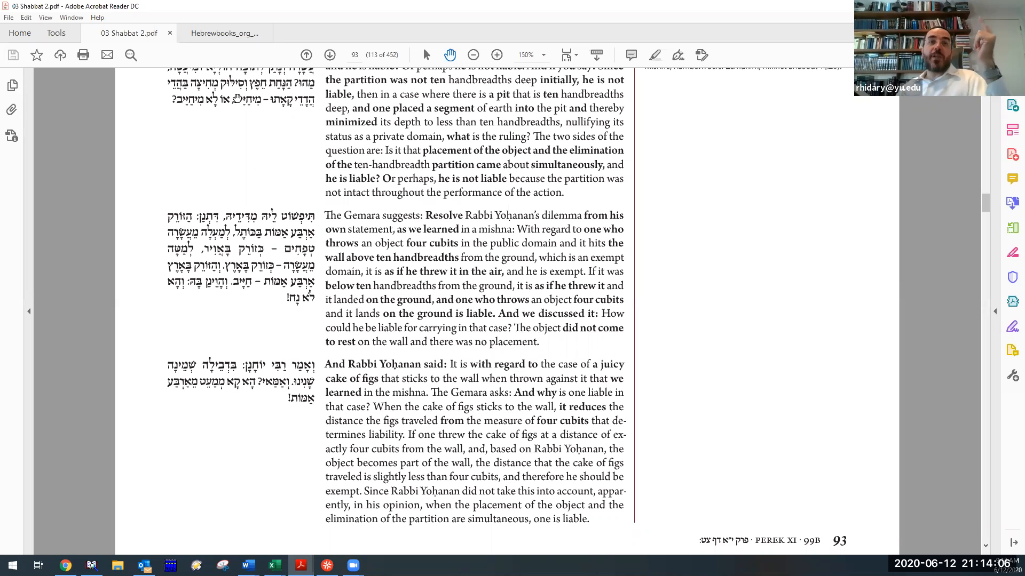
{"action": "mouse_move", "coordinate": [285, 321]}
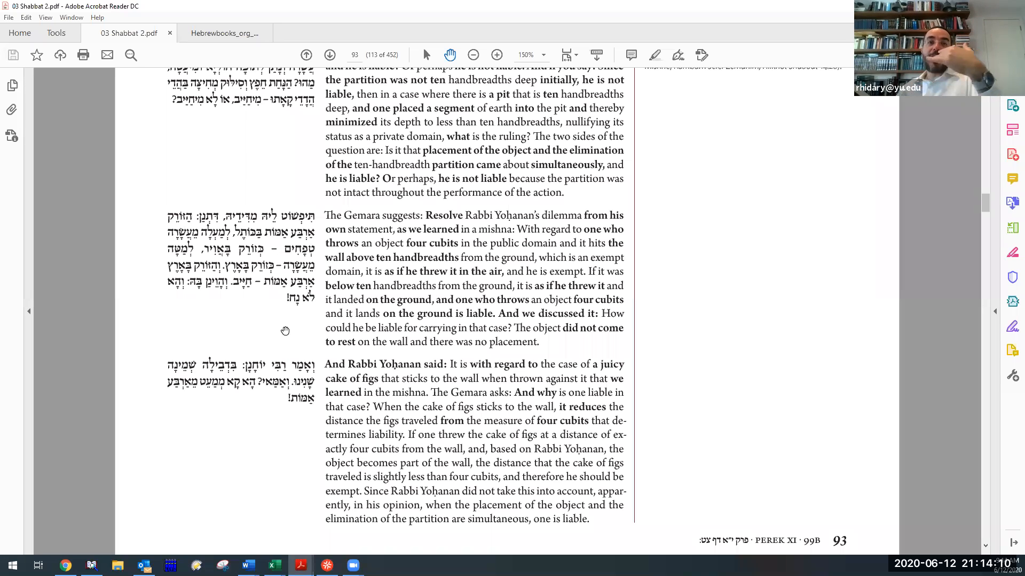
{"action": "mouse_move", "coordinate": [284, 373]}
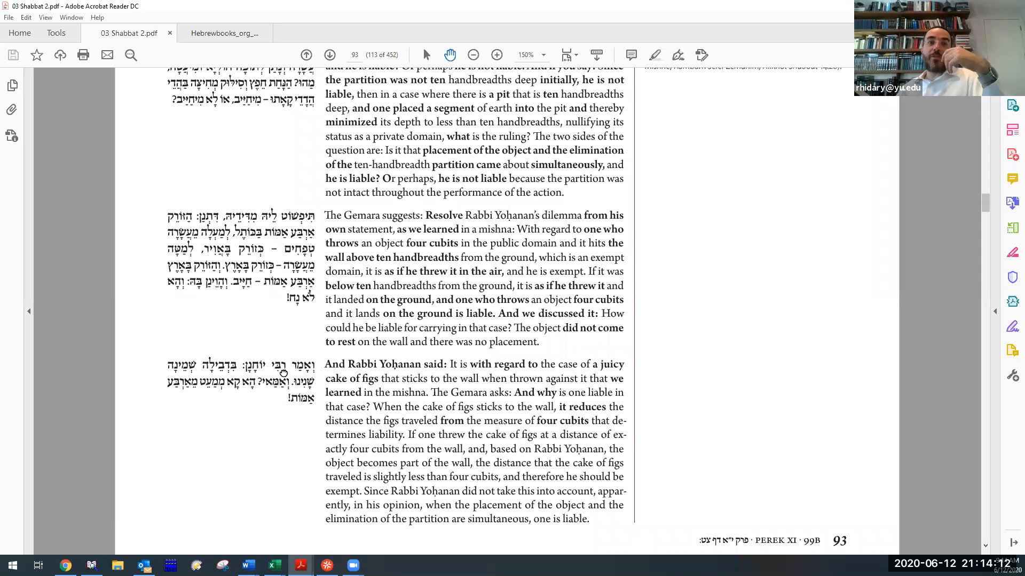
{"action": "scroll", "scroll_direction": "down", "scroll_amount": 3}
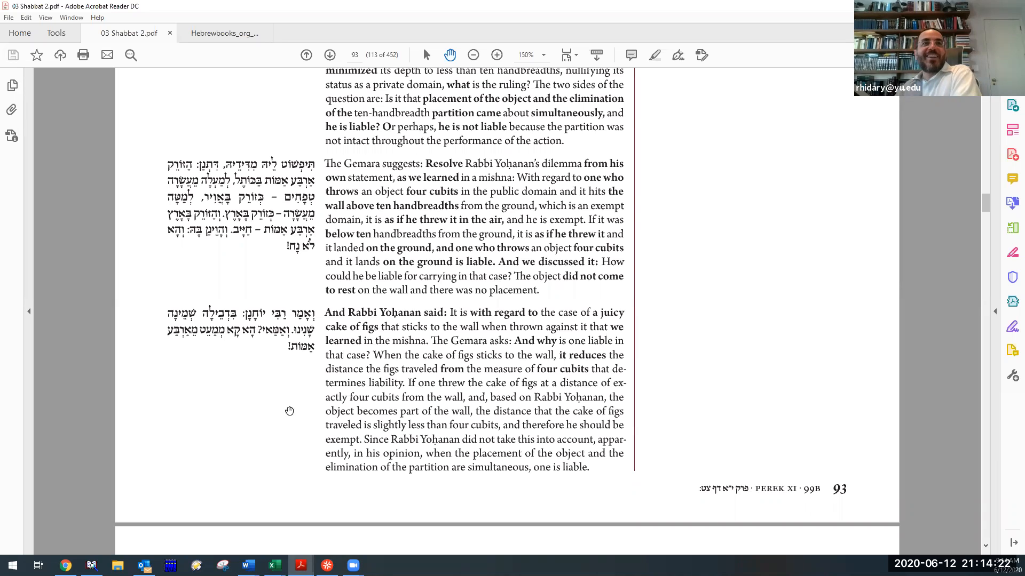
Scroll onto page 94 to the rejection of the fig comparison and Rava's board-on-stakes dilemma.
{"action": "scroll", "scroll_direction": "down", "scroll_amount": 3}
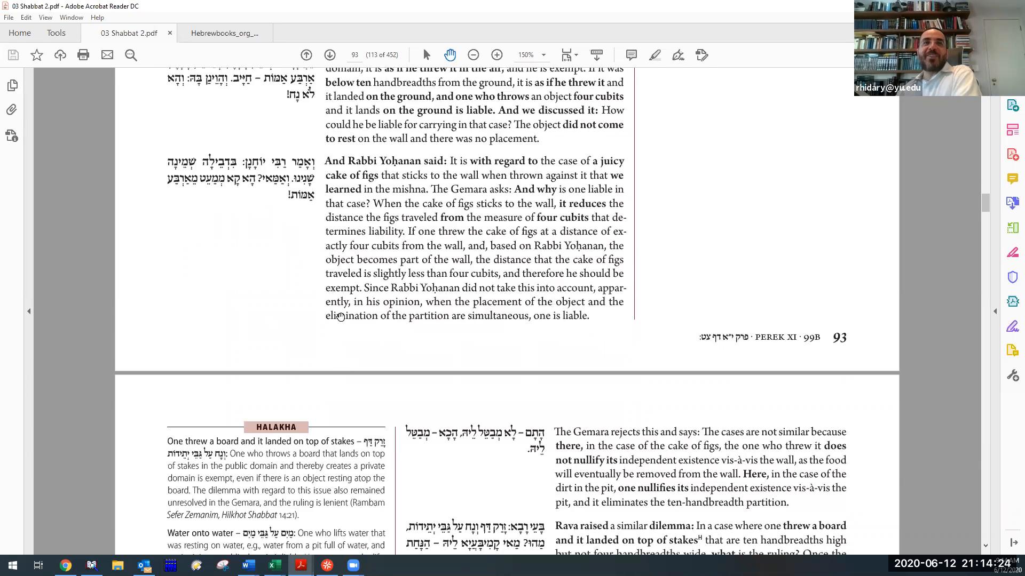
{"action": "scroll", "scroll_direction": "down", "scroll_amount": 3}
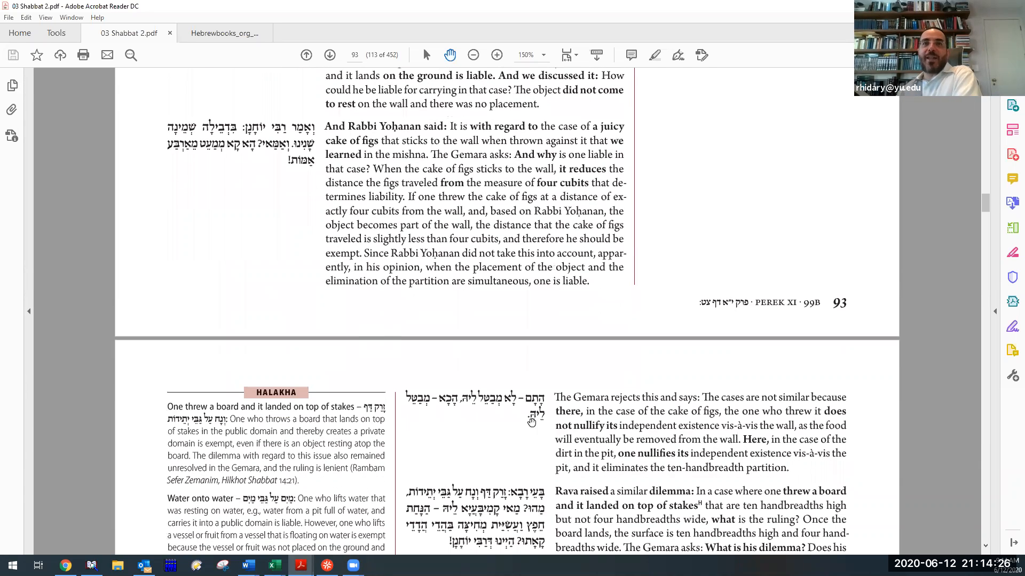
{"action": "mouse_move", "coordinate": [433, 409]}
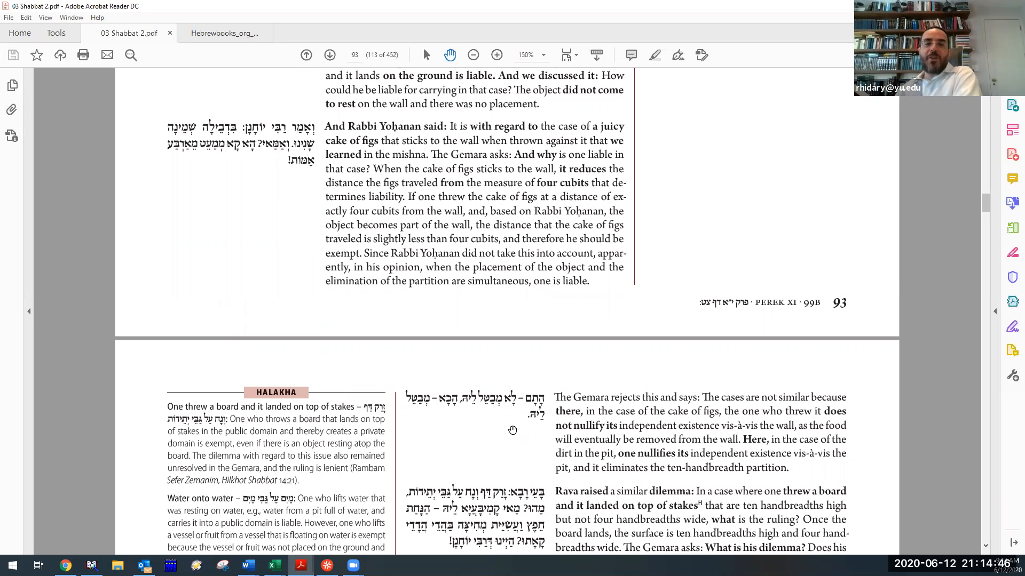
{"action": "scroll", "scroll_direction": "down", "scroll_amount": 3}
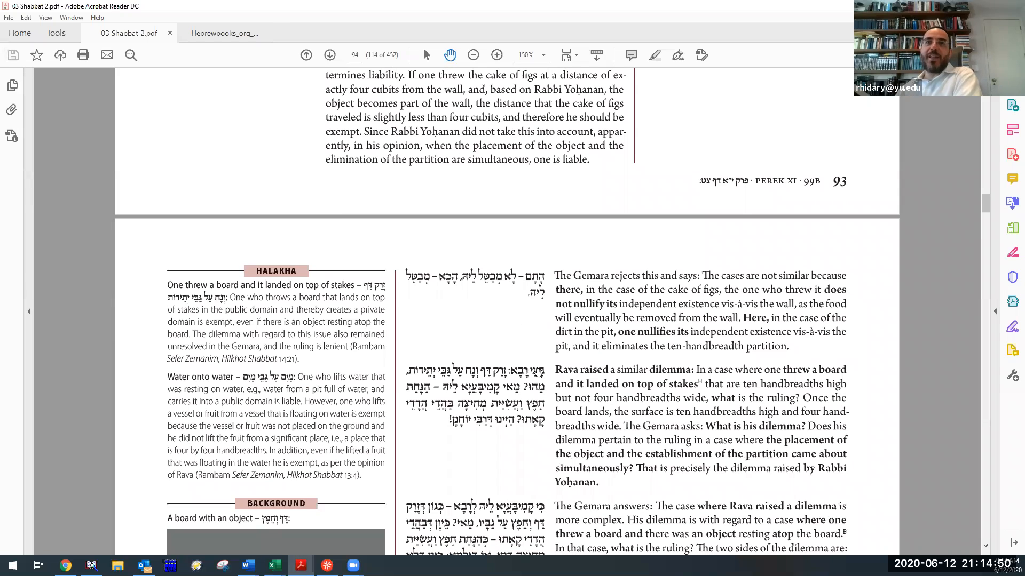
{"action": "scroll", "scroll_direction": "down", "scroll_amount": 3}
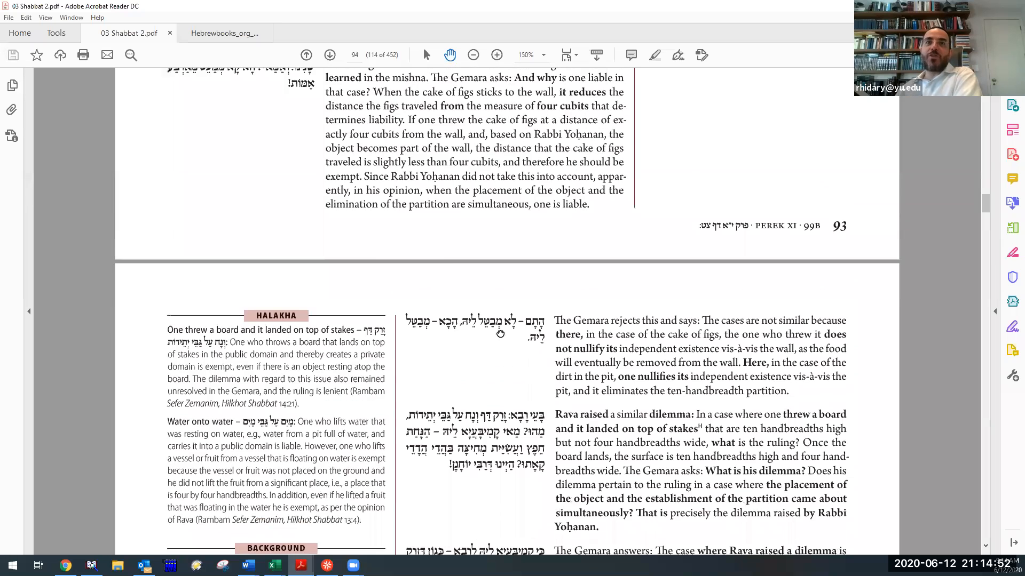
{"action": "scroll", "scroll_direction": "down", "scroll_amount": 3}
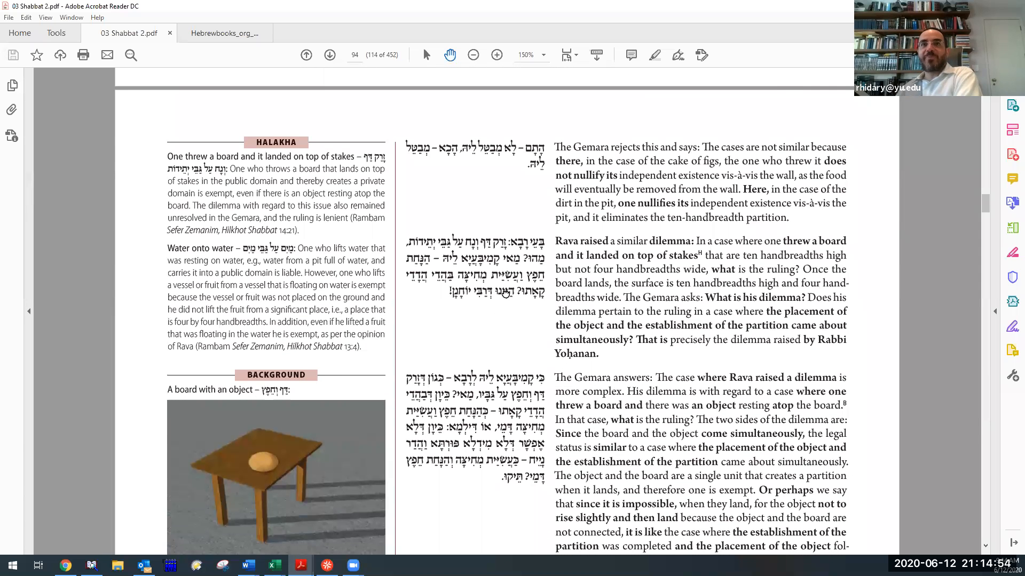
{"action": "scroll", "scroll_direction": "down", "scroll_amount": 3}
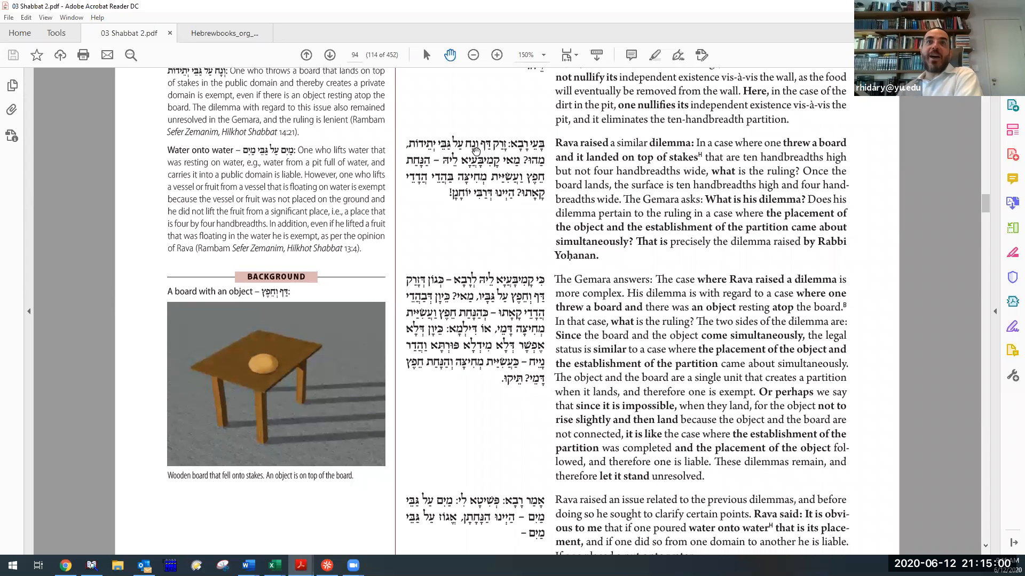
{"action": "mouse_move", "coordinate": [417, 150]}
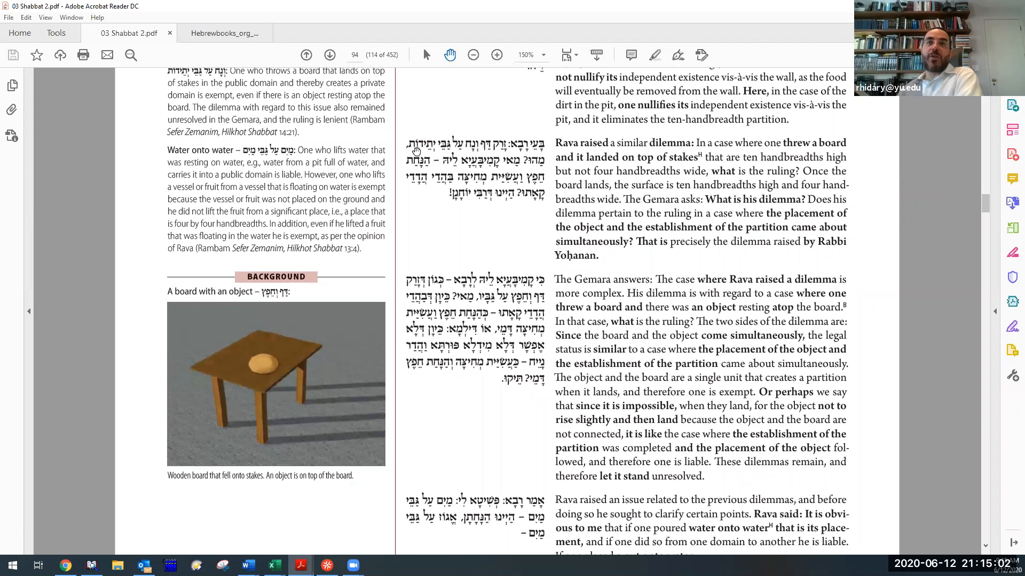
{"action": "scroll", "scroll_direction": "down", "scroll_amount": 3}
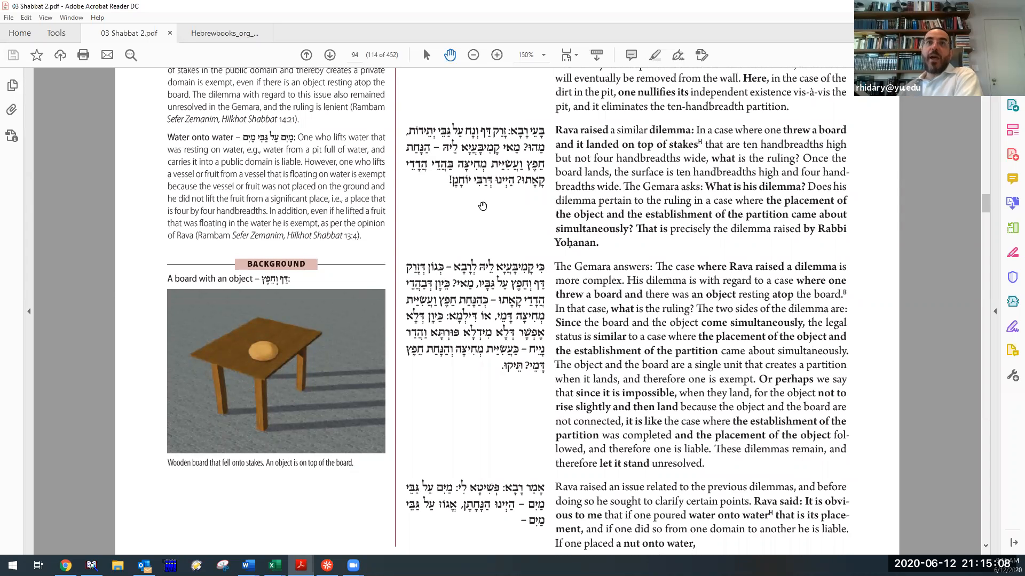
{"action": "mouse_move", "coordinate": [258, 424]}
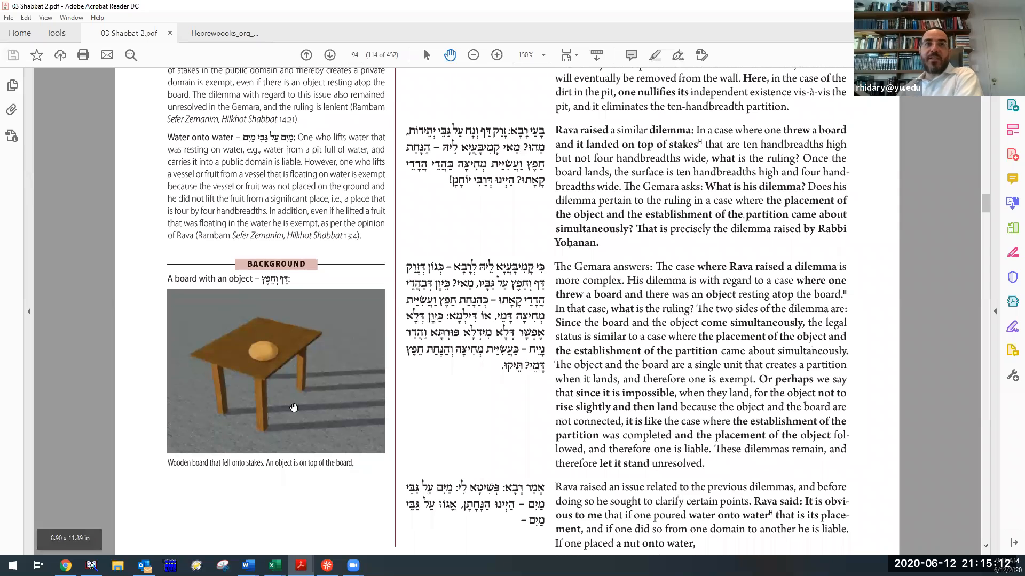
{"action": "mouse_move", "coordinate": [267, 400]}
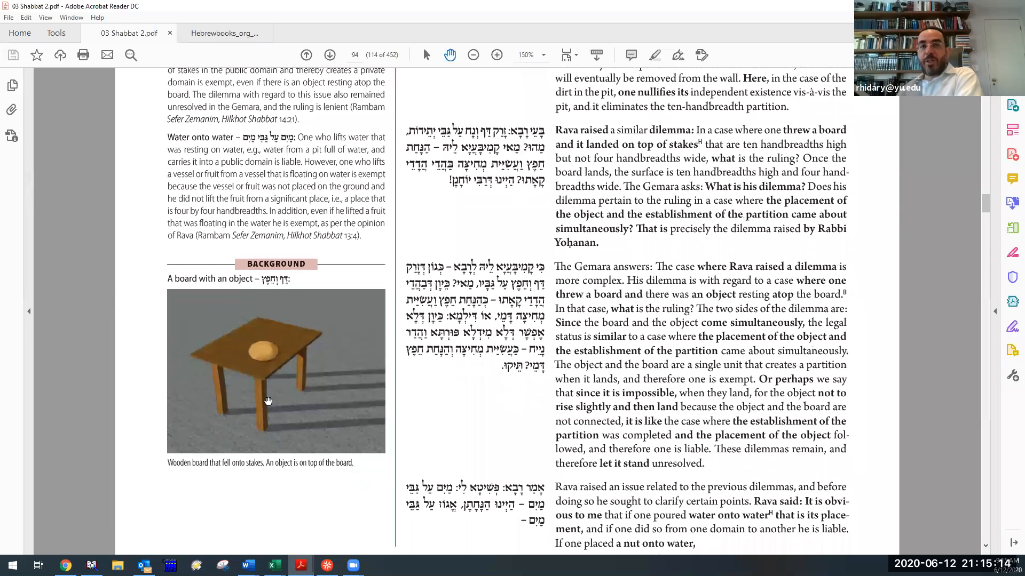
{"action": "mouse_move", "coordinate": [297, 398]}
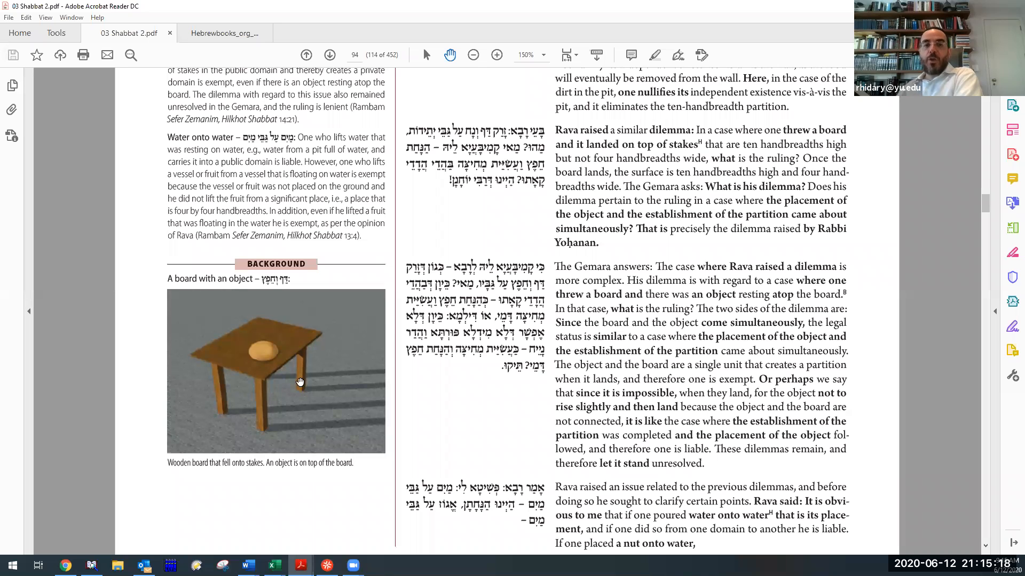
{"action": "mouse_move", "coordinate": [278, 398]}
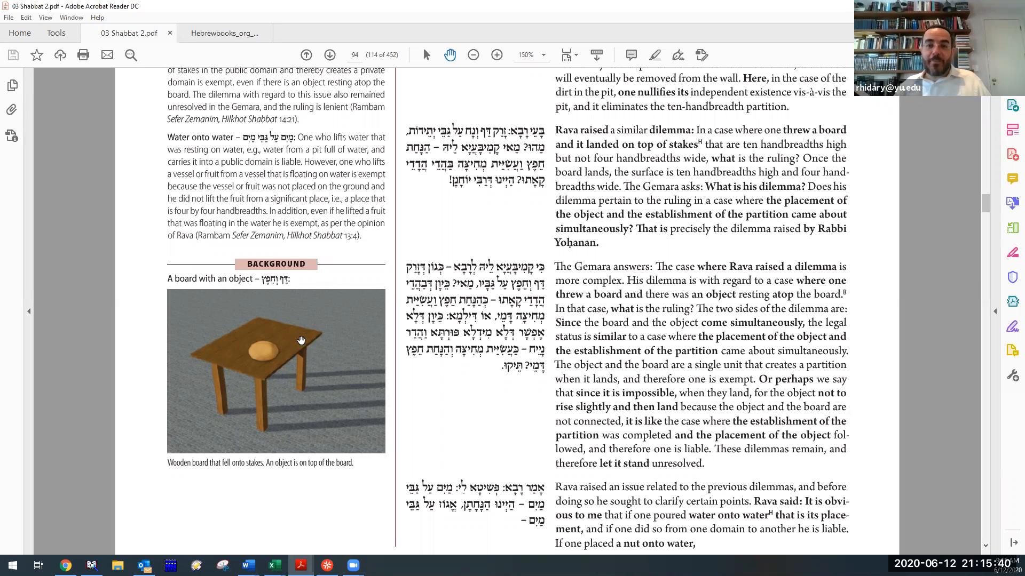
{"action": "mouse_move", "coordinate": [232, 372]}
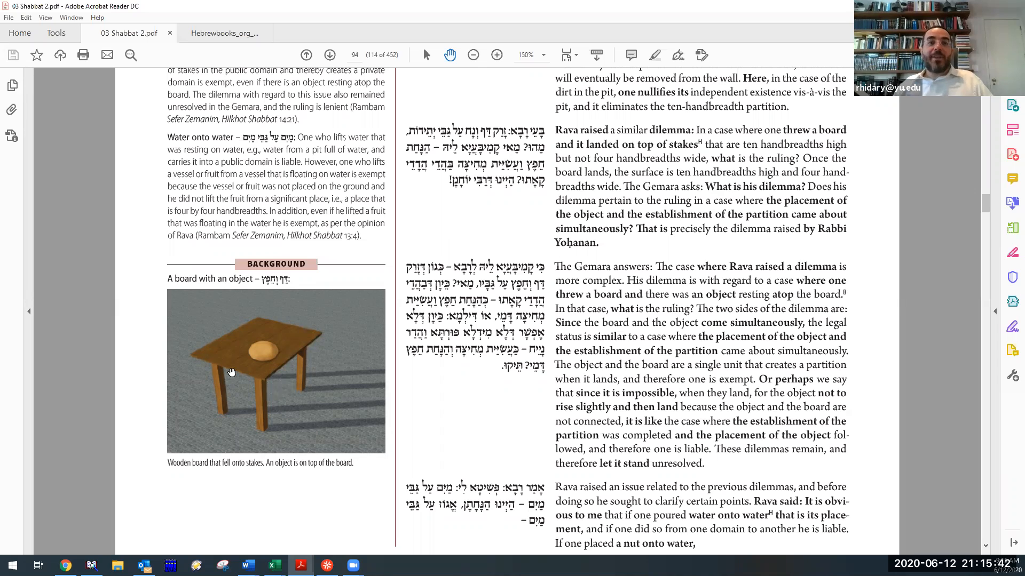
{"action": "mouse_move", "coordinate": [248, 372]}
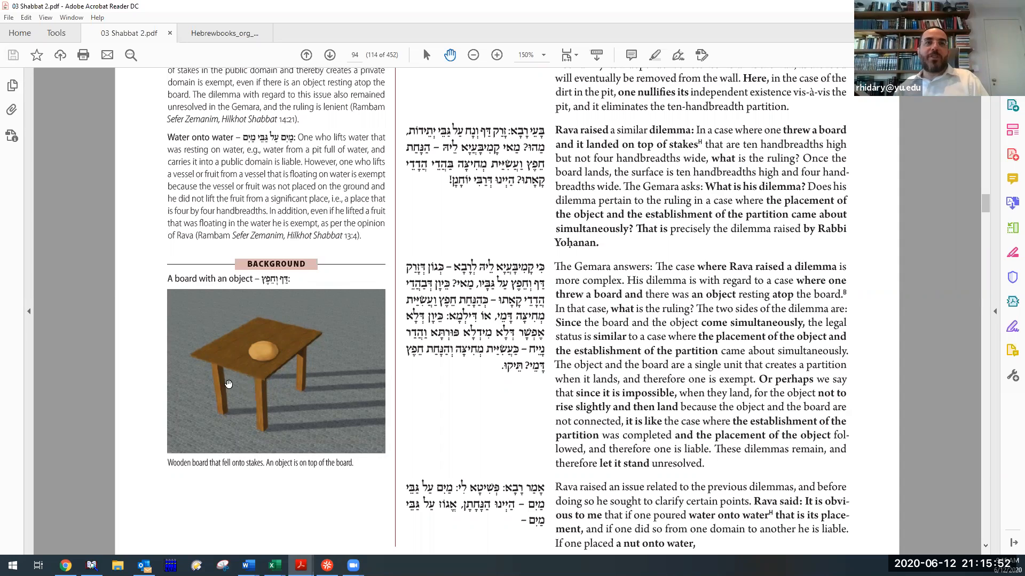
{"action": "mouse_move", "coordinate": [245, 365]}
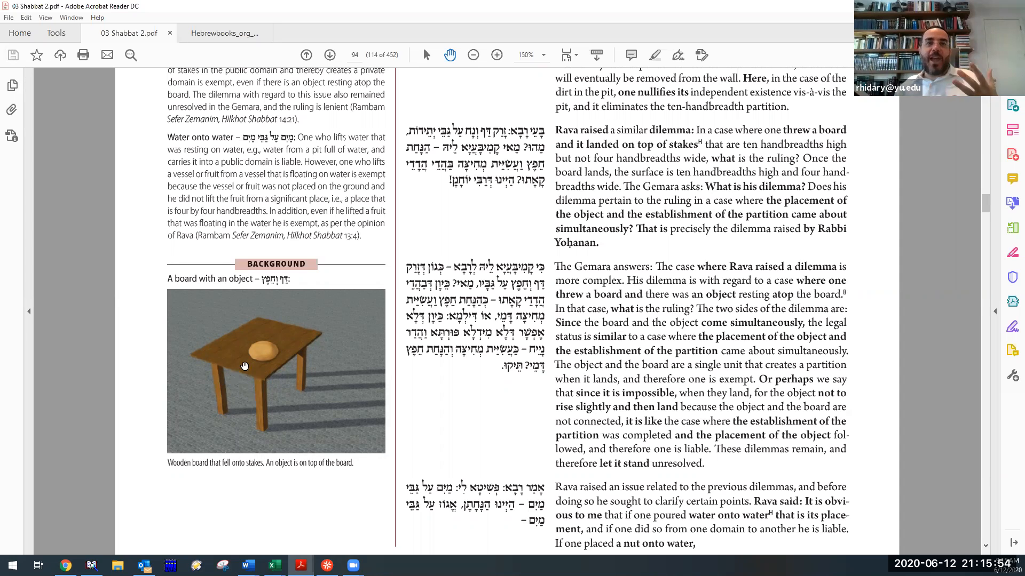
{"action": "mouse_move", "coordinate": [247, 324]}
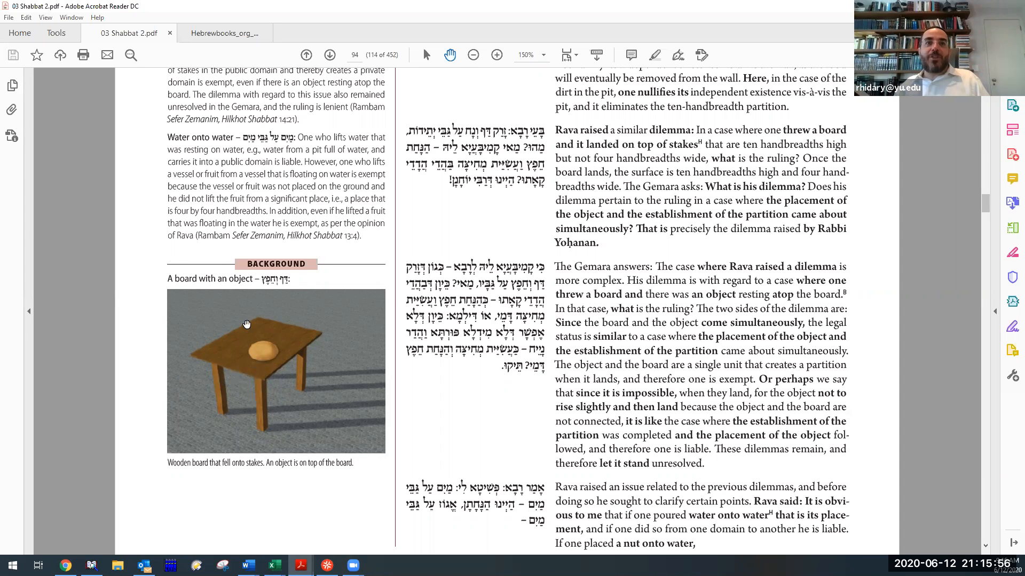
{"action": "mouse_move", "coordinate": [294, 321]}
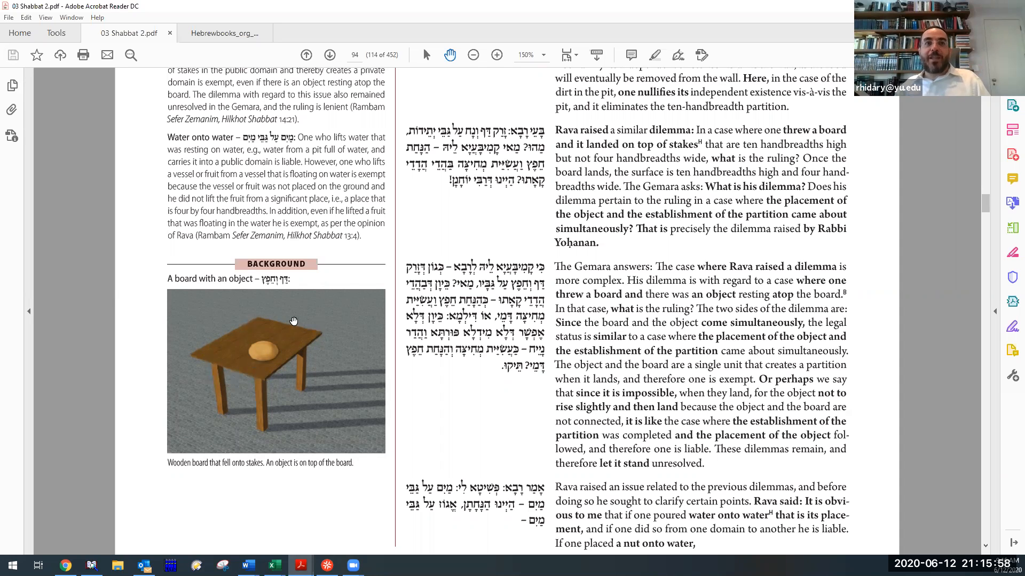
{"action": "mouse_move", "coordinate": [246, 394]}
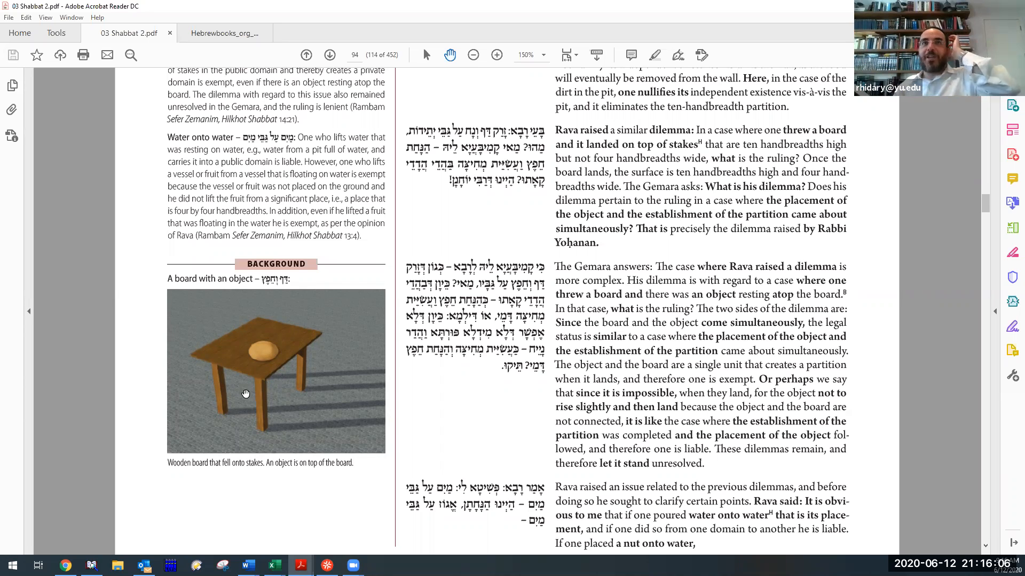
{"action": "mouse_move", "coordinate": [442, 186]}
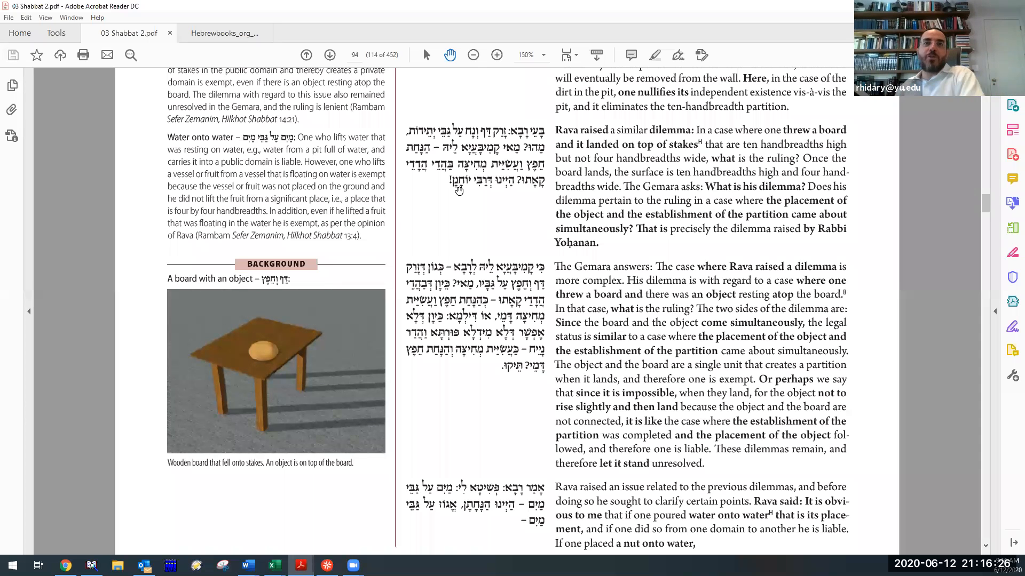
{"action": "mouse_move", "coordinate": [543, 259]}
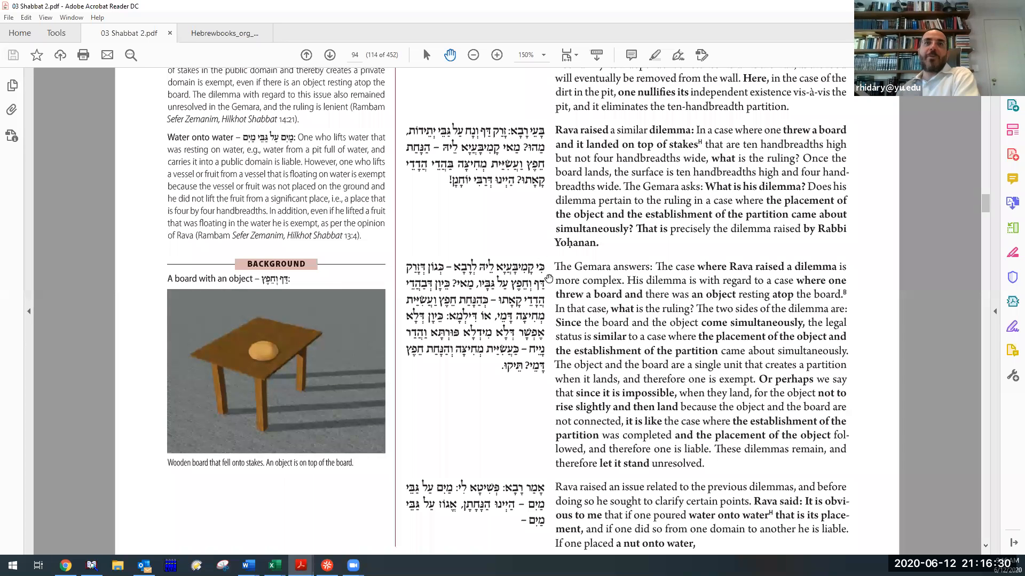
{"action": "mouse_move", "coordinate": [531, 290]}
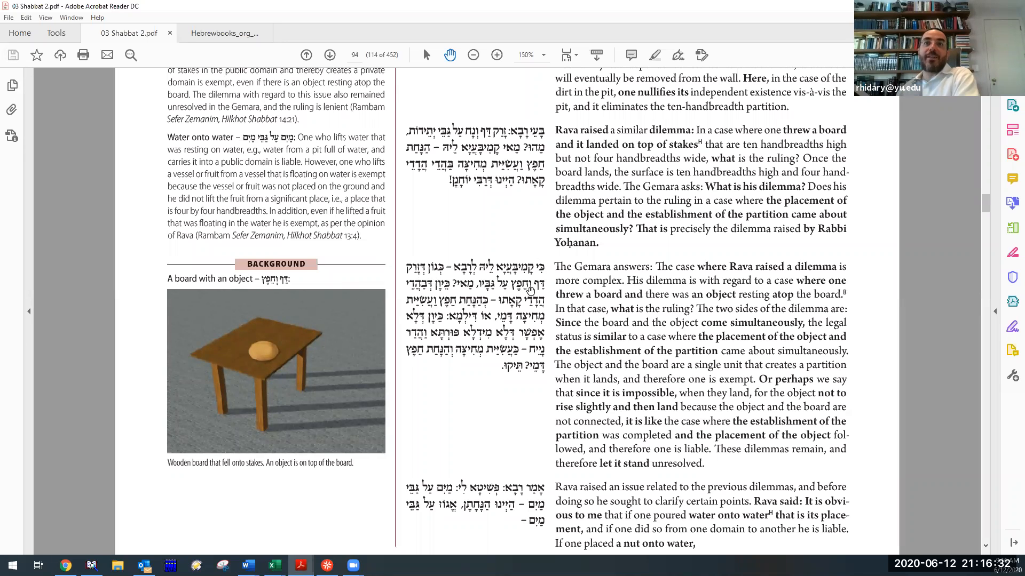
{"action": "mouse_move", "coordinate": [389, 357]}
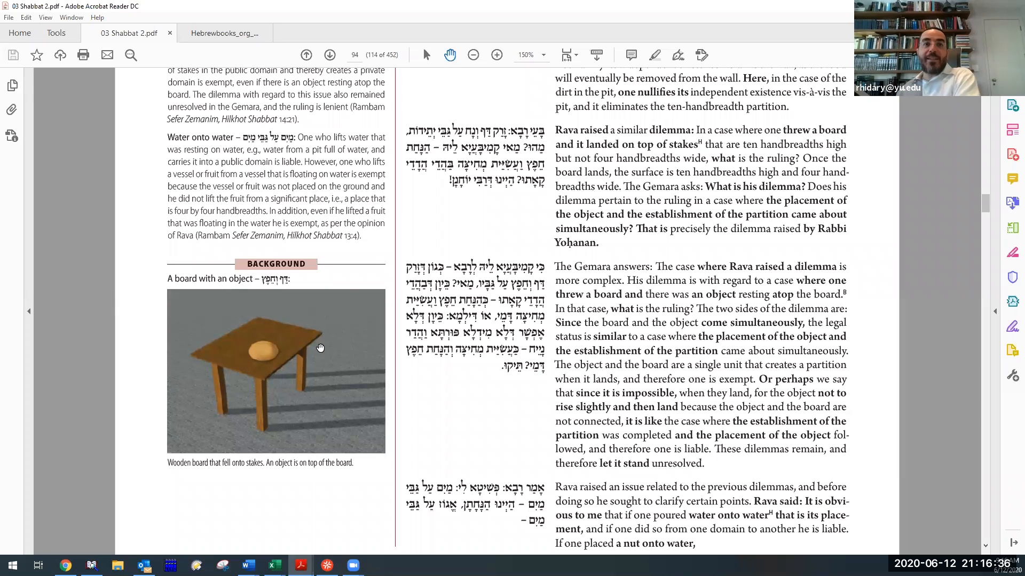
{"action": "mouse_move", "coordinate": [258, 351]}
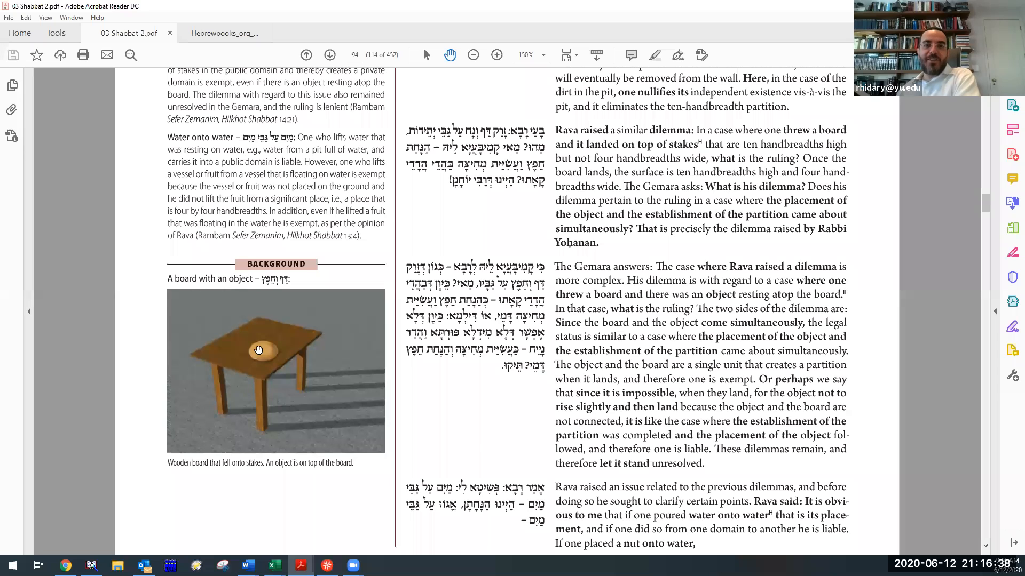
{"action": "mouse_move", "coordinate": [270, 351]}
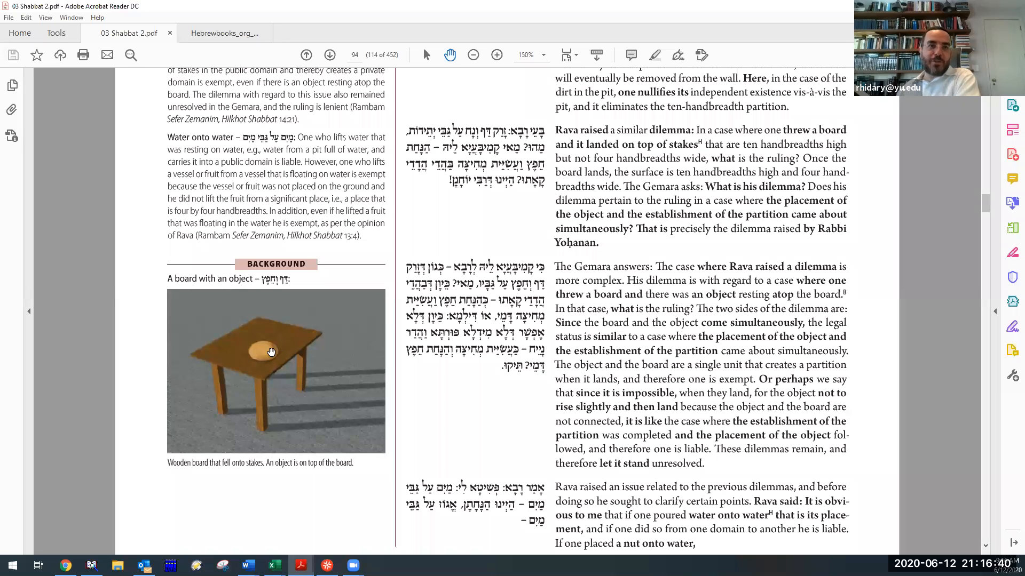
{"action": "mouse_move", "coordinate": [265, 366]}
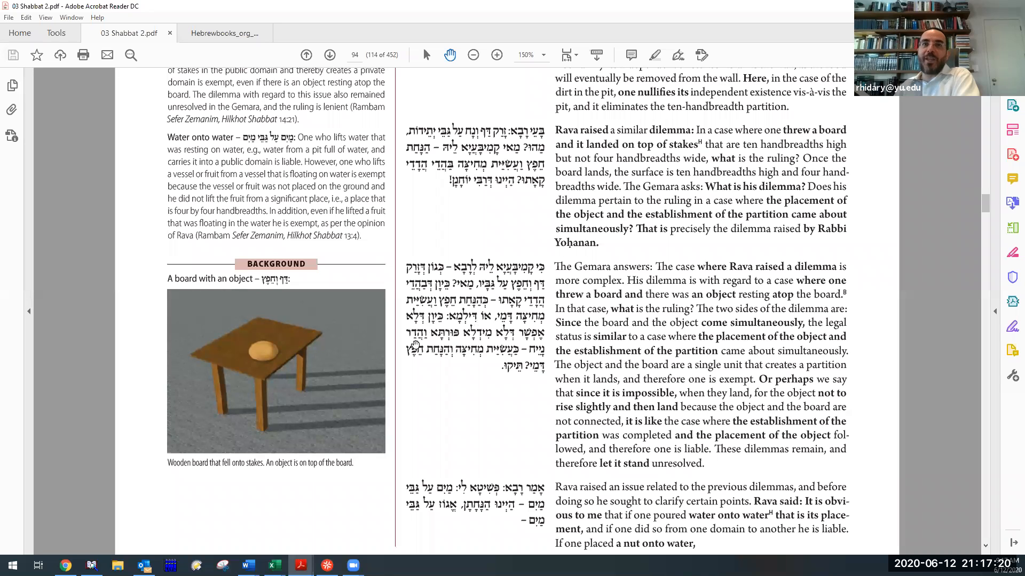
{"action": "mouse_move", "coordinate": [510, 362]}
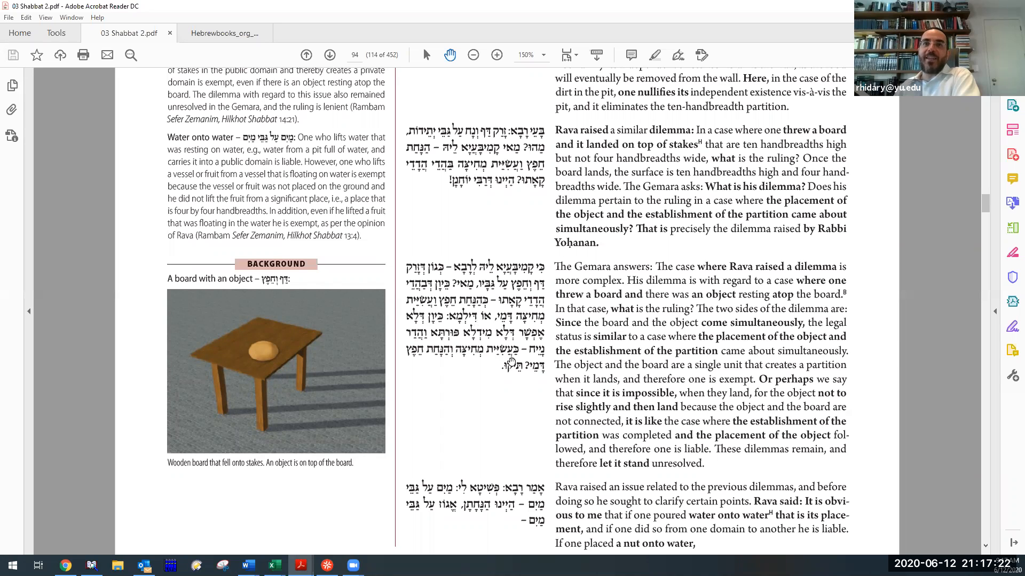
{"action": "mouse_move", "coordinate": [526, 380]}
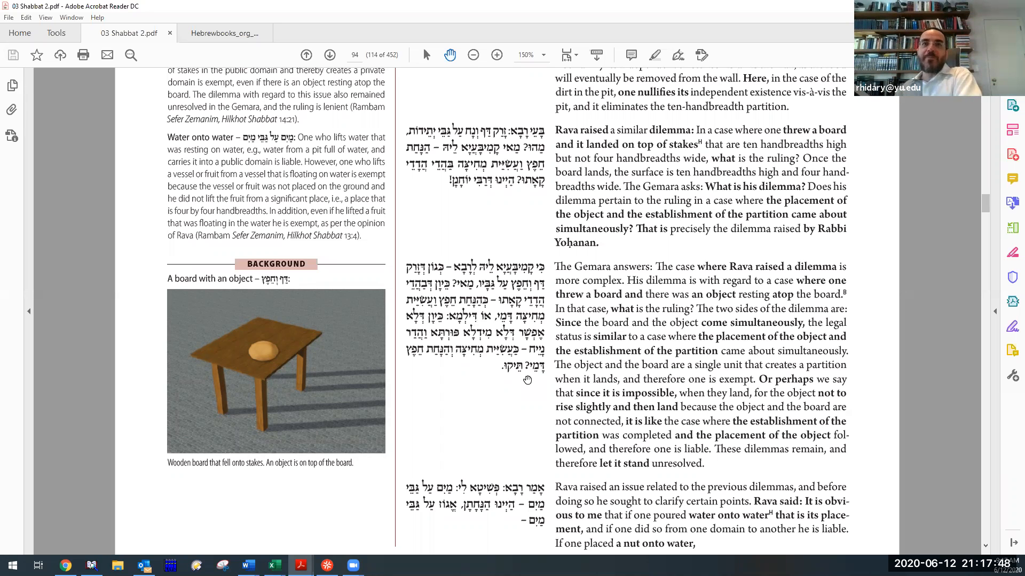
{"action": "scroll", "scroll_direction": "down", "scroll_amount": 3}
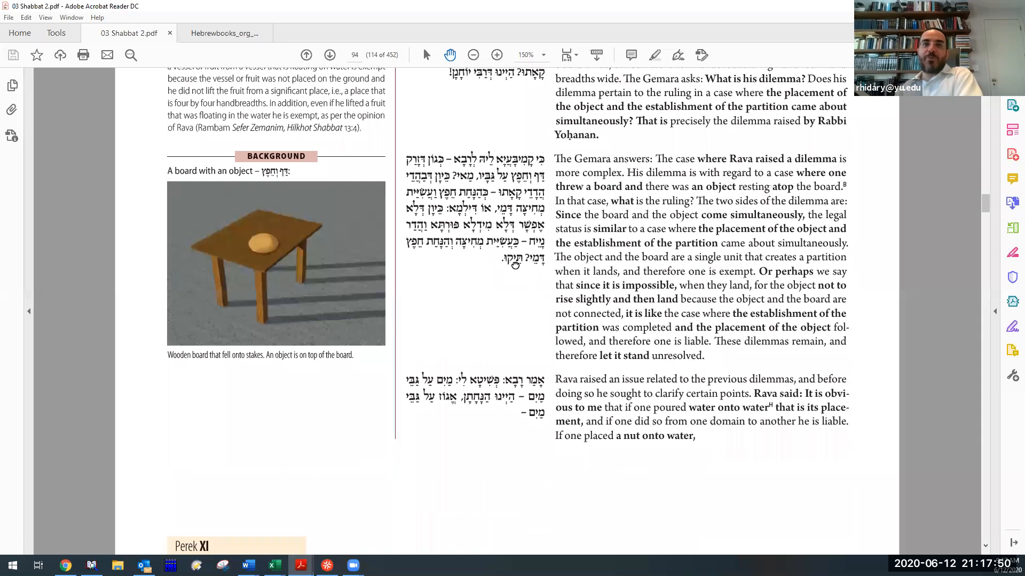
{"action": "scroll", "scroll_direction": "down", "scroll_amount": 3}
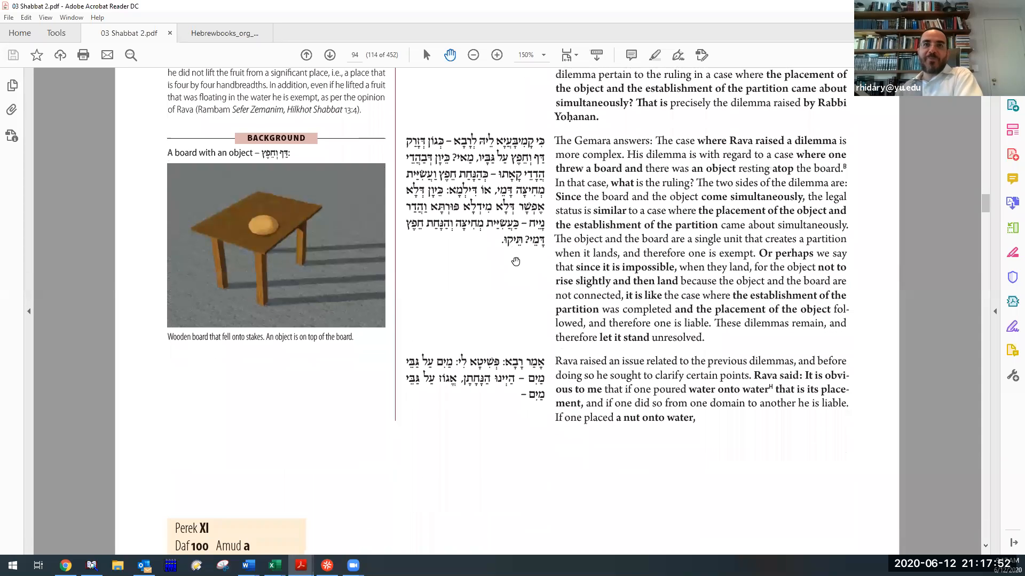
{"action": "mouse_move", "coordinate": [491, 289]}
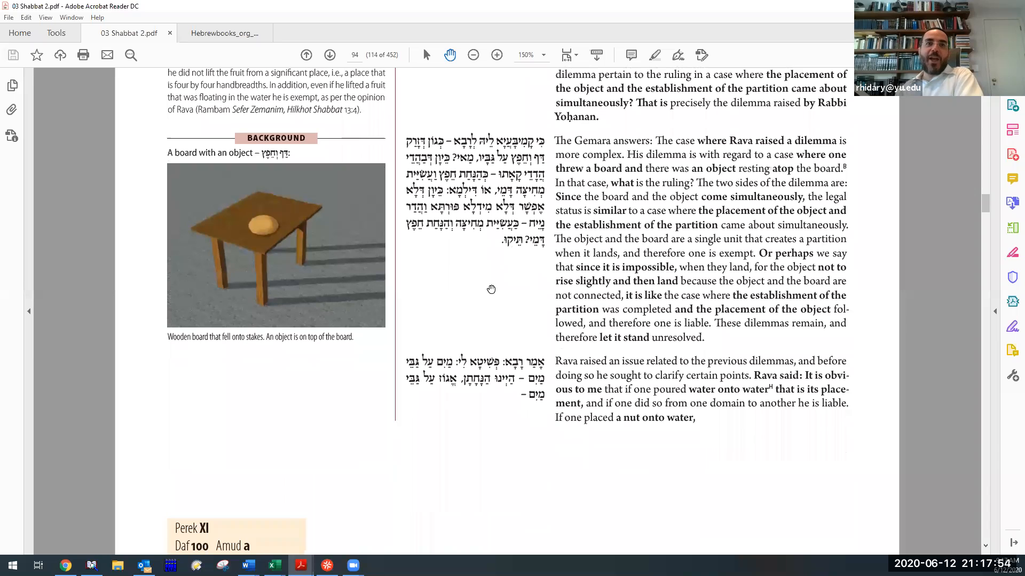
{"action": "scroll", "scroll_direction": "up", "scroll_amount": 3}
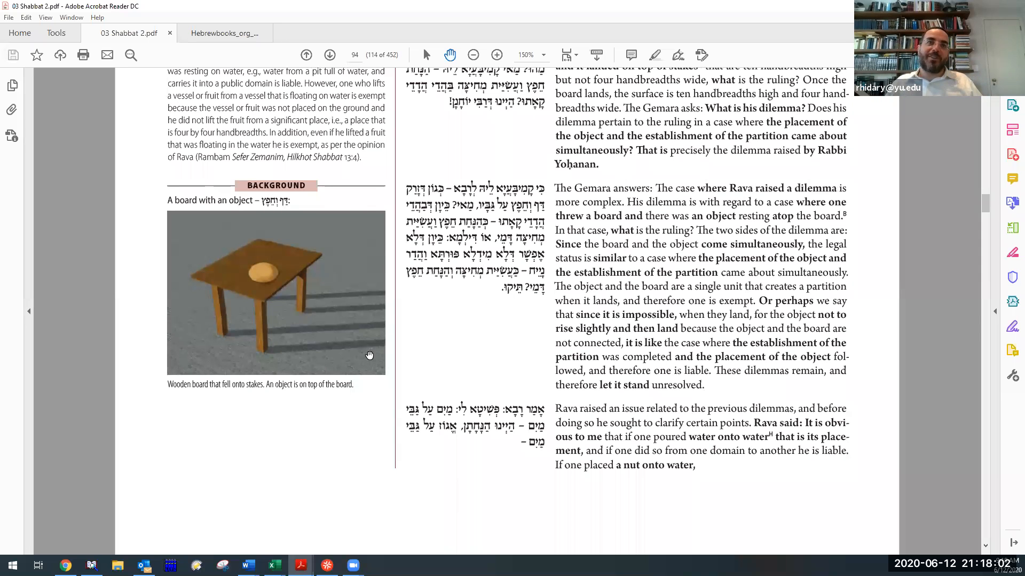
{"action": "mouse_move", "coordinate": [282, 213]}
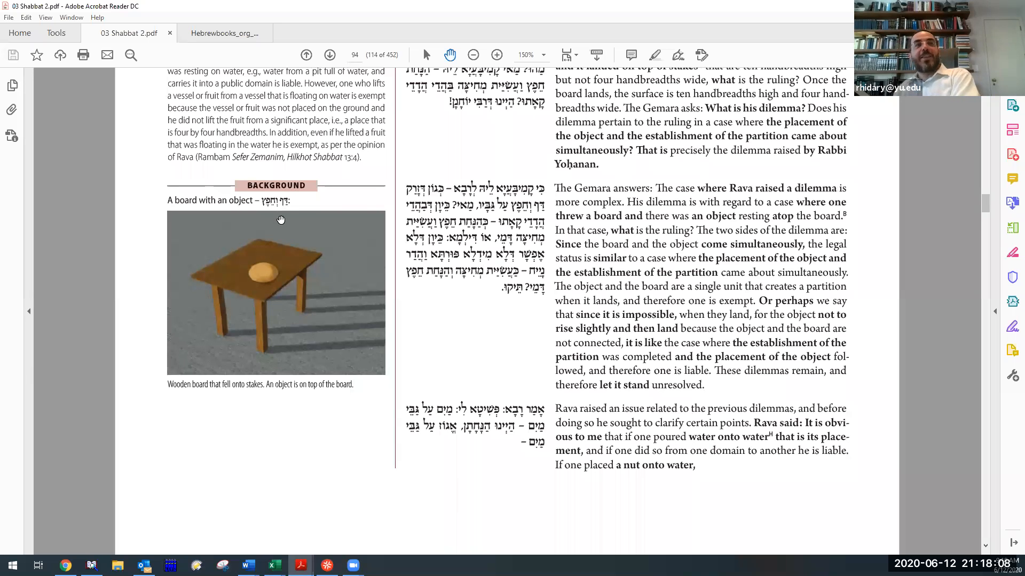
{"action": "mouse_move", "coordinate": [273, 276]}
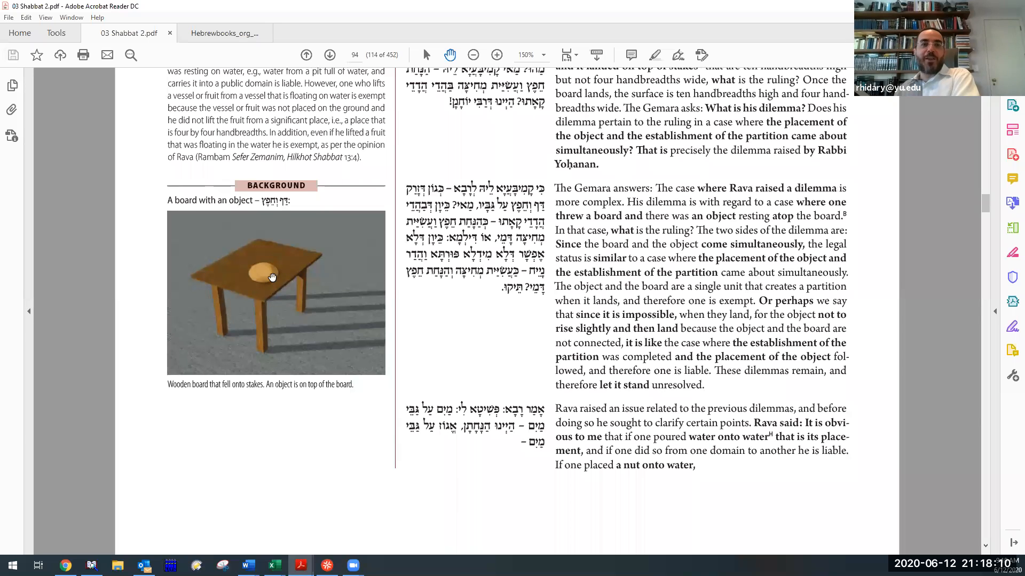
{"action": "mouse_move", "coordinate": [313, 190]}
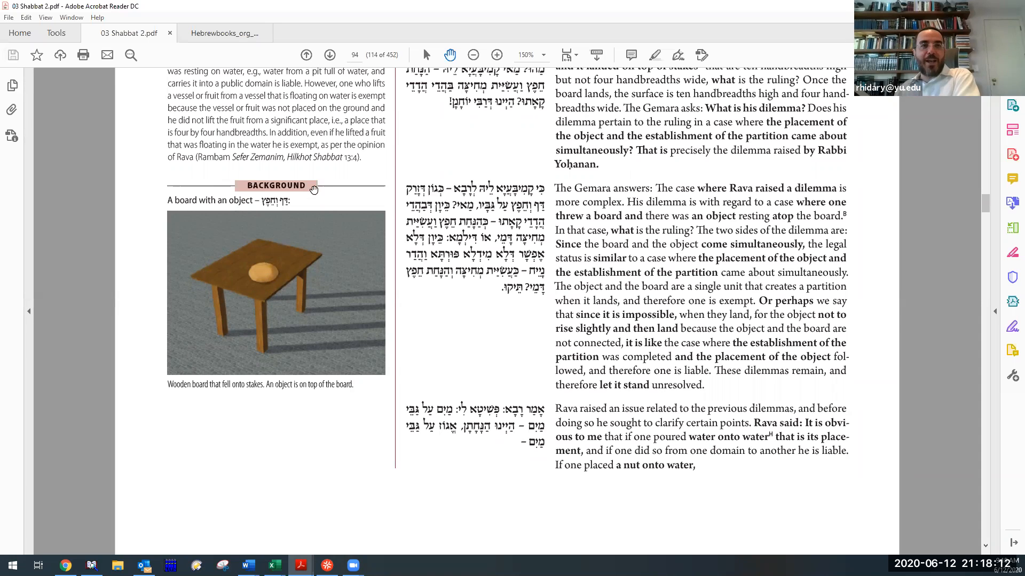
{"action": "mouse_move", "coordinate": [304, 253]}
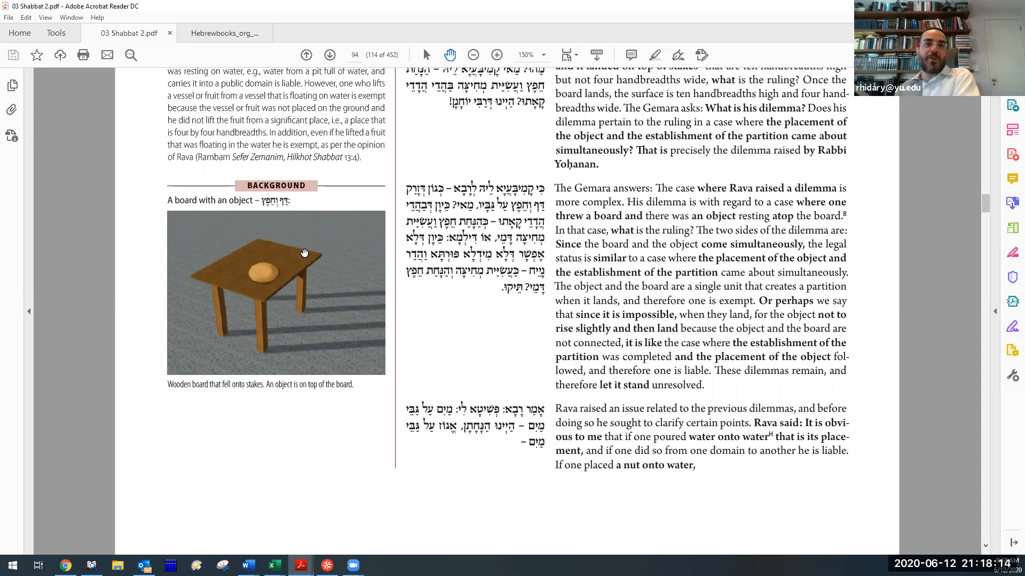
{"action": "mouse_move", "coordinate": [325, 173]}
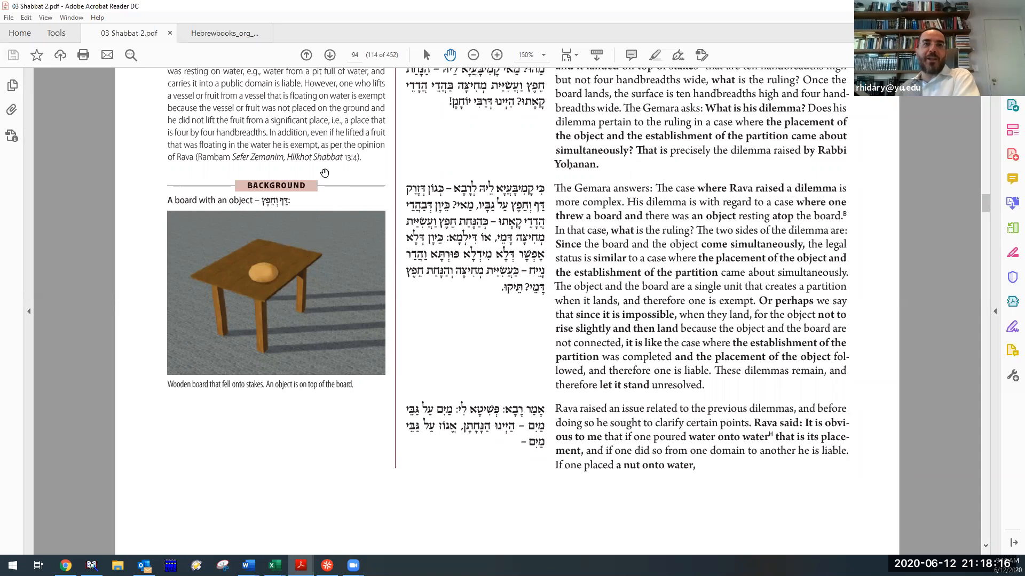
{"action": "mouse_move", "coordinate": [281, 222]}
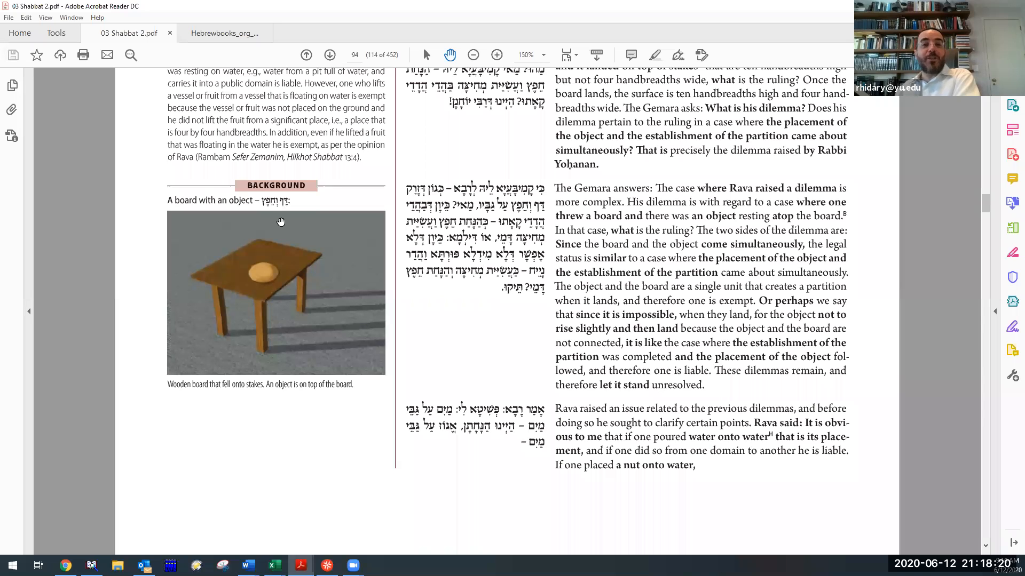
{"action": "mouse_move", "coordinate": [247, 274]}
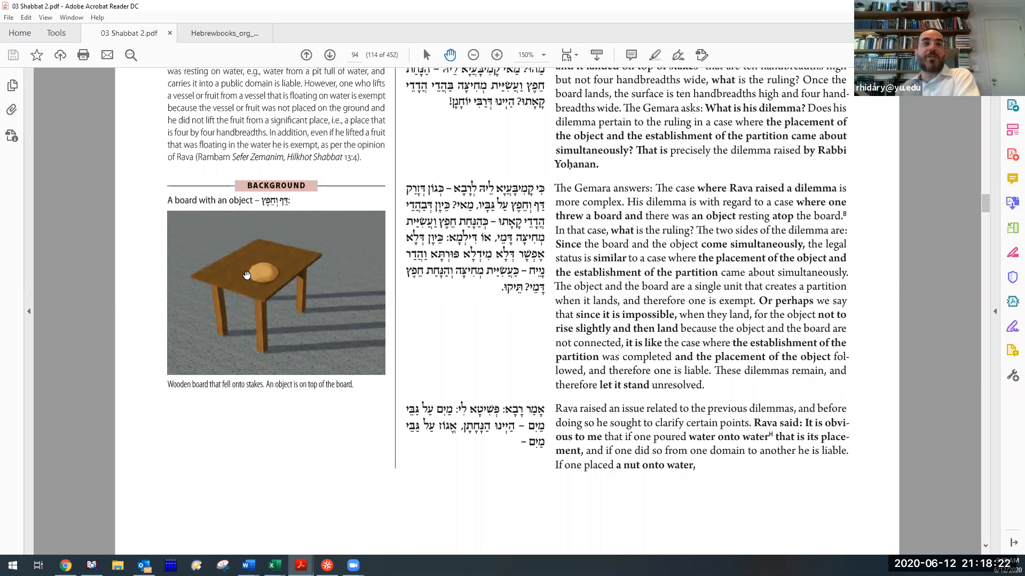
{"action": "mouse_move", "coordinate": [264, 258]}
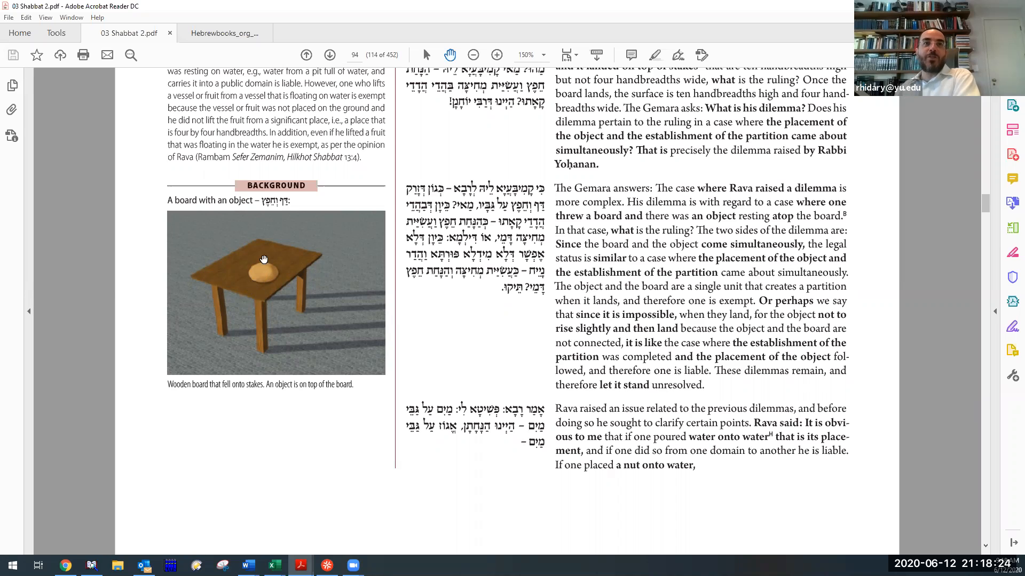
{"action": "mouse_move", "coordinate": [370, 329]}
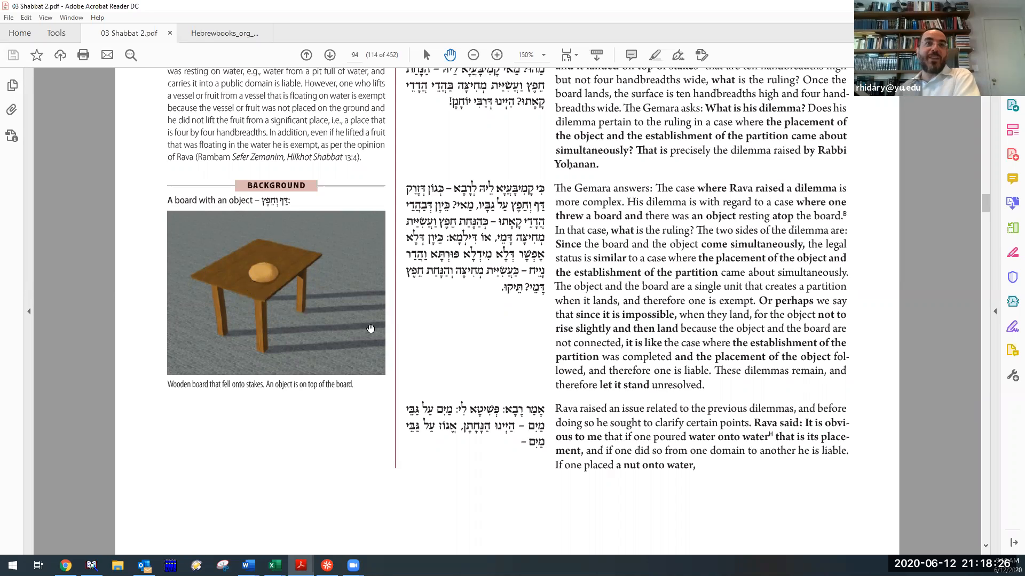
{"action": "mouse_move", "coordinate": [276, 264]}
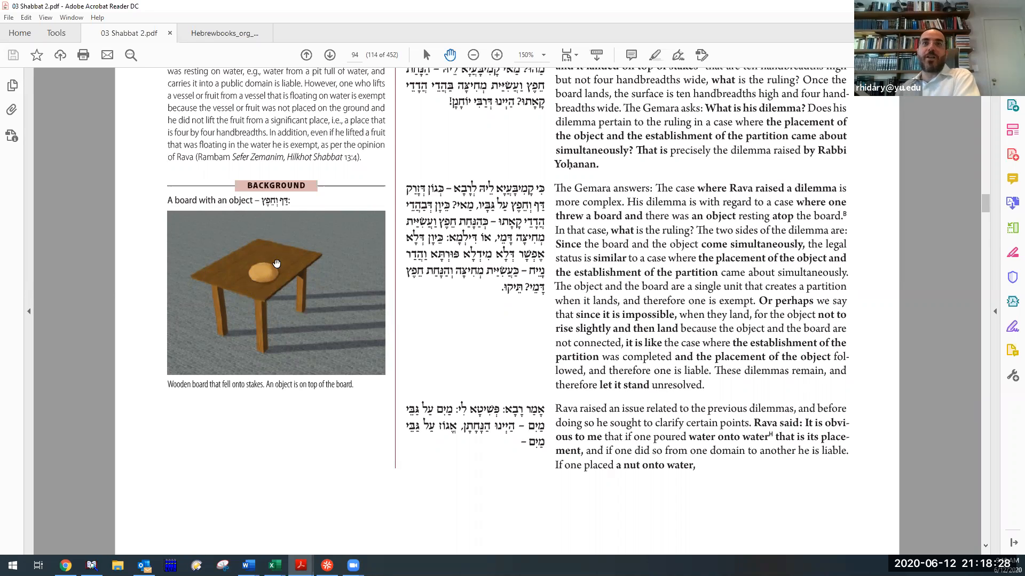
{"action": "mouse_move", "coordinate": [298, 285]}
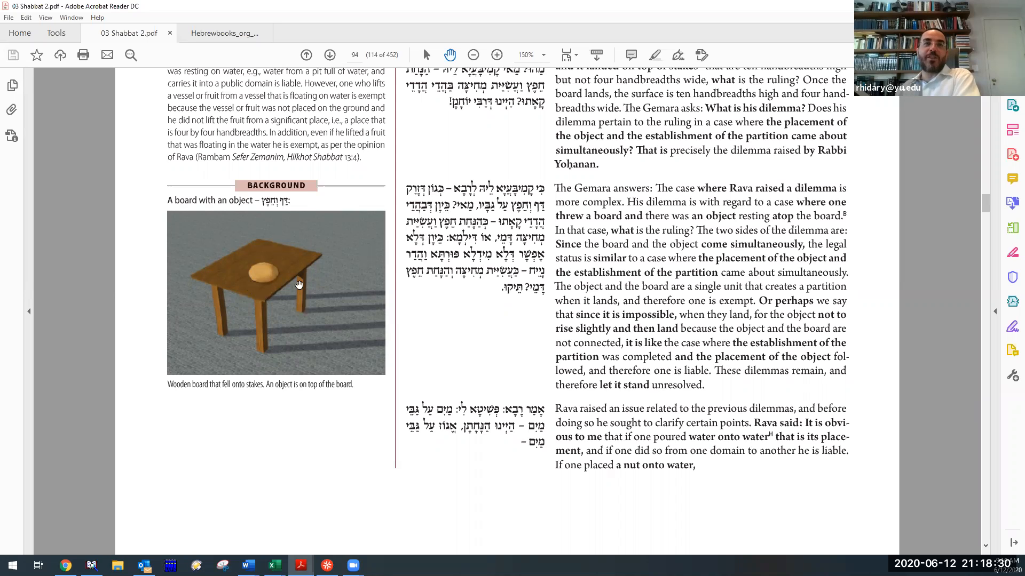
{"action": "mouse_move", "coordinate": [281, 159]}
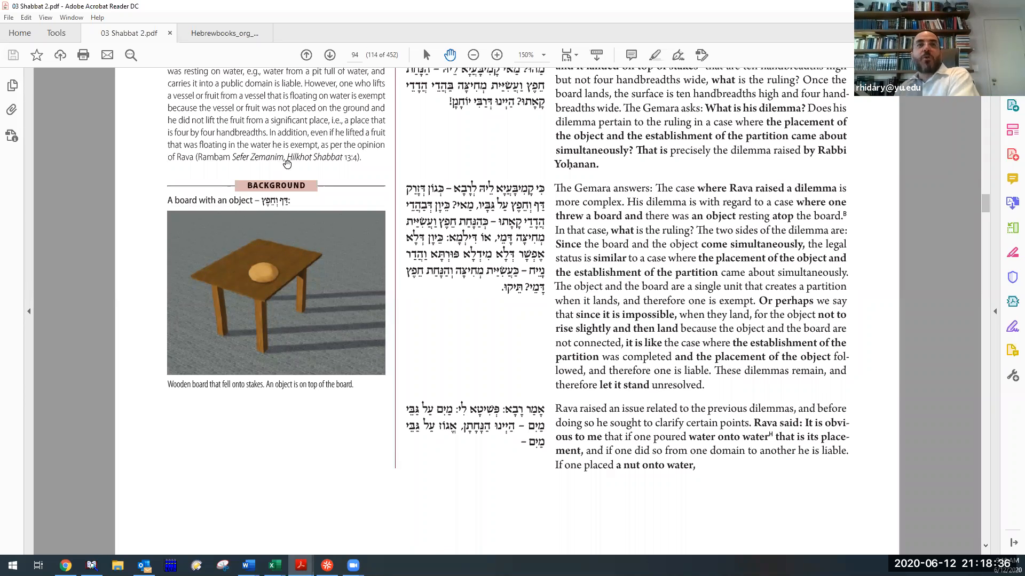
{"action": "mouse_move", "coordinate": [287, 234]}
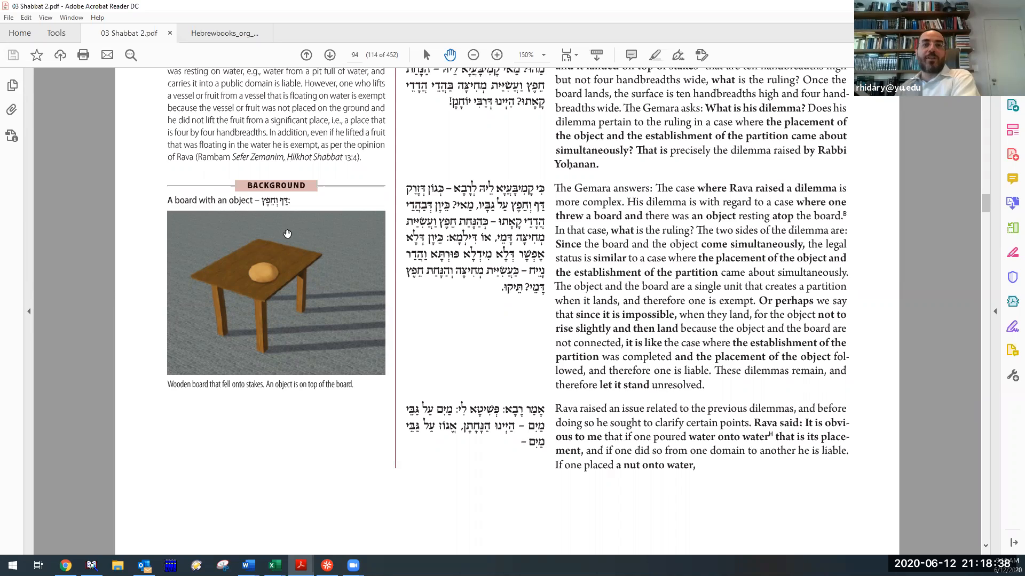
{"action": "mouse_move", "coordinate": [290, 254]}
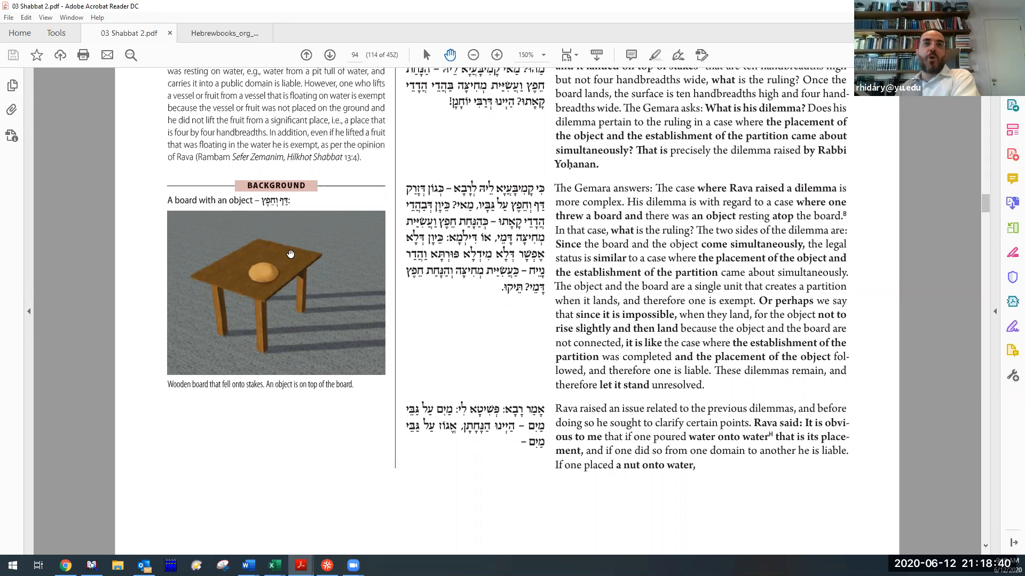
{"action": "mouse_move", "coordinate": [364, 412]}
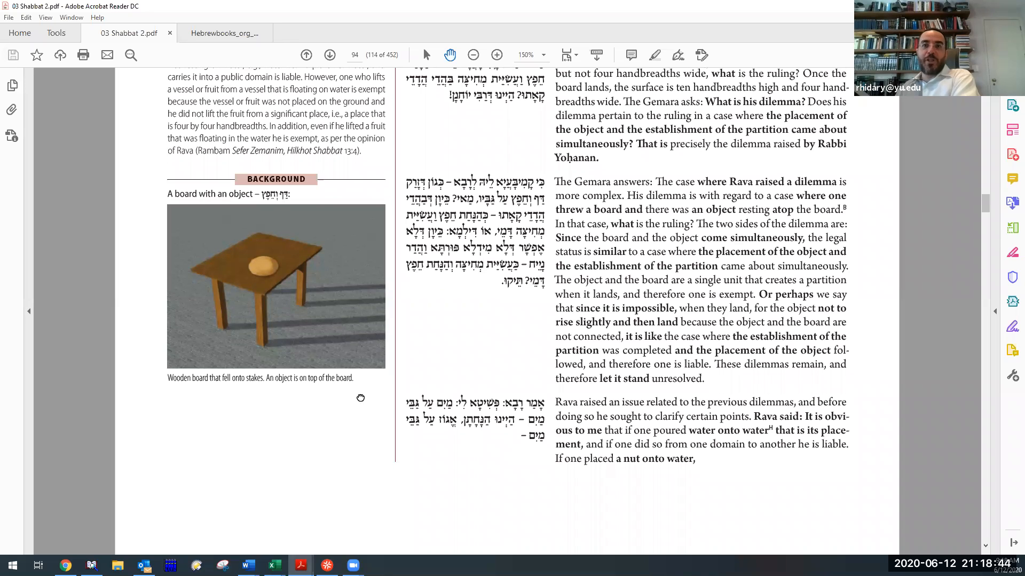
Dip into Daf 100a's nut-in-vessel dilemma, then scroll back to the Halakha box above the board illustration.
{"action": "scroll", "scroll_direction": "down", "scroll_amount": 3}
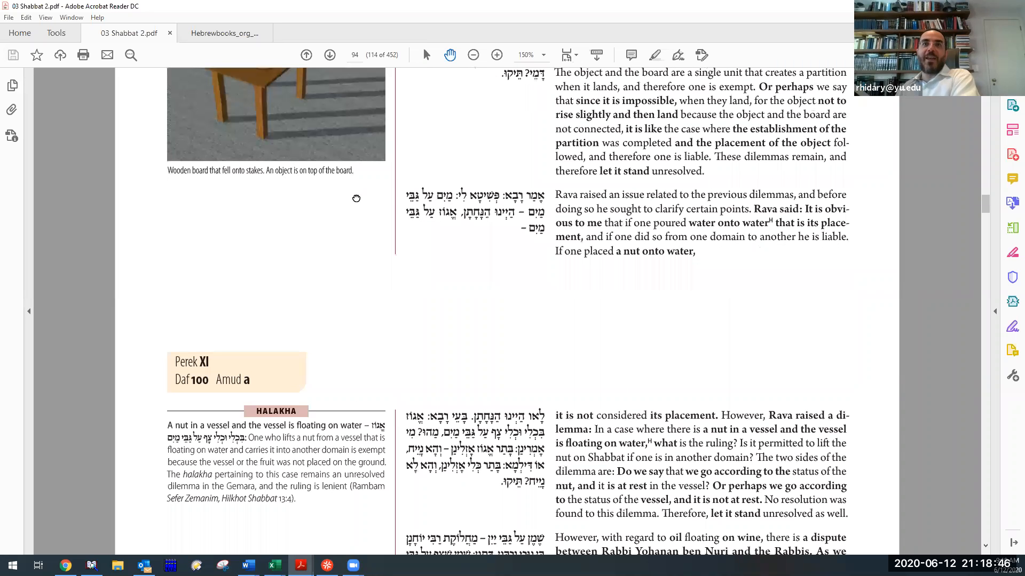
{"action": "scroll", "scroll_direction": "up", "scroll_amount": 3}
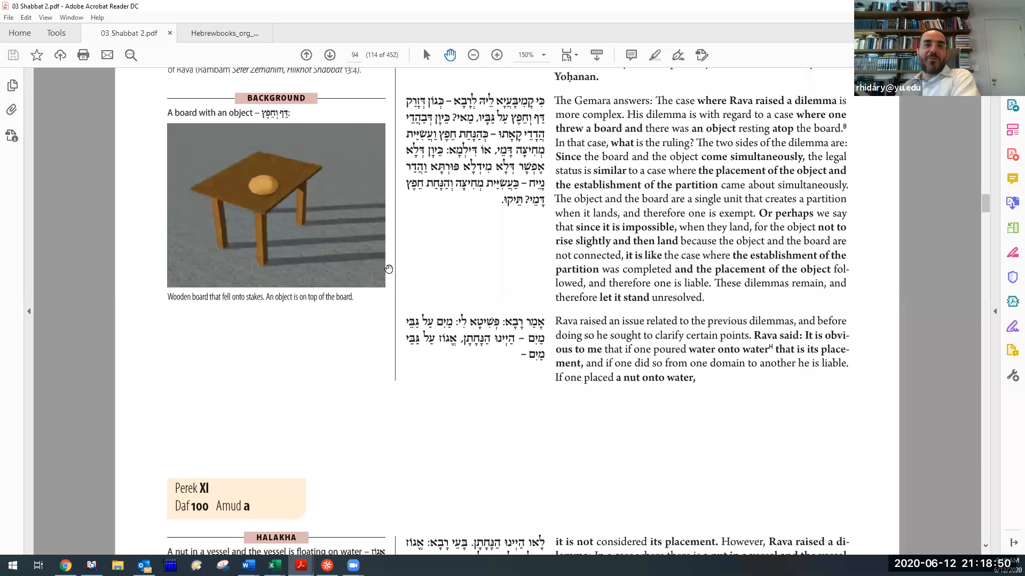
{"action": "scroll", "scroll_direction": "up", "scroll_amount": 3}
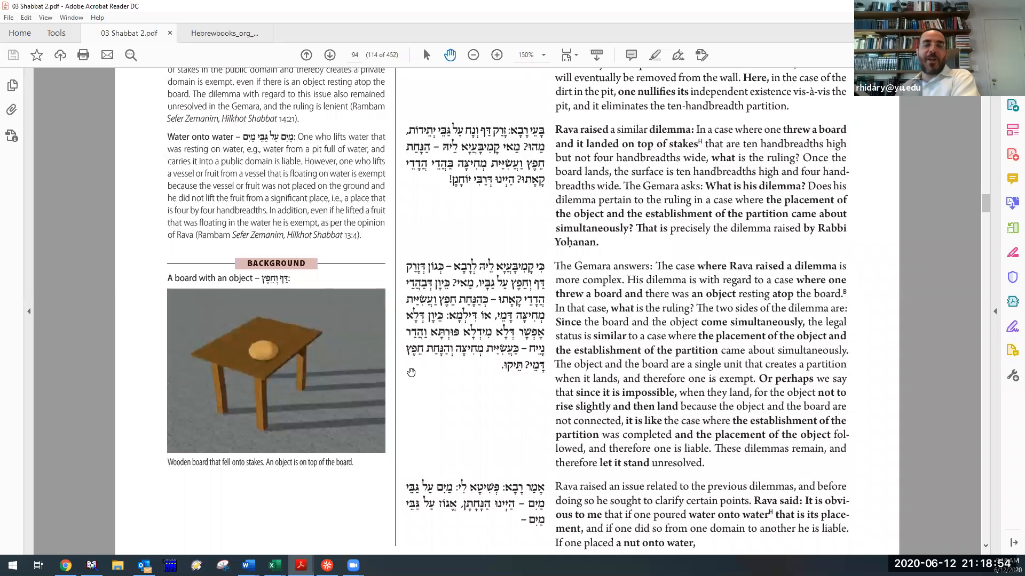
{"action": "mouse_move", "coordinate": [495, 316]}
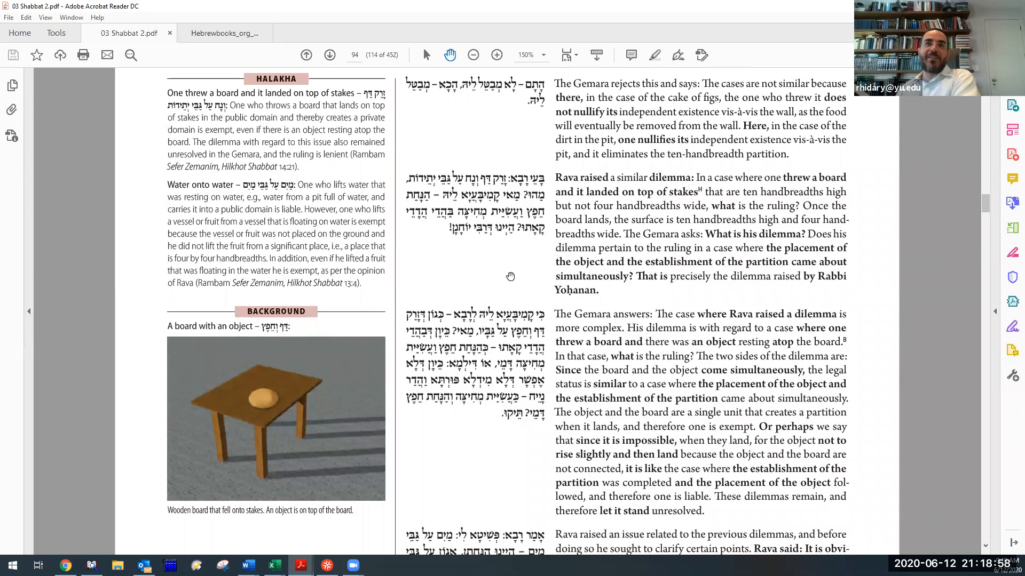
{"action": "mouse_move", "coordinate": [344, 329]}
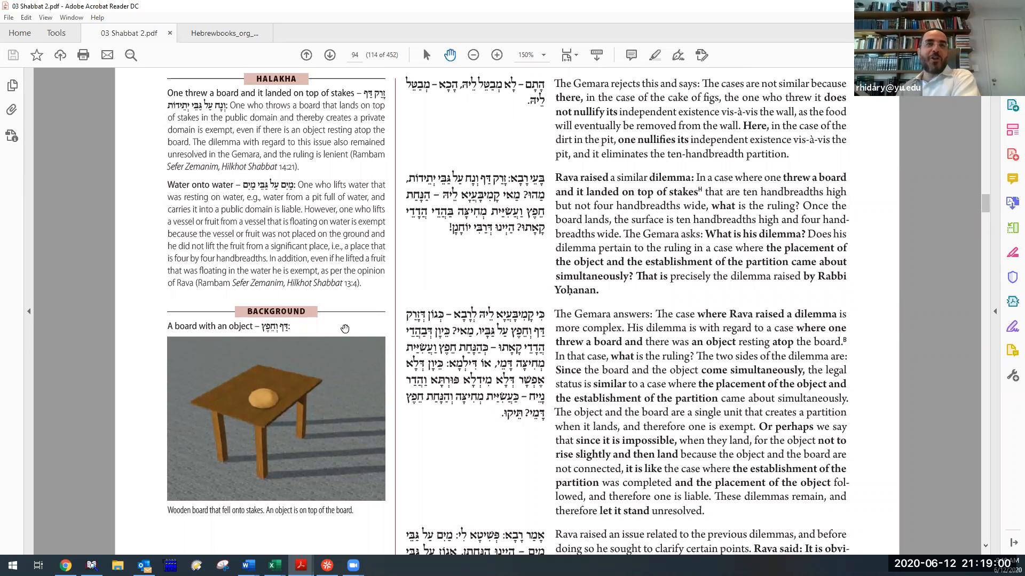
{"action": "mouse_move", "coordinate": [380, 439]}
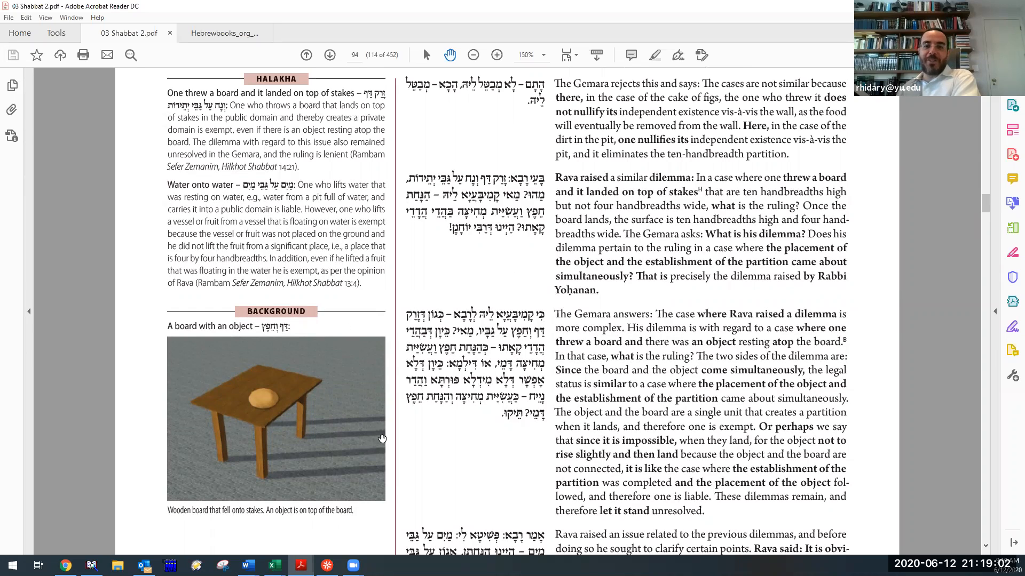
{"action": "mouse_move", "coordinate": [629, 505]}
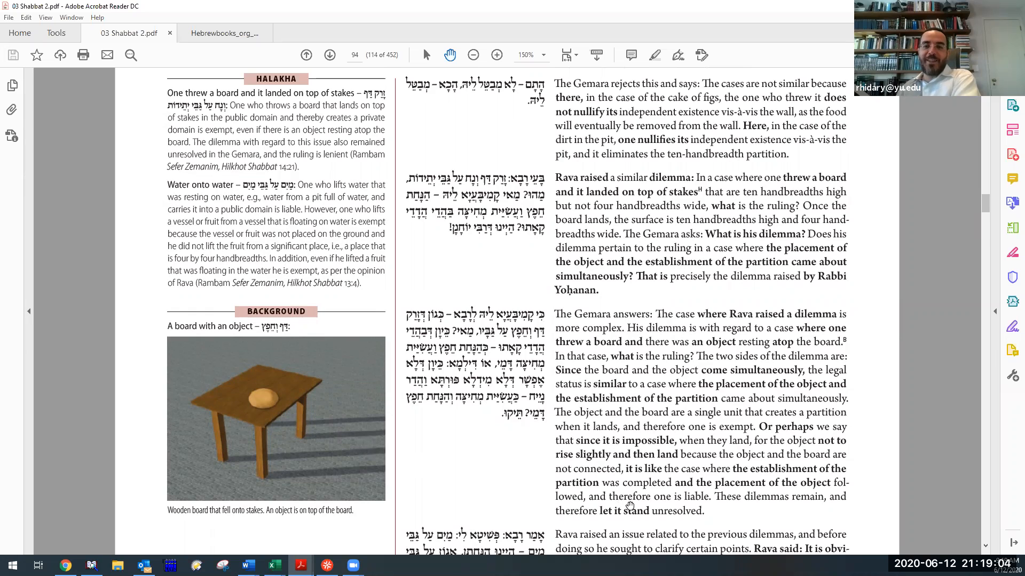